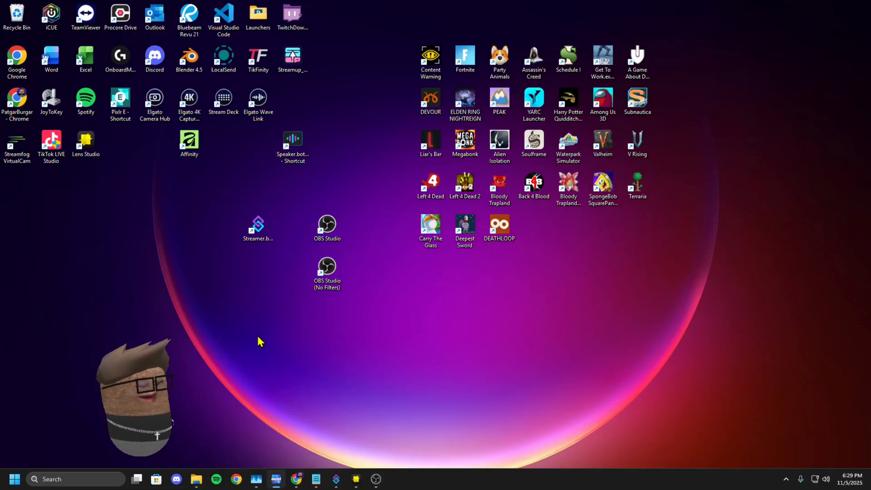
pyautogui.moveTo(340, 271)
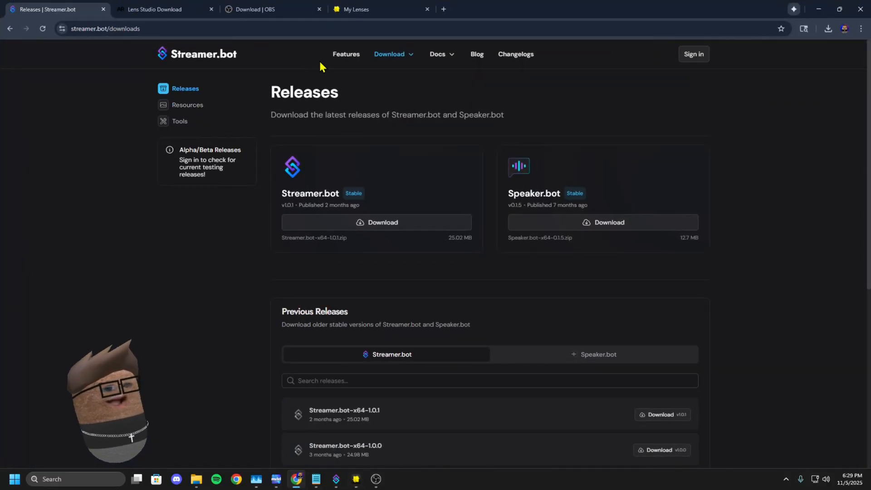
# - Copy the Chucky Potato lens's hosted WebAR URL from the 5.15 Lenses folder
pyautogui.click(380, 9)
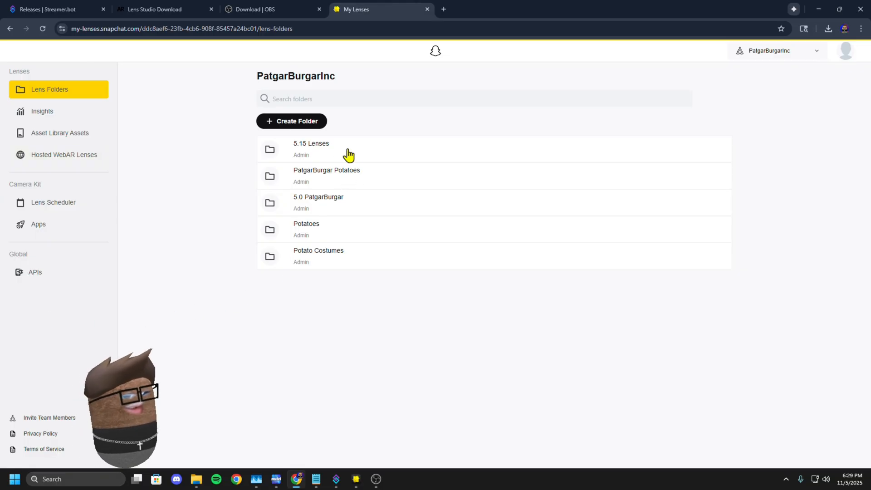
pyautogui.click(311, 143)
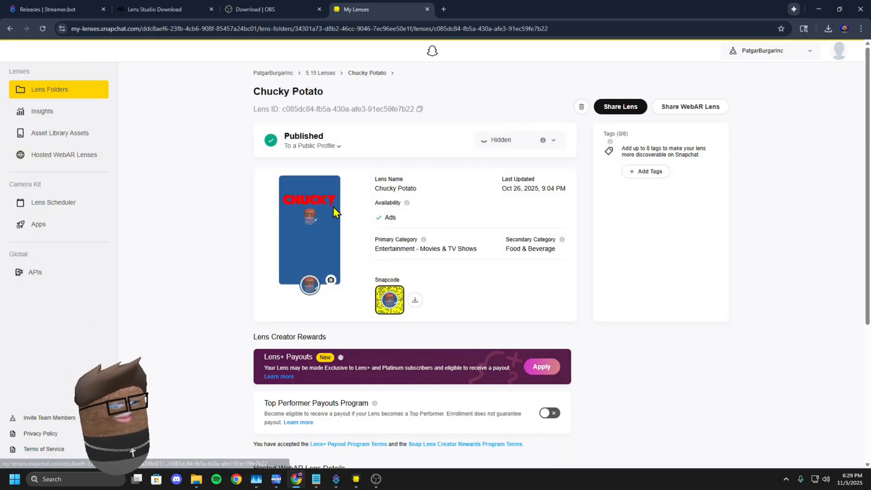
pyautogui.scroll(-3)
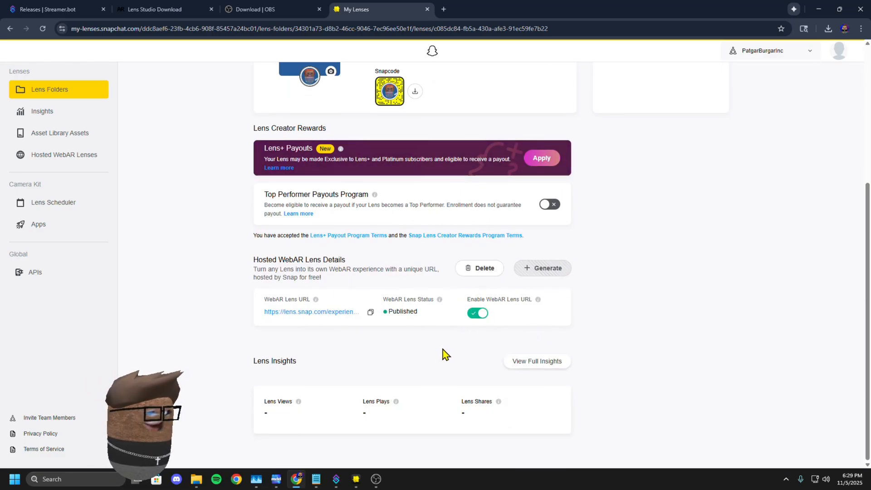
pyautogui.click(370, 311)
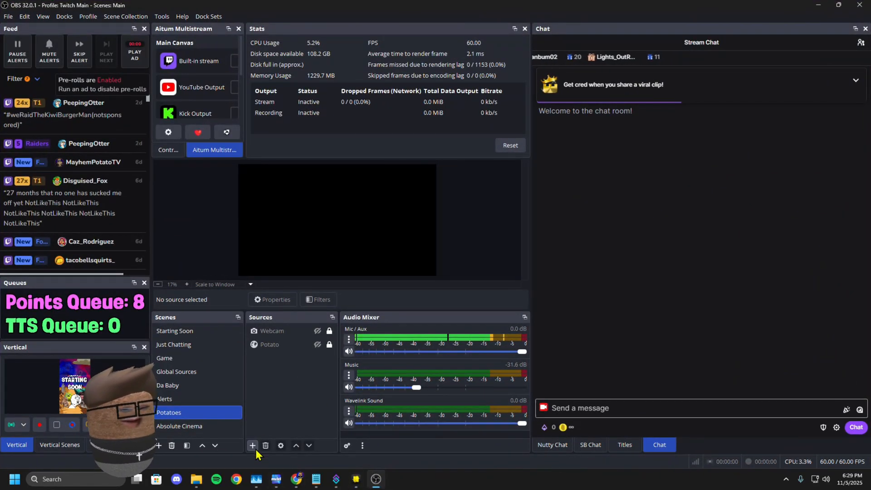
# - Add browser source Browser 2 with the lens.snap.com URL at 2560×1440
pyautogui.click(251, 444)
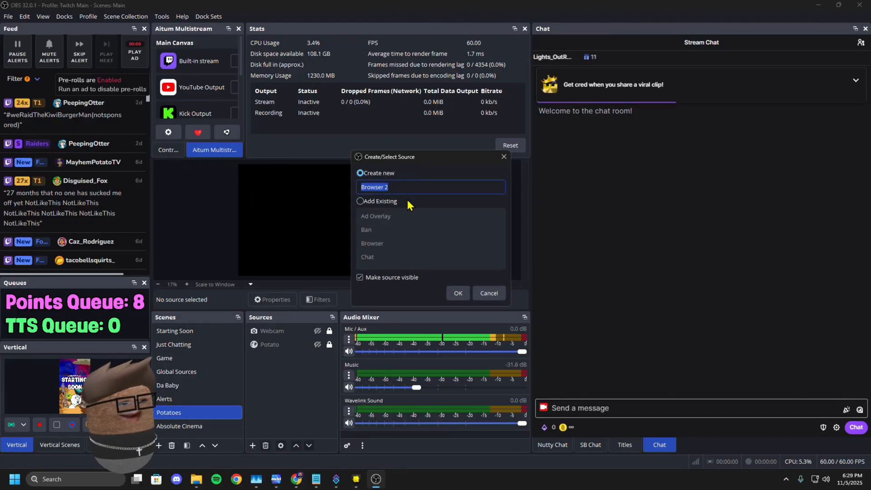
pyautogui.click(457, 293)
pyautogui.write('1440')
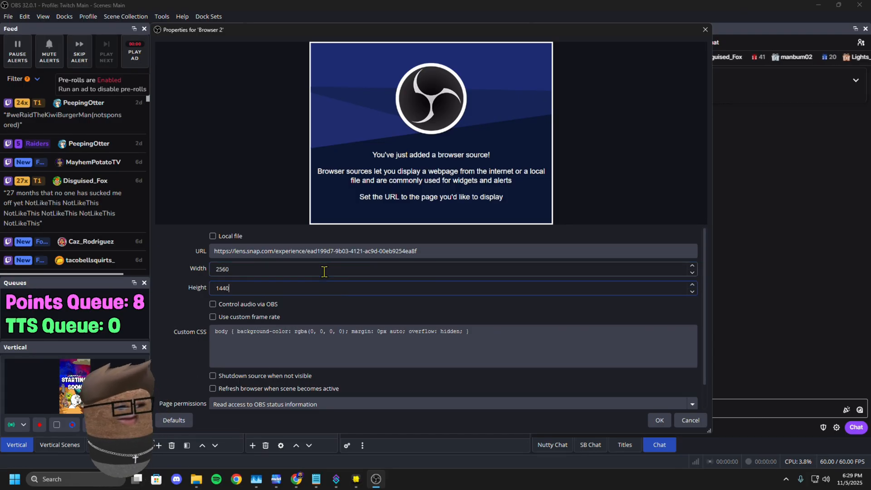
pyautogui.click(212, 317)
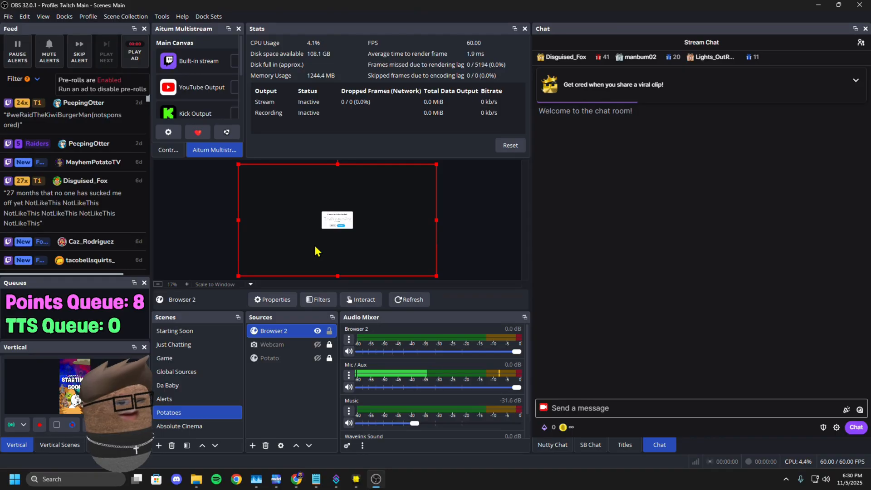
pyautogui.moveTo(296, 293)
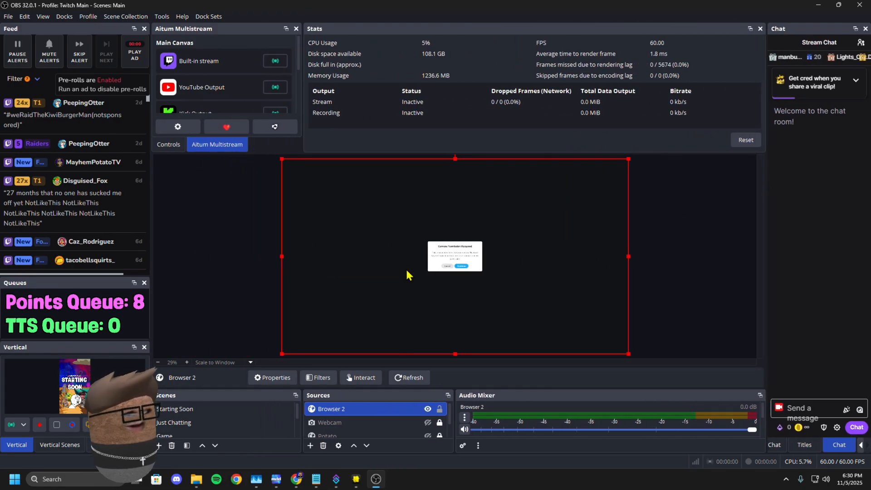
pyautogui.rightClick(409, 274)
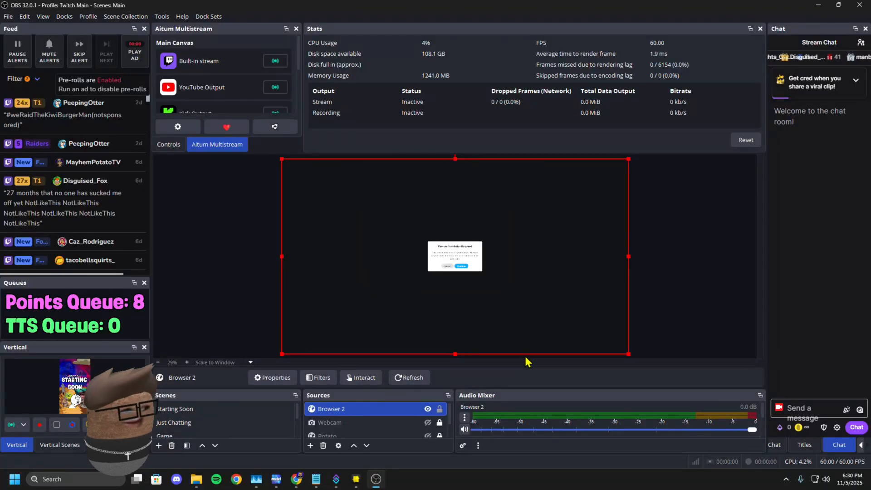
pyautogui.moveTo(758, 66)
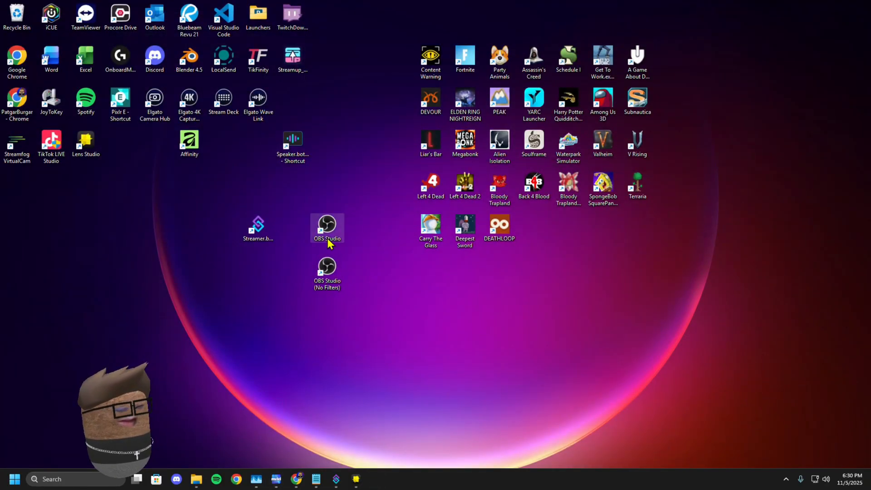
pyautogui.moveTo(288, 253)
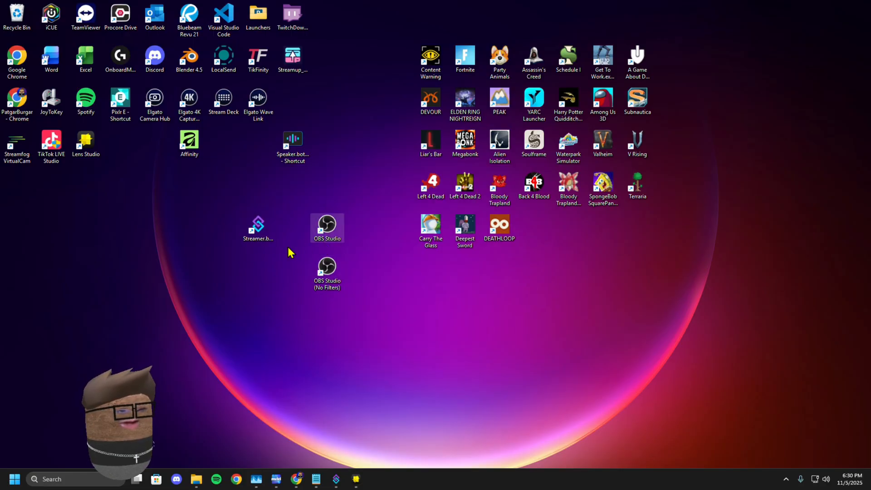
pyautogui.moveTo(315, 232)
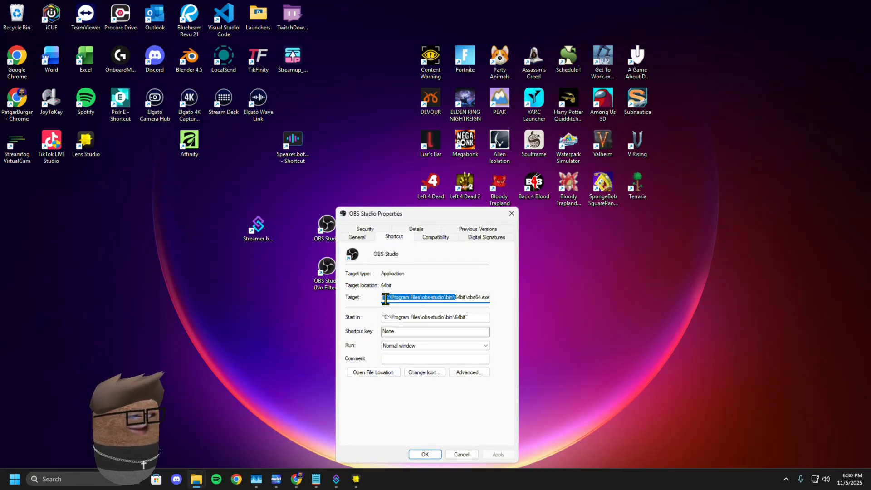
# - Append --use-fake-ui-for-media-stream to the OBS shortcut target and apply it
pyautogui.write('--use-fake-ui-for-media-stream')
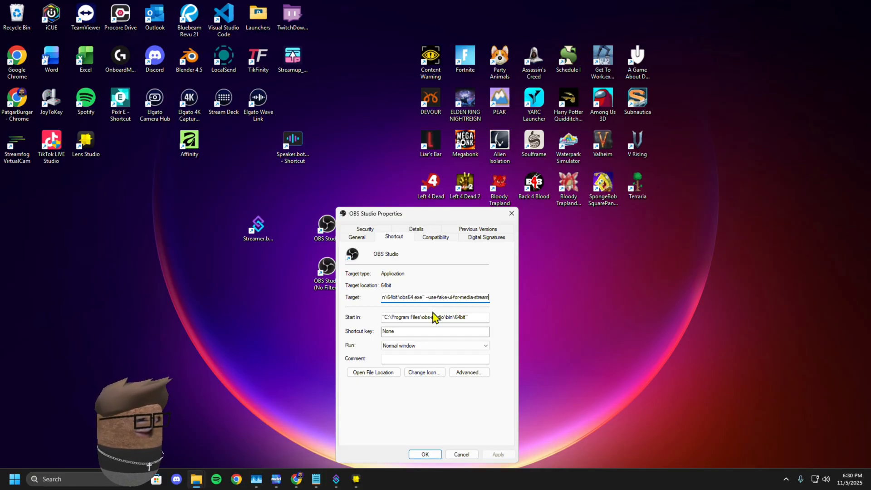
pyautogui.moveTo(436, 359)
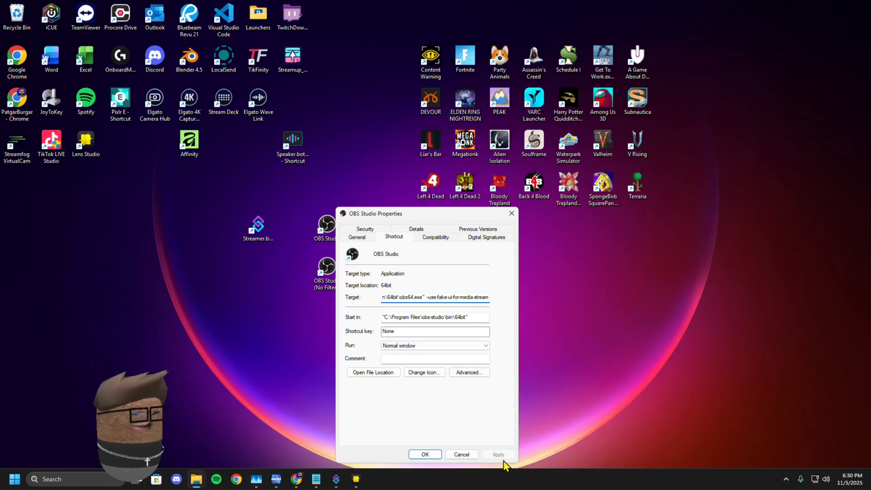
pyautogui.click(424, 454)
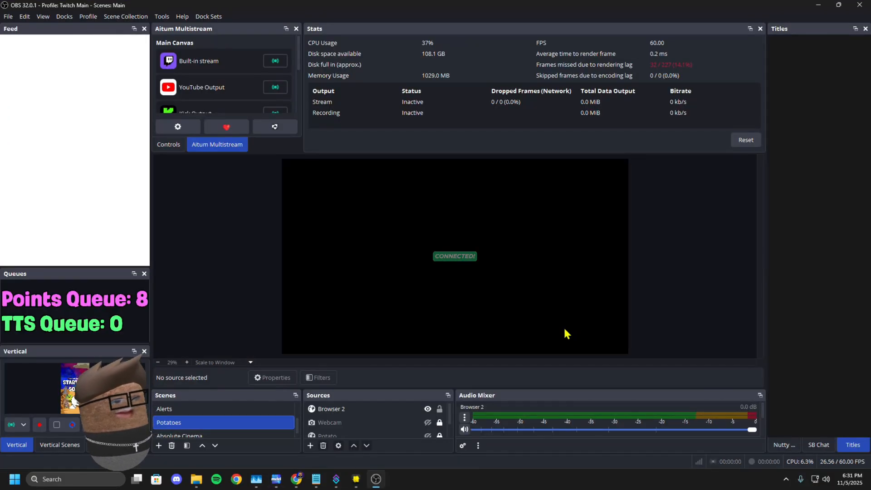
# - Interact with Browser 2, refresh the errored lens page until Chucky Potato renders, then close it
pyautogui.click(839, 445)
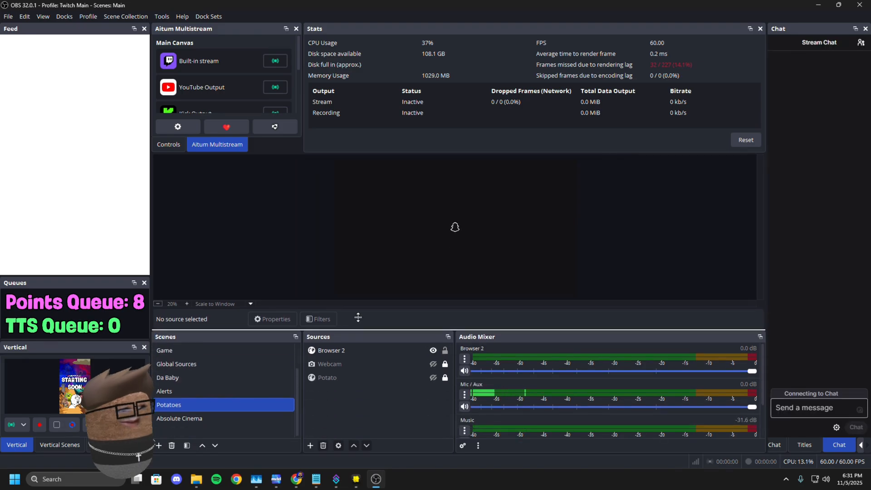
pyautogui.click(331, 350)
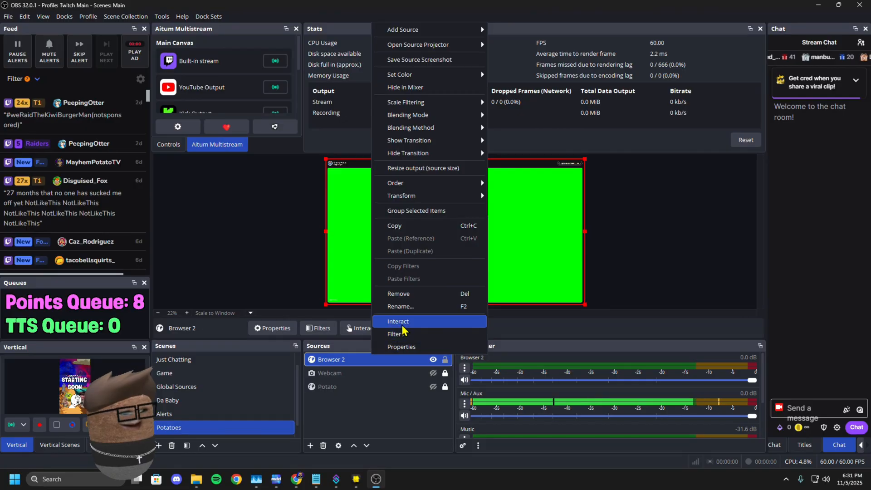
pyautogui.click(397, 321)
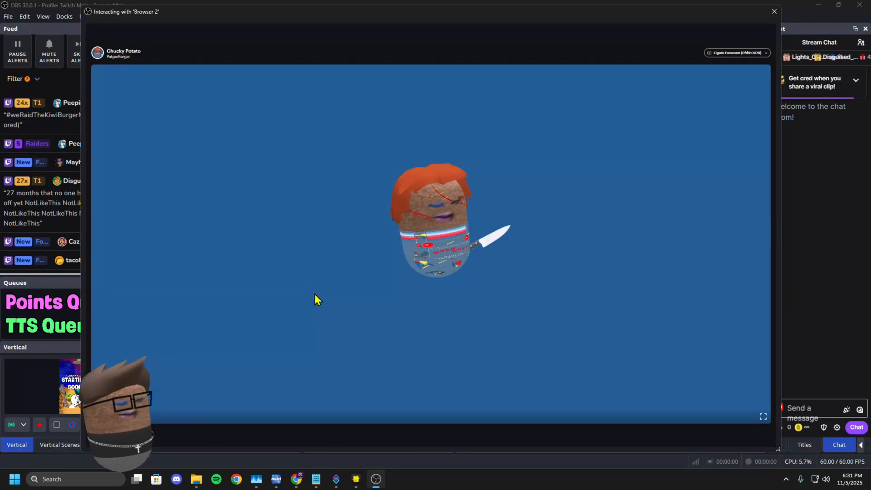
pyautogui.moveTo(635, 328)
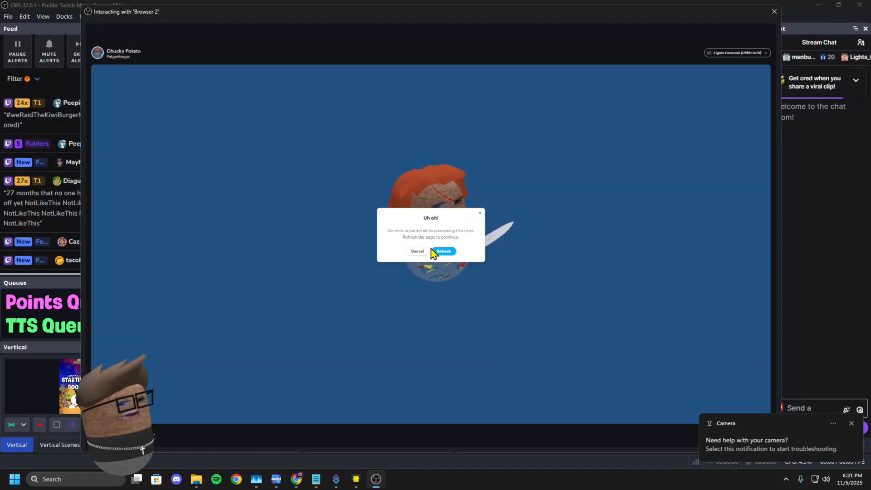
pyautogui.click(444, 250)
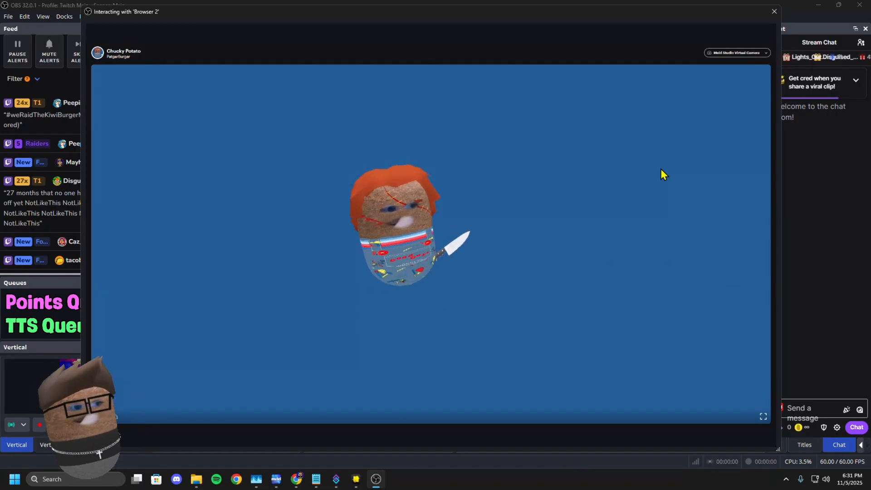
pyautogui.click(772, 11)
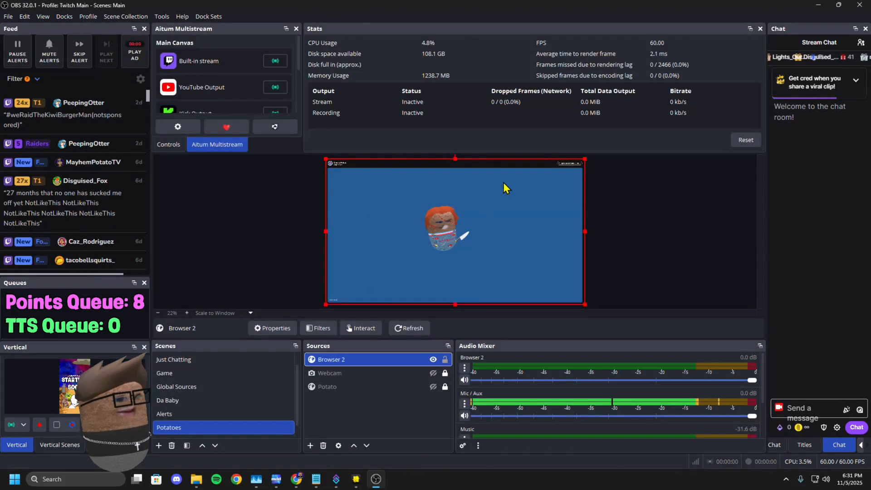
# - Add a green Chroma Key filter to Browser 2 so only the potato character remains
pyautogui.click(275, 328)
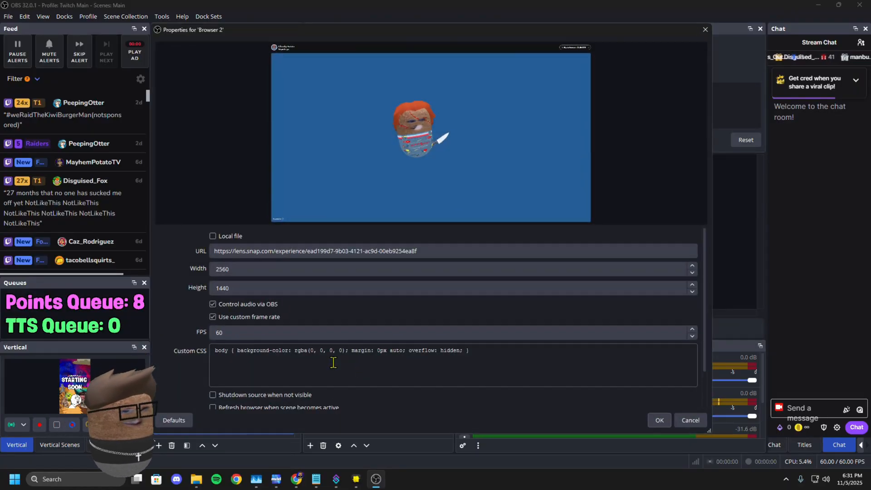
pyautogui.scroll(-3)
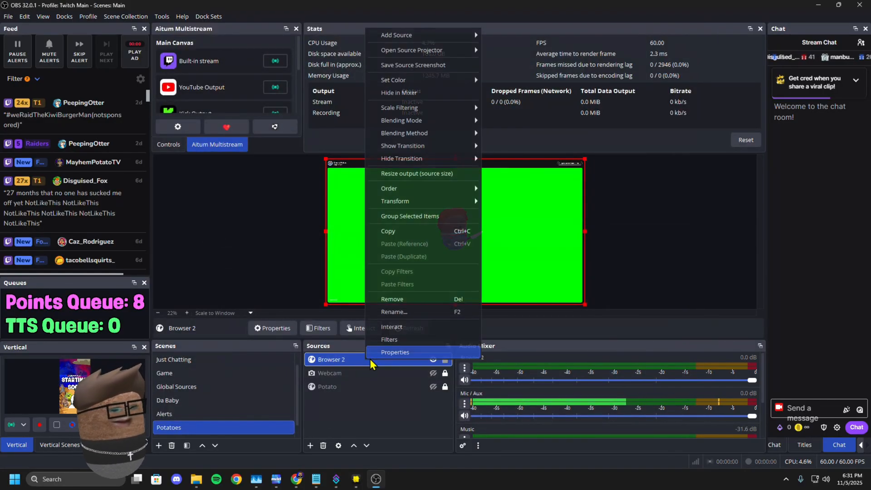
pyautogui.moveTo(394, 339)
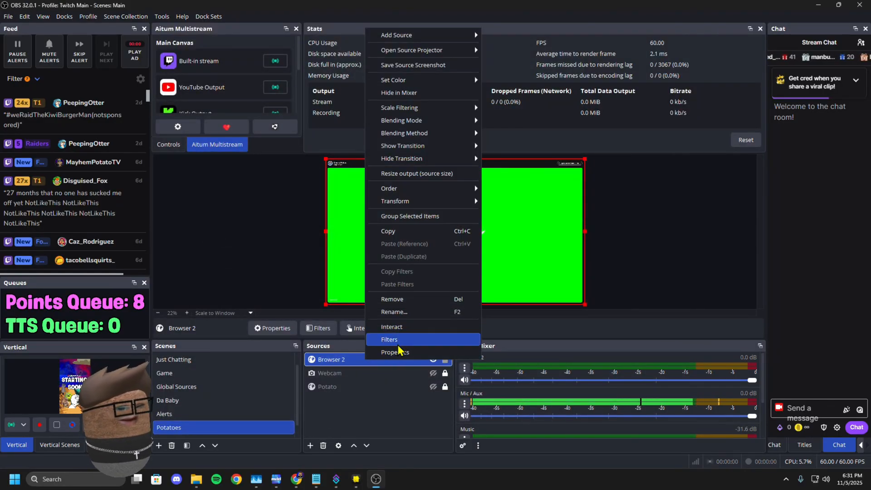
pyautogui.click(389, 339)
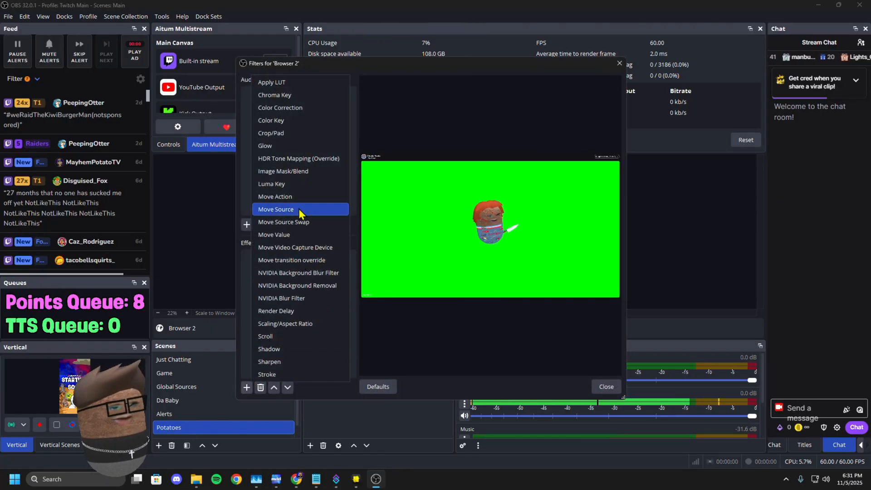
pyautogui.click(274, 94)
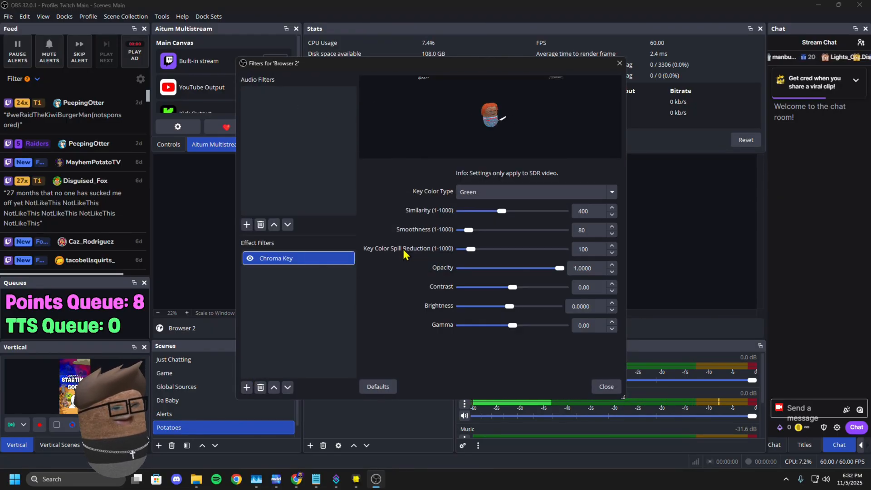
pyautogui.click(605, 387)
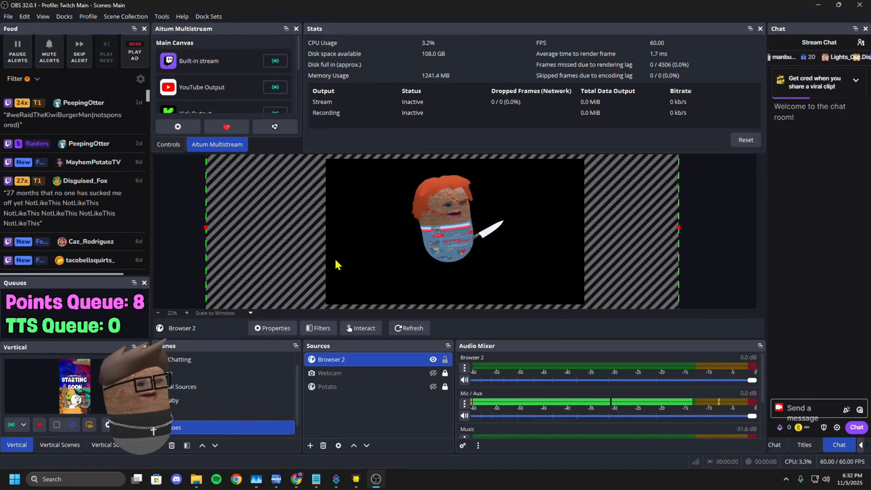
pyautogui.moveTo(375, 292)
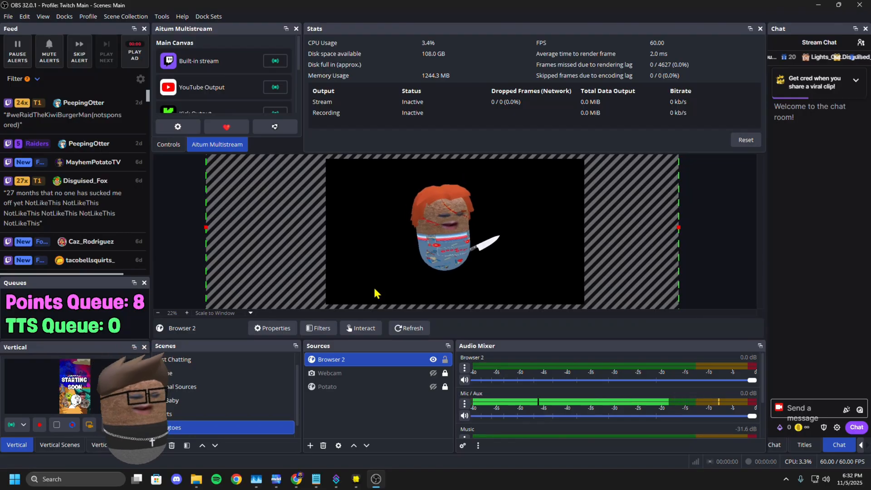
pyautogui.moveTo(365, 291)
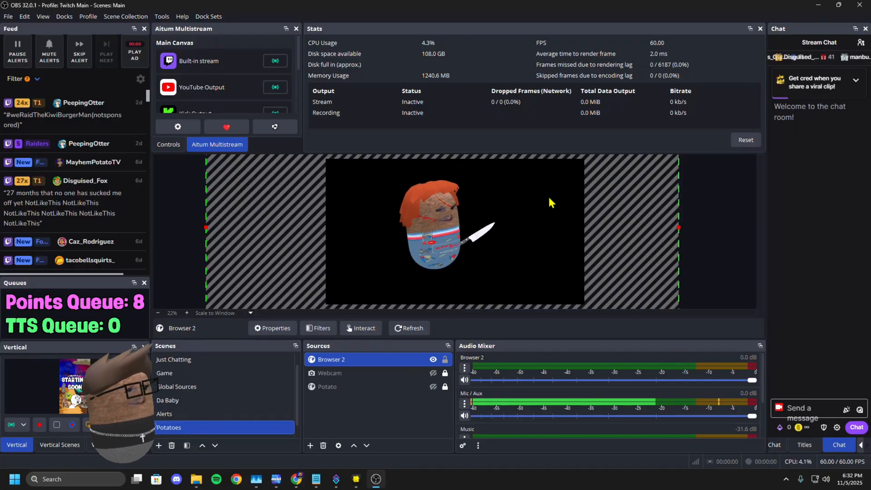
pyautogui.moveTo(746, 274)
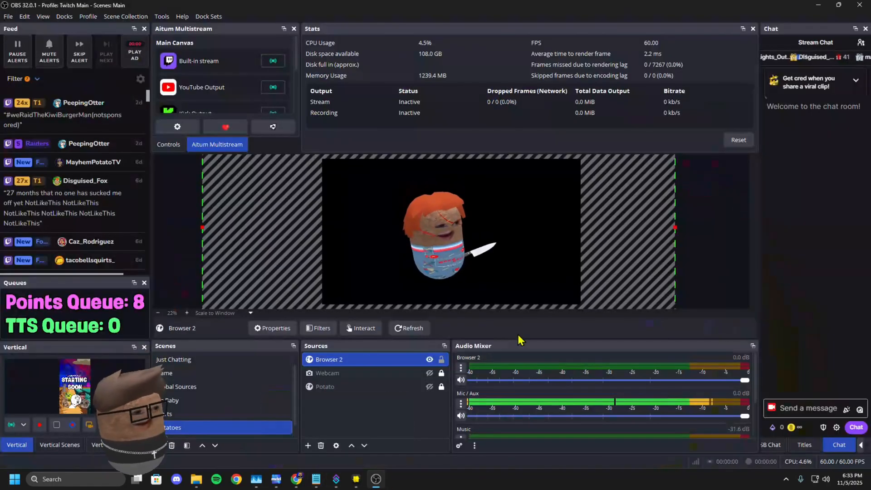
pyautogui.moveTo(860, 43)
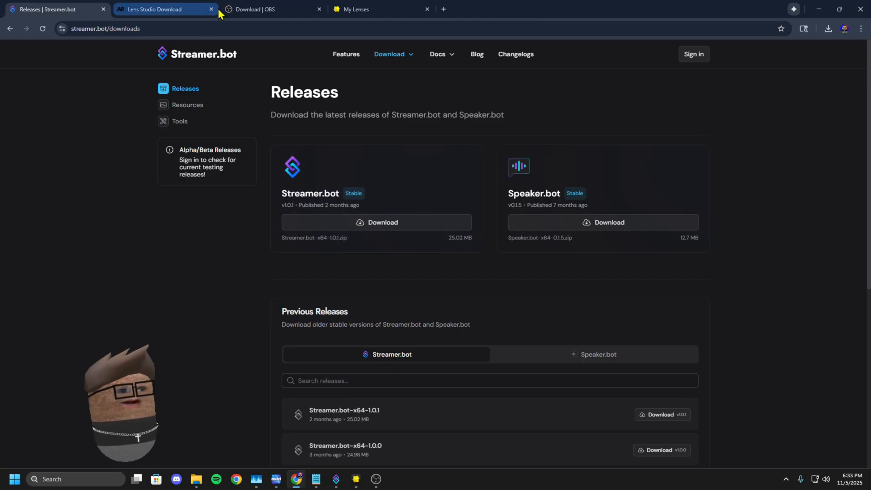
# - Minimize the browser to reveal the desktop
pyautogui.click(318, 9)
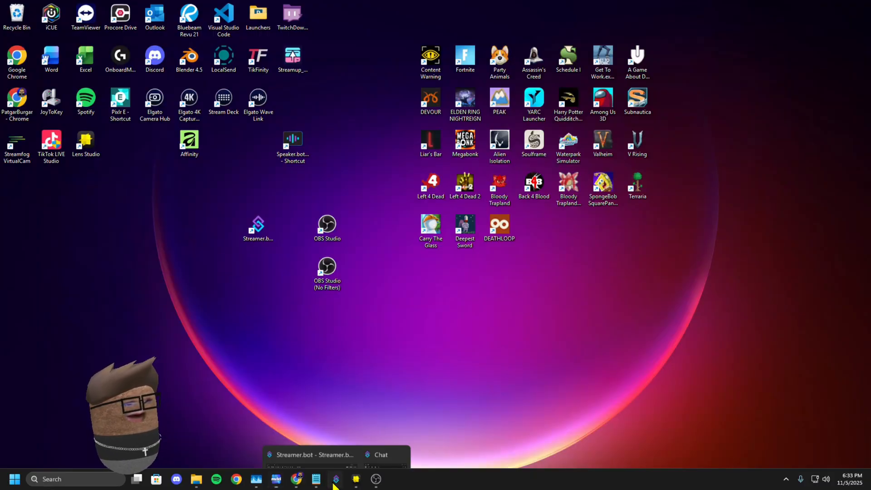
# - Bring up Streamer.bot's Platforms > Stream Apps > OBS Studio connection page
pyautogui.click(335, 455)
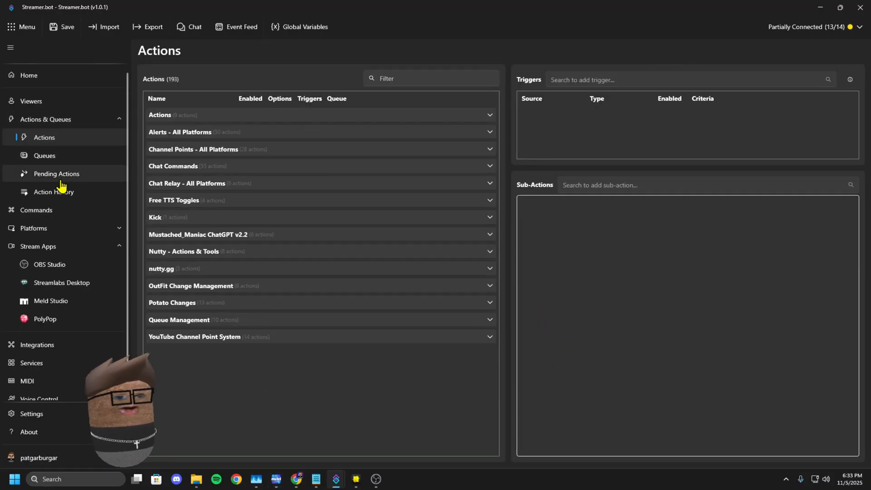
pyautogui.click(33, 227)
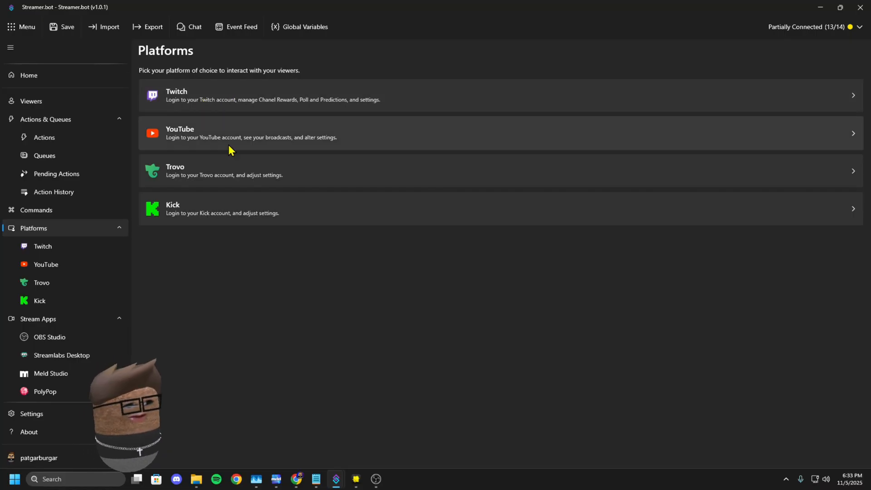
pyautogui.moveTo(71, 272)
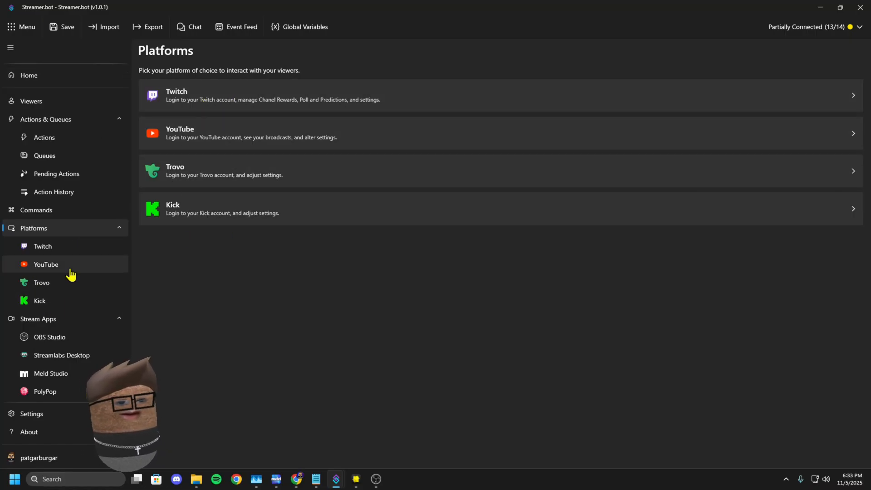
pyautogui.moveTo(60, 343)
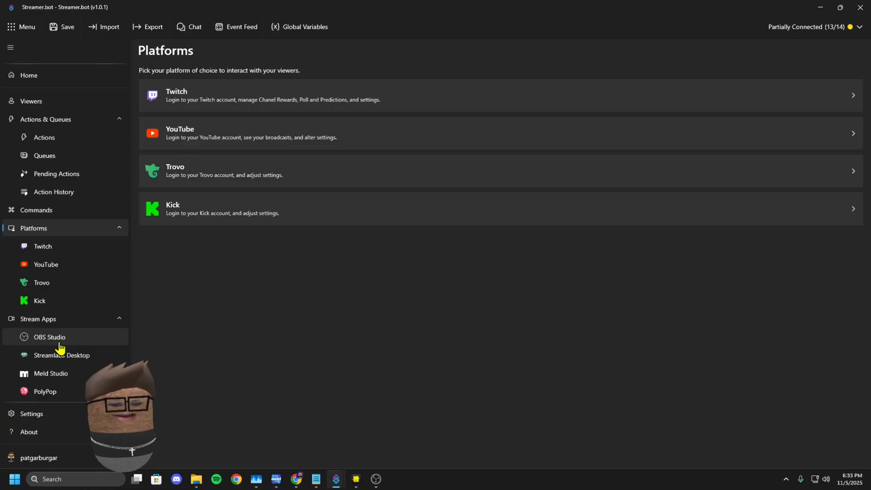
pyautogui.click(49, 337)
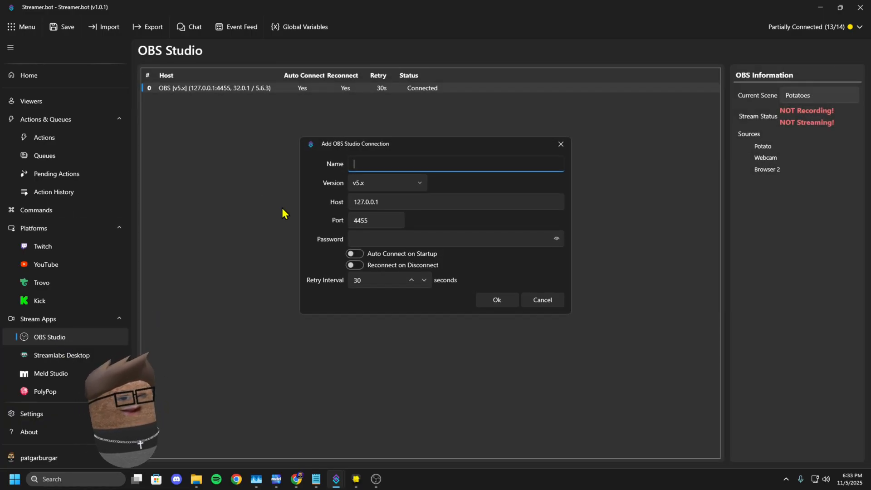
pyautogui.moveTo(377, 216)
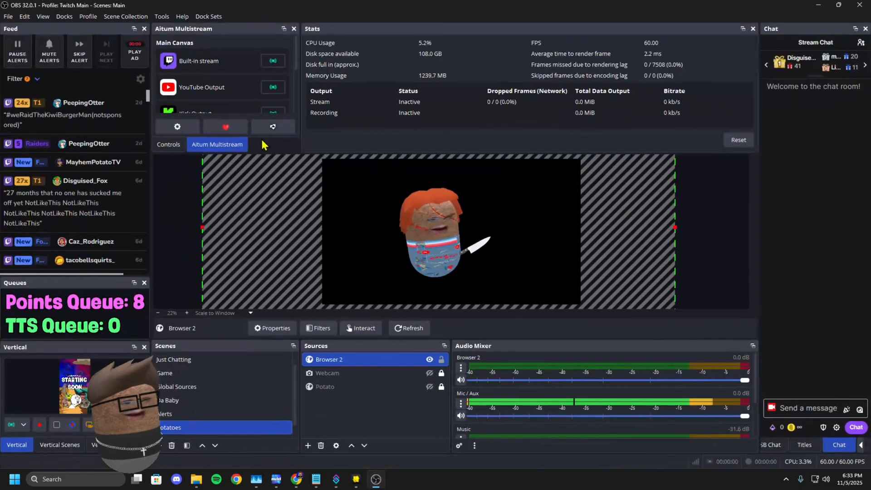
# - View OBS WebSocket Server Settings and connect info (port 4455), then return to Streamer.bot
pyautogui.click(162, 16)
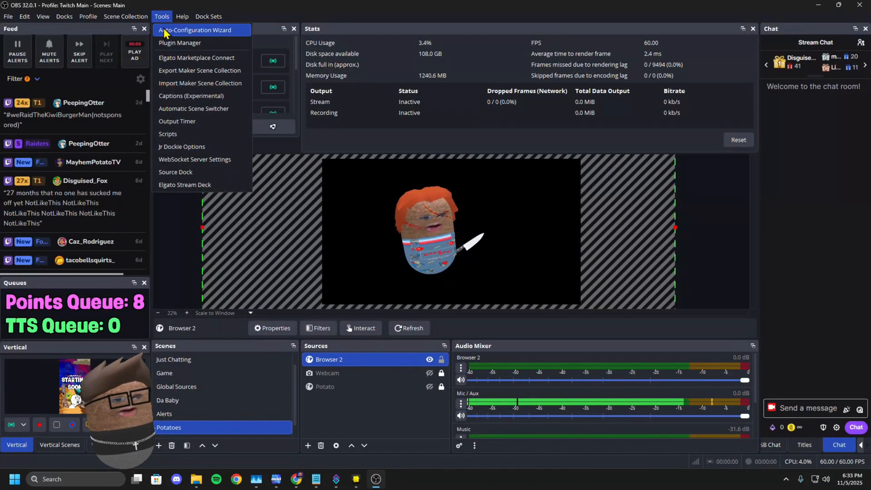
pyautogui.click(194, 159)
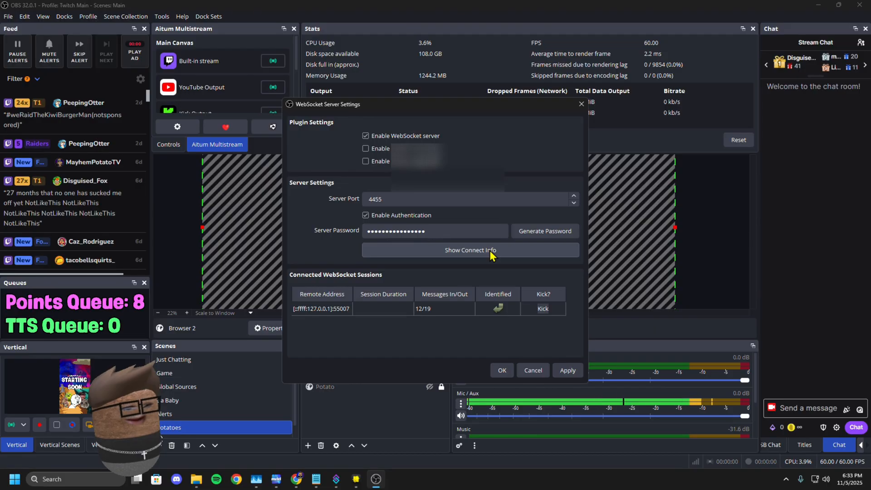
pyautogui.click(469, 250)
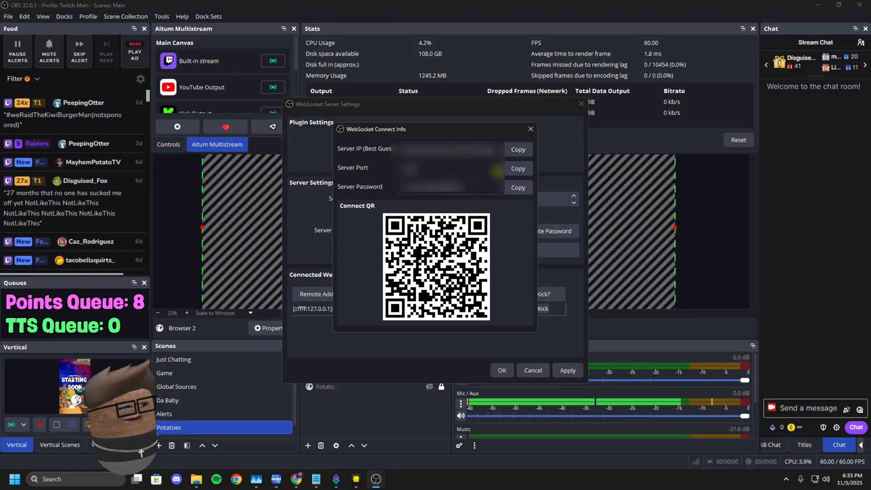
pyautogui.moveTo(407, 459)
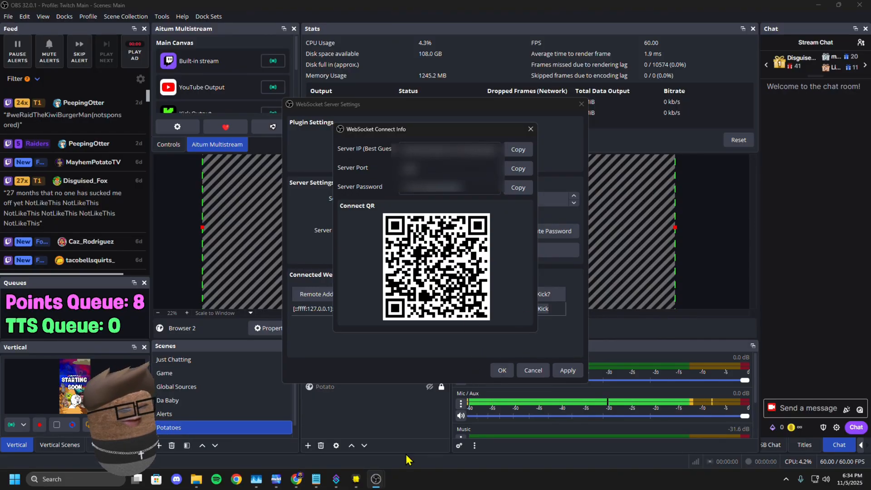
pyautogui.click(528, 129)
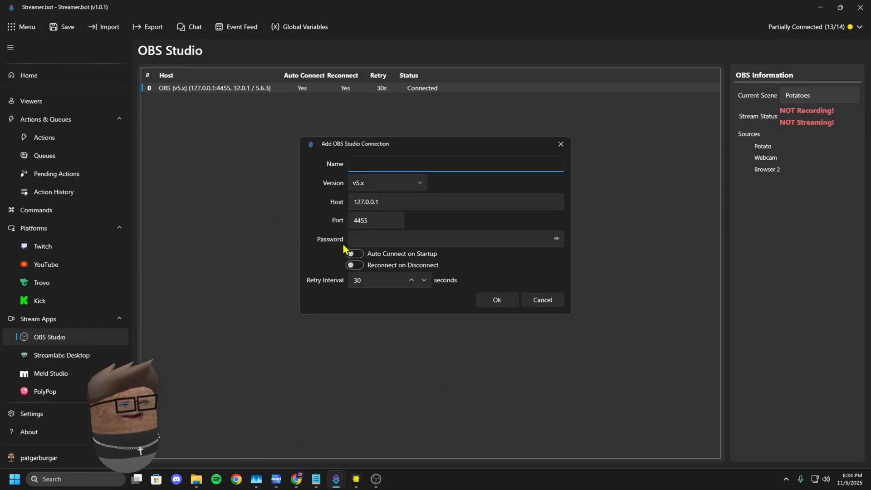
# - Toggle Auto Connect and Reconnect in the Add connection form, then cancel it
pyautogui.tripleClick(374, 220)
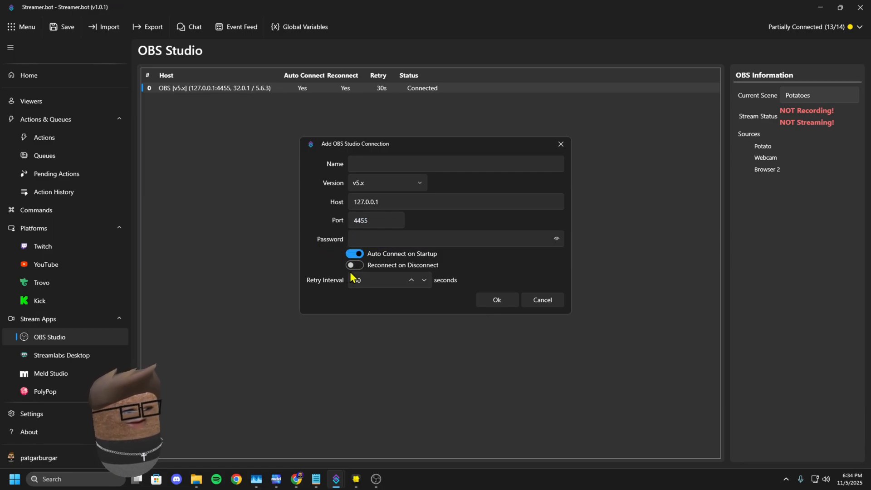
pyautogui.click(354, 265)
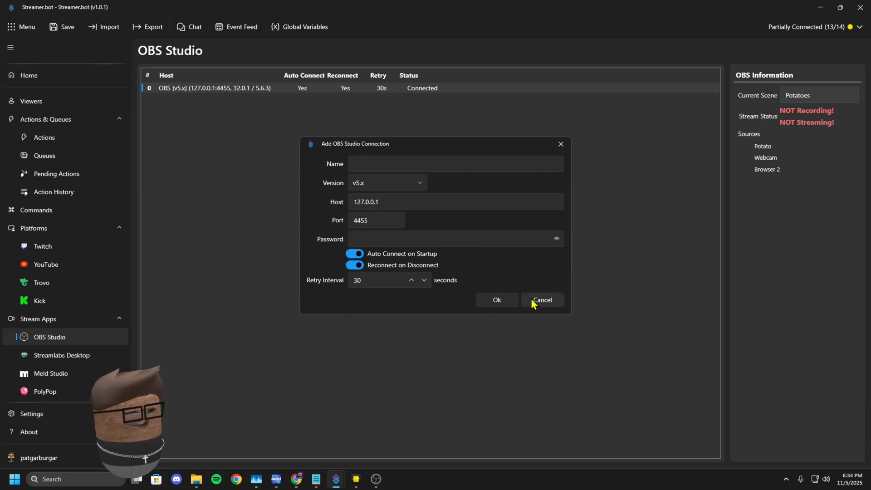
pyautogui.click(542, 299)
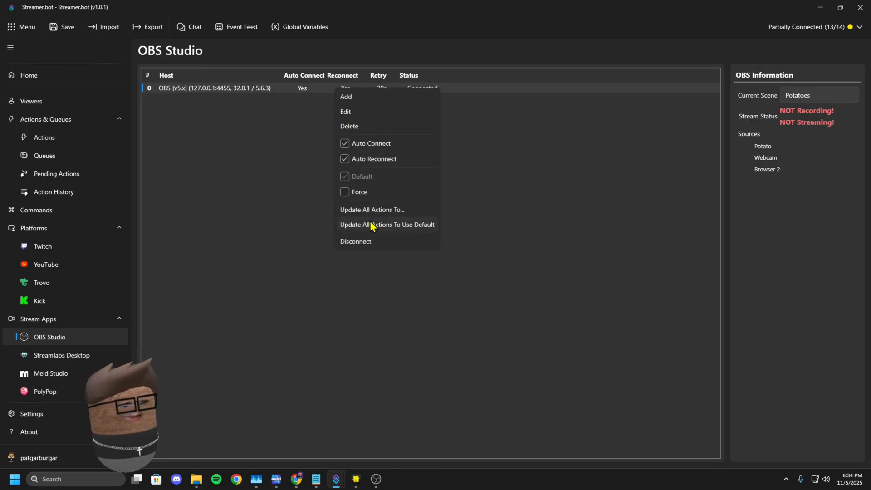
pyautogui.moveTo(395, 245)
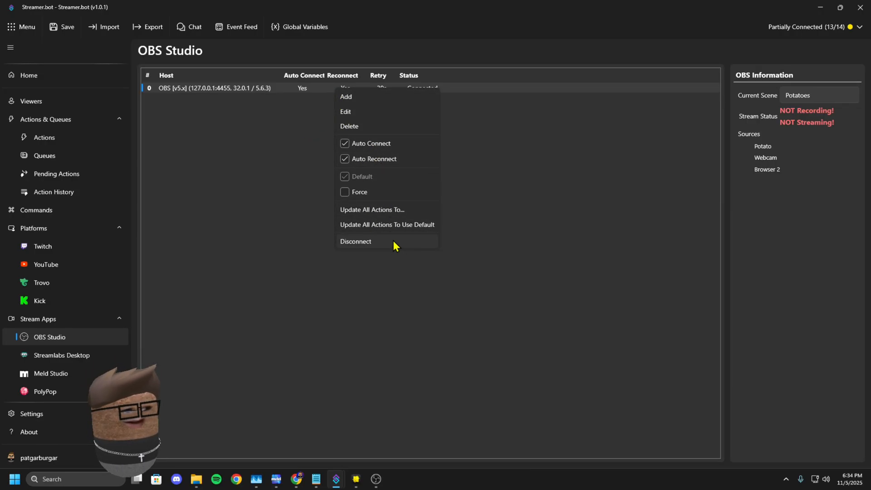
# - Disconnect and reconnect the existing OBS connection so it shows Connected
pyautogui.click(354, 241)
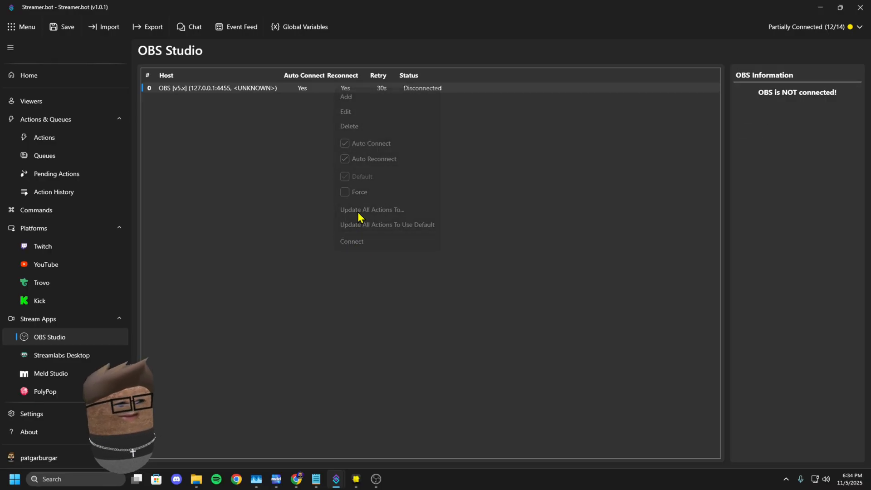
pyautogui.click(352, 241)
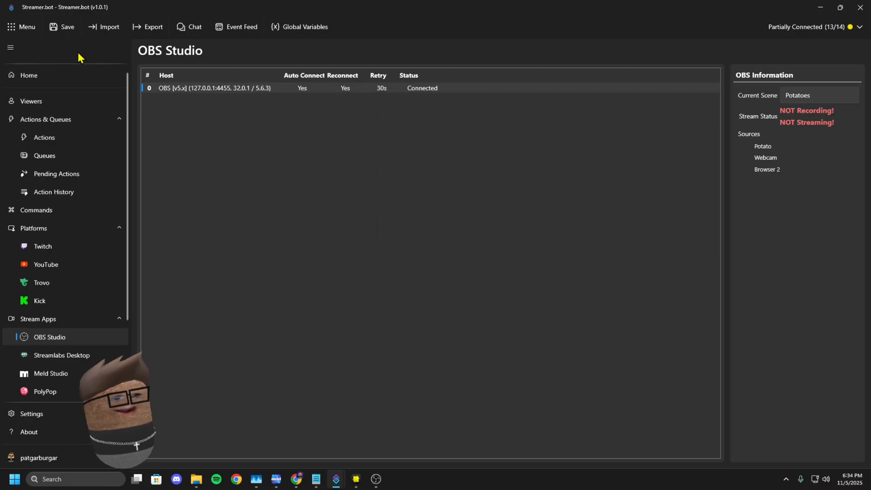
pyautogui.click(61, 27)
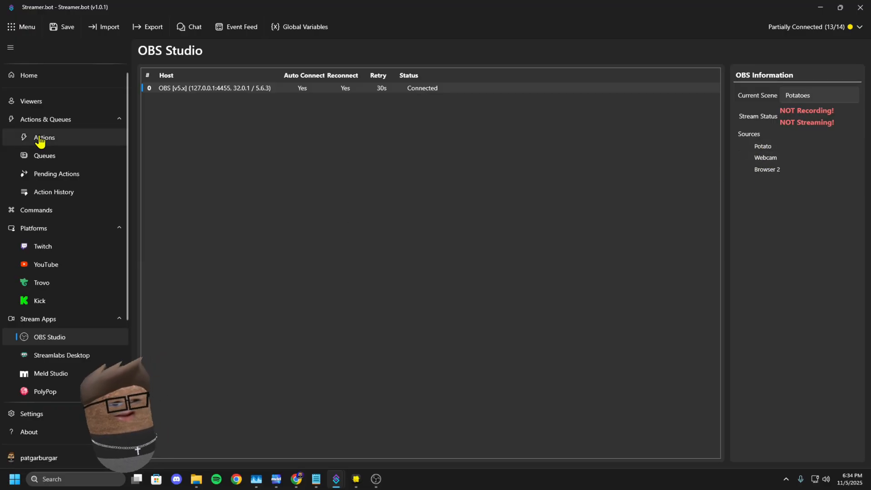
# - Add a new action named 'Potato Change' in the Actions list
pyautogui.click(44, 137)
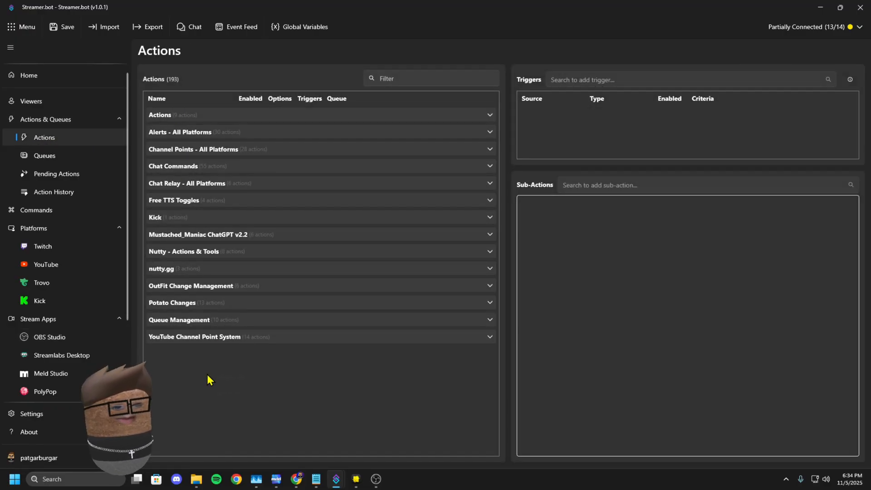
pyautogui.rightClick(209, 379)
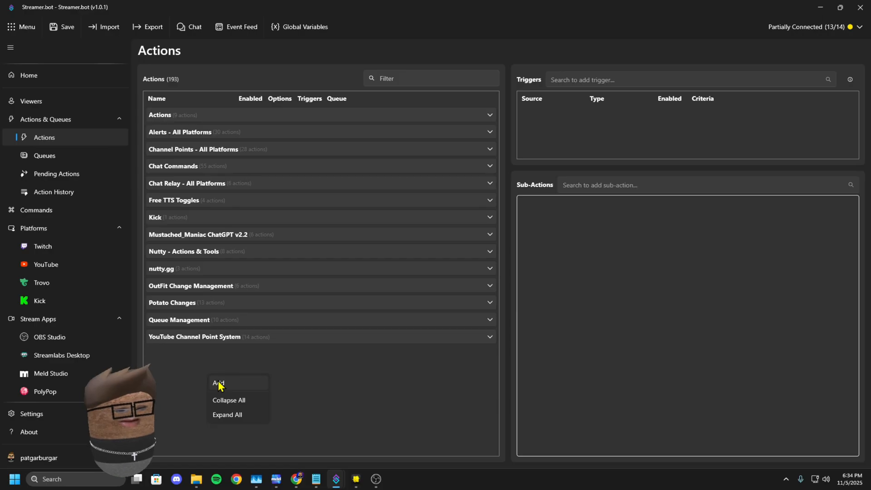
pyautogui.click(219, 383)
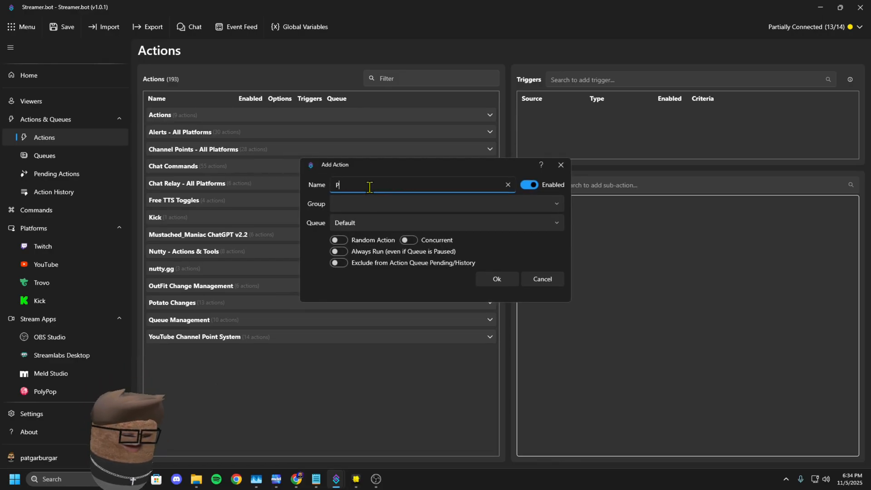
pyautogui.write('Potato Change')
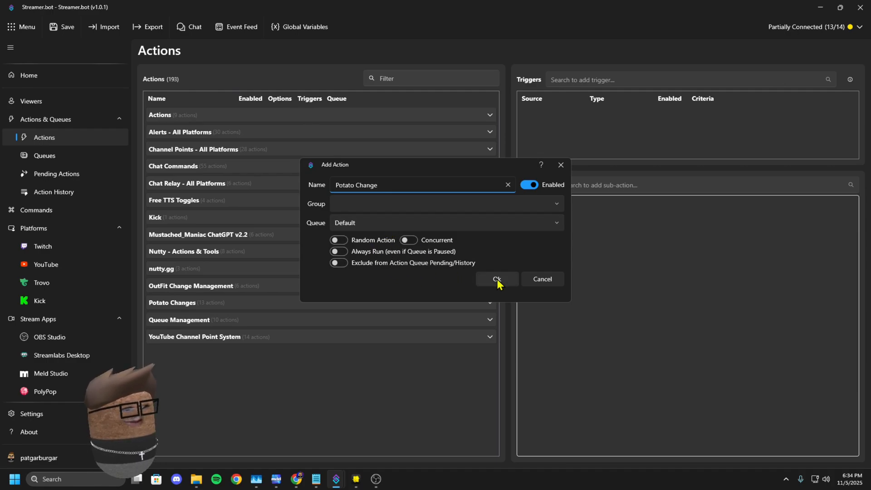
pyautogui.click(496, 278)
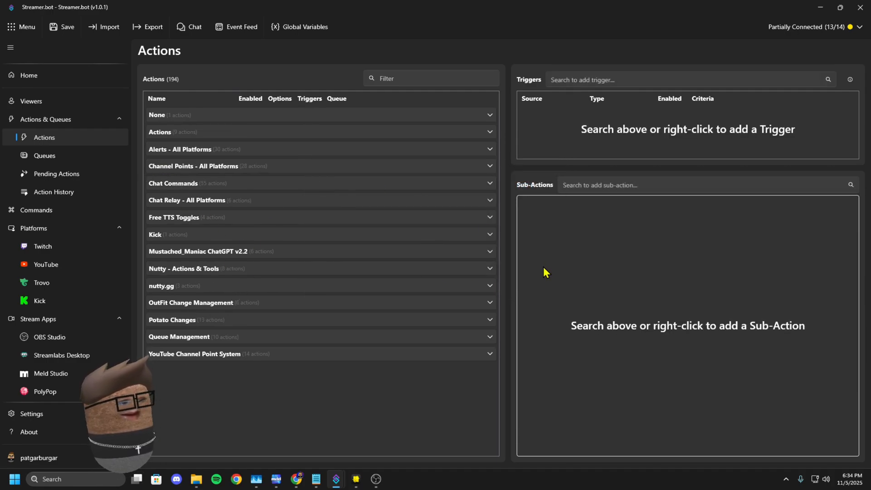
# - Add an OBS Set Browser Source URL sub-action on scene Potatoes, source Potato, with the Snapchat lens URL
pyautogui.rightClick(535, 256)
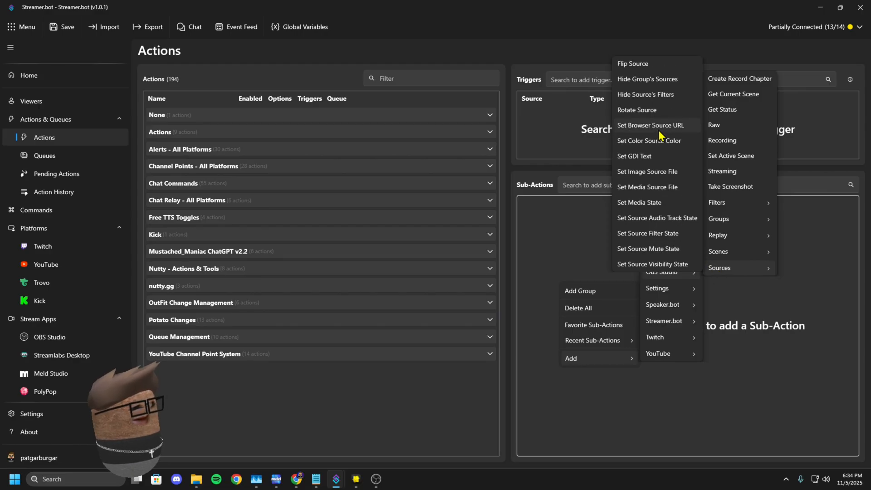
pyautogui.click(649, 125)
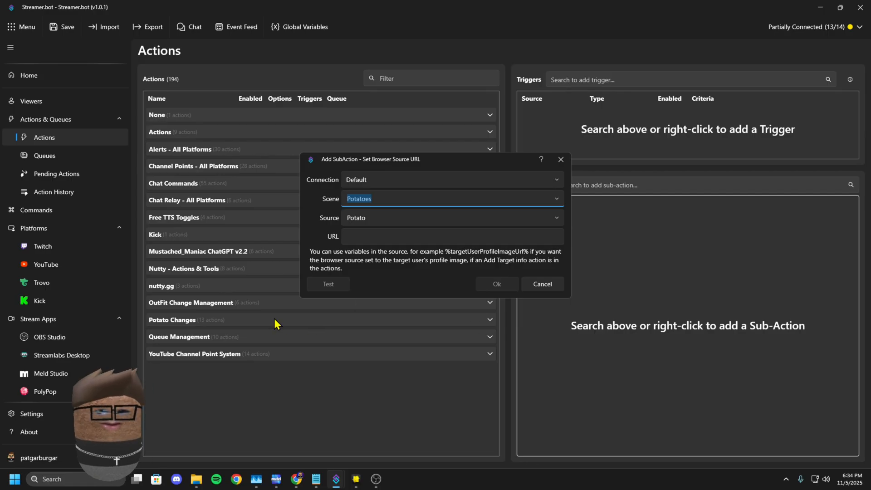
pyautogui.moveTo(398, 229)
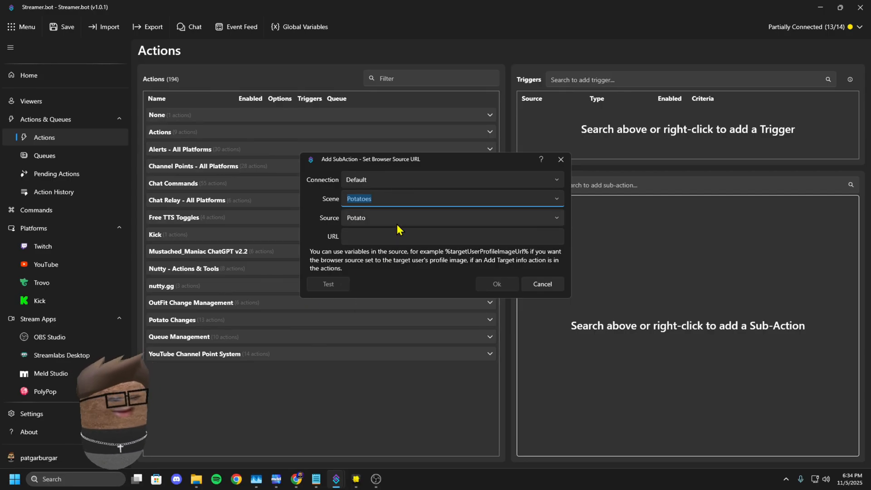
pyautogui.moveTo(389, 232)
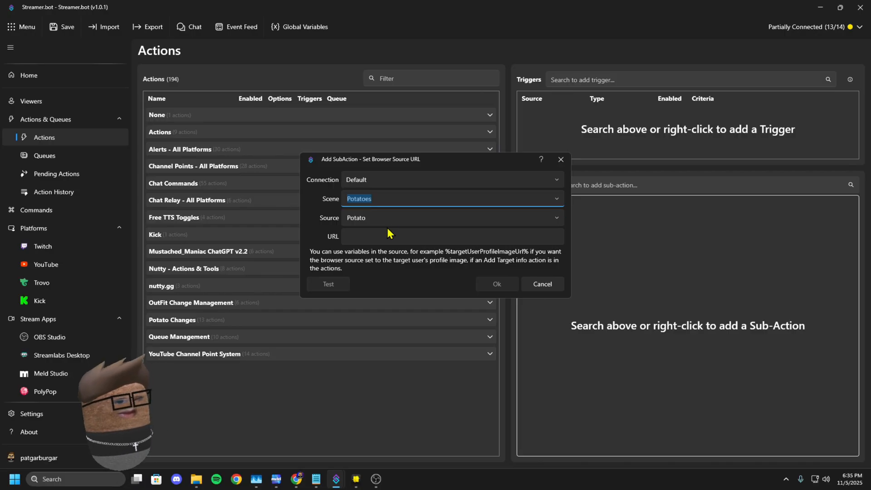
pyautogui.click(450, 235)
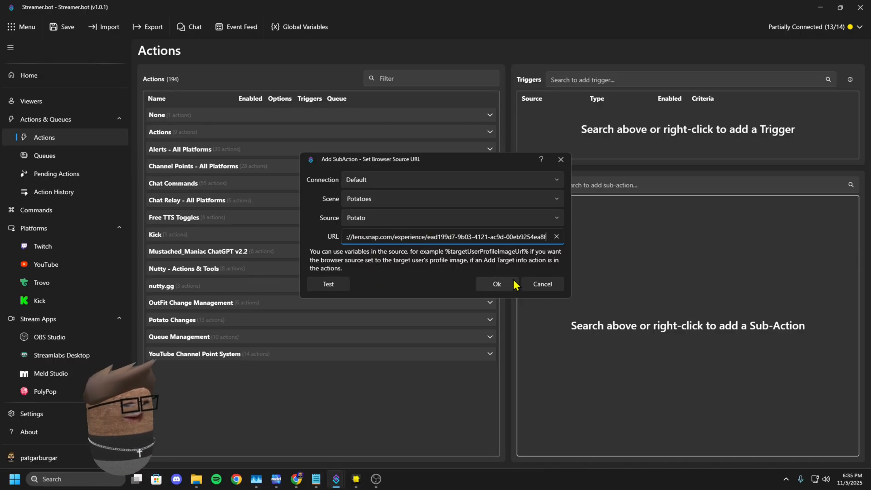
pyautogui.tripleClick(445, 235)
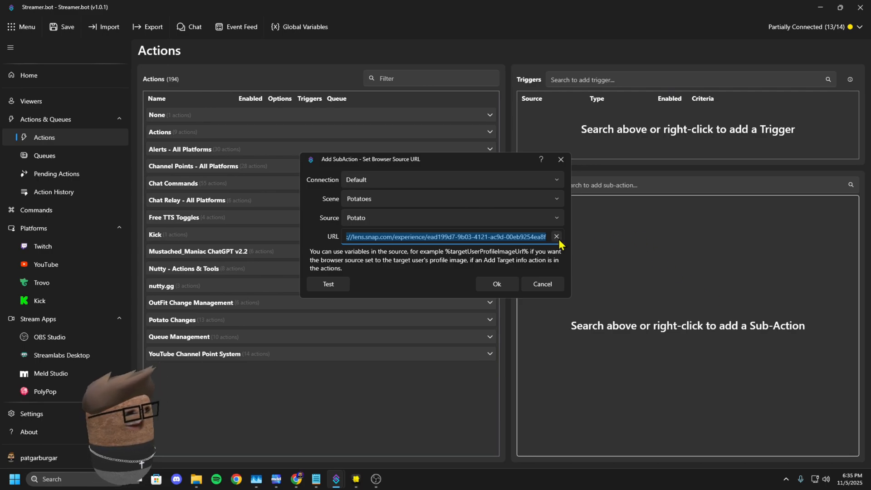
pyautogui.click(556, 236)
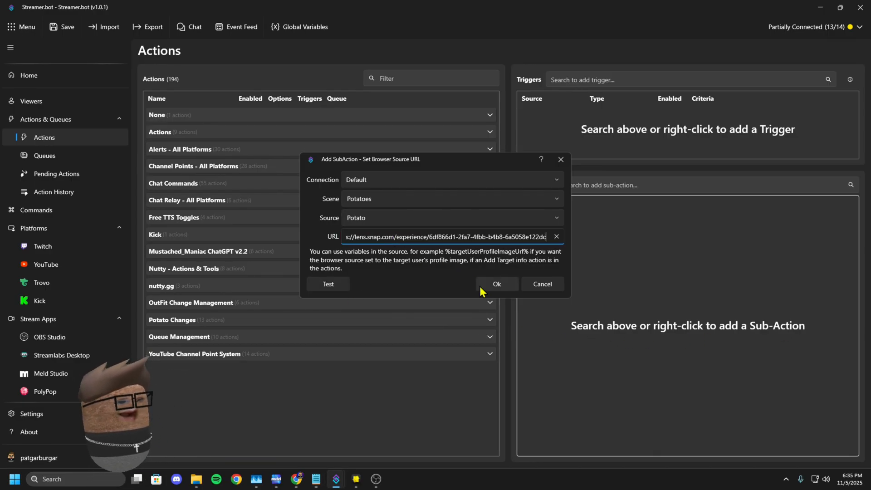
pyautogui.click(496, 284)
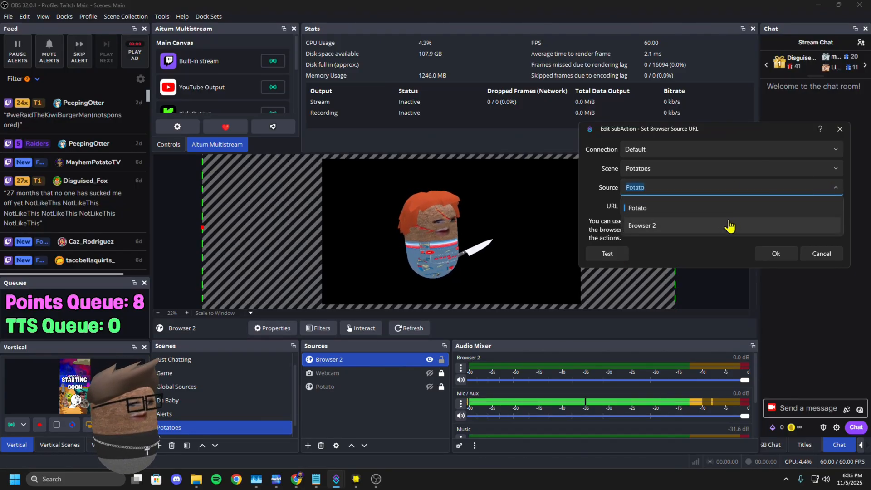
# - Retarget the lens URL sub-action to Browser 2 and test it so the lens starts loading
pyautogui.click(641, 225)
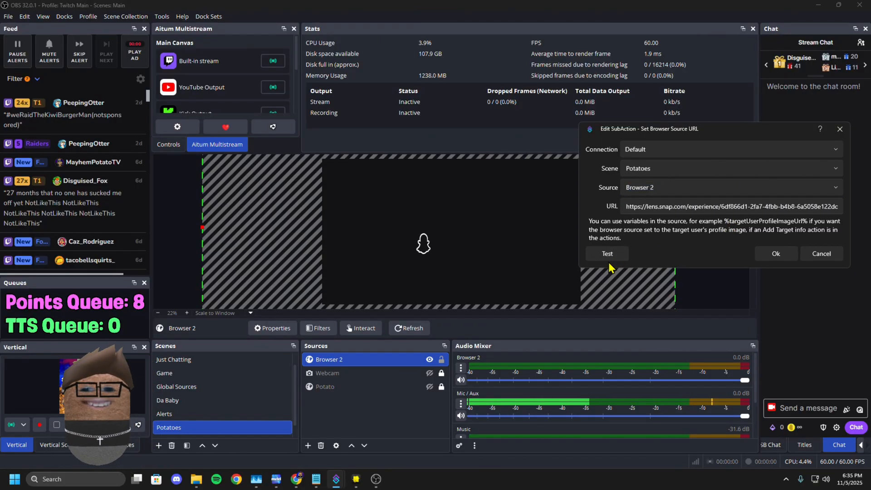
pyautogui.click(606, 254)
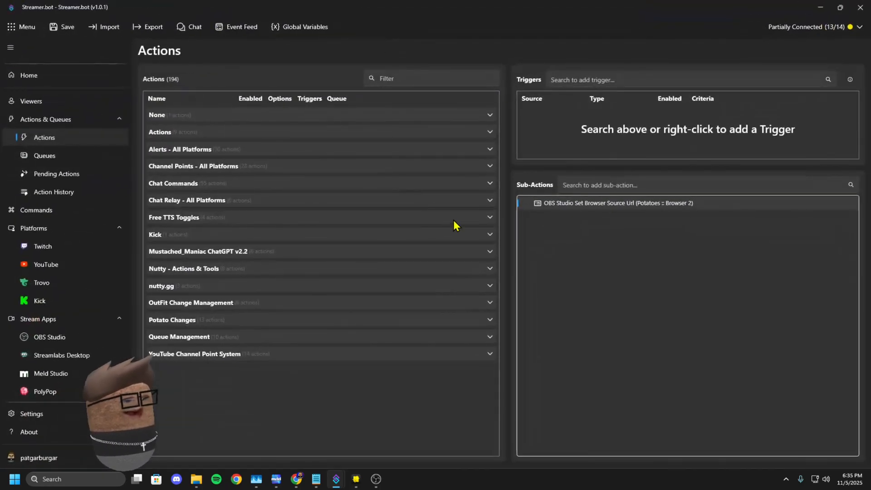
pyautogui.moveTo(527, 165)
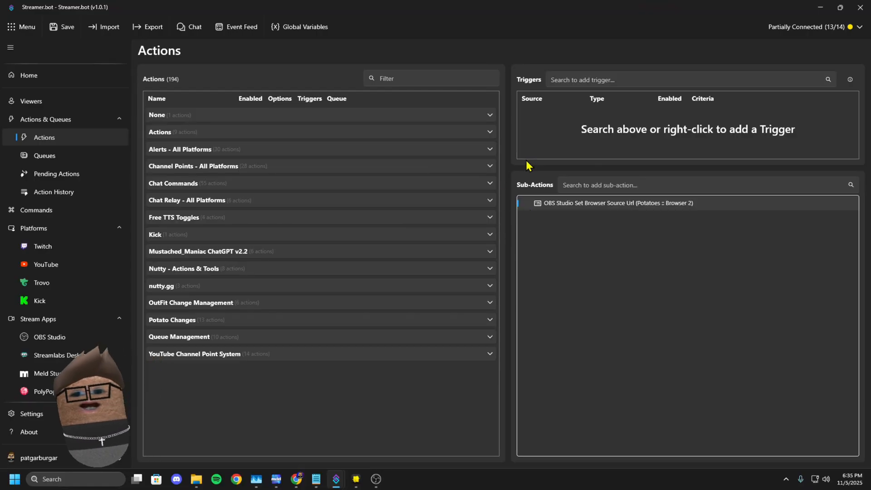
pyautogui.moveTo(465, 152)
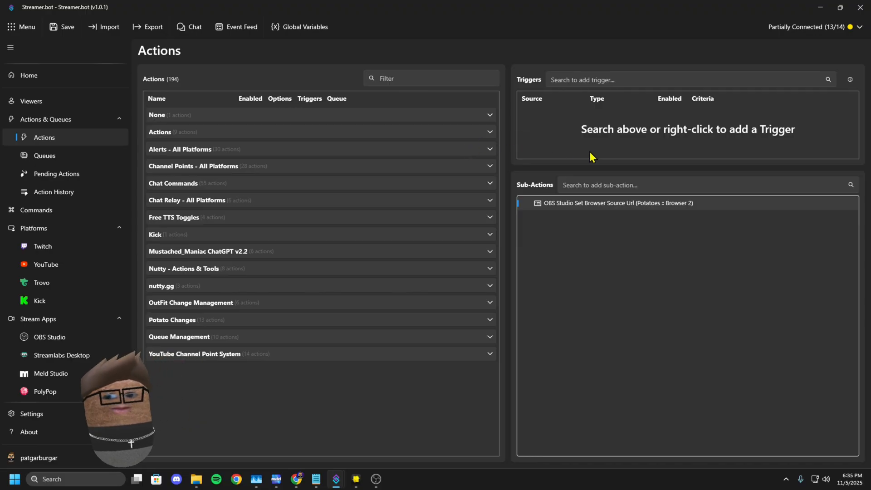
# - Add a Twitch Reward Redemption trigger using a newly created reward named Potato Tutorial 1
pyautogui.rightClick(592, 157)
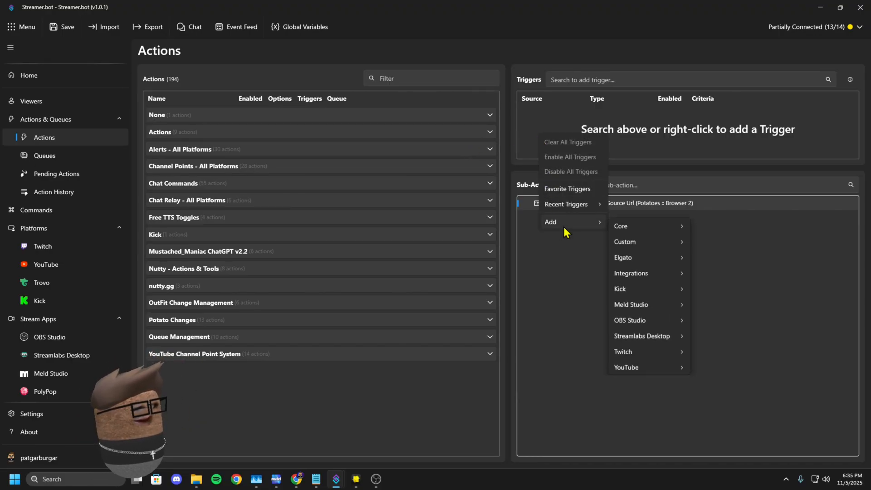
pyautogui.click(622, 351)
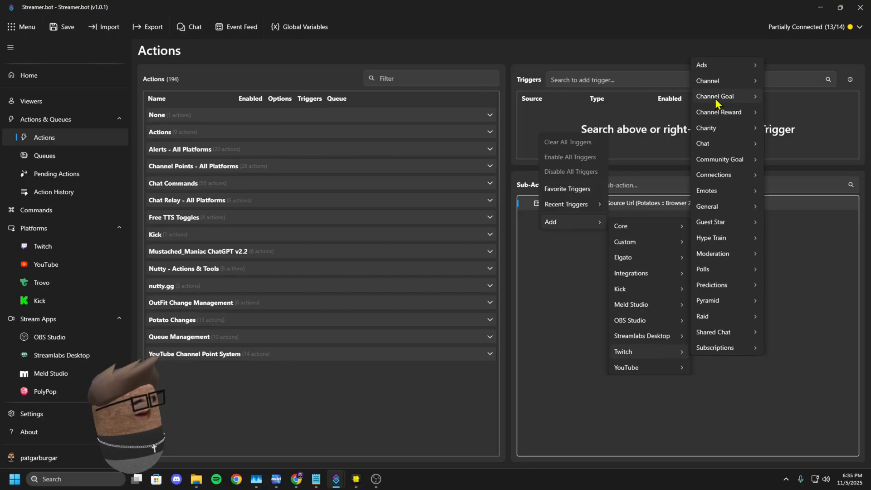
pyautogui.moveTo(719, 112)
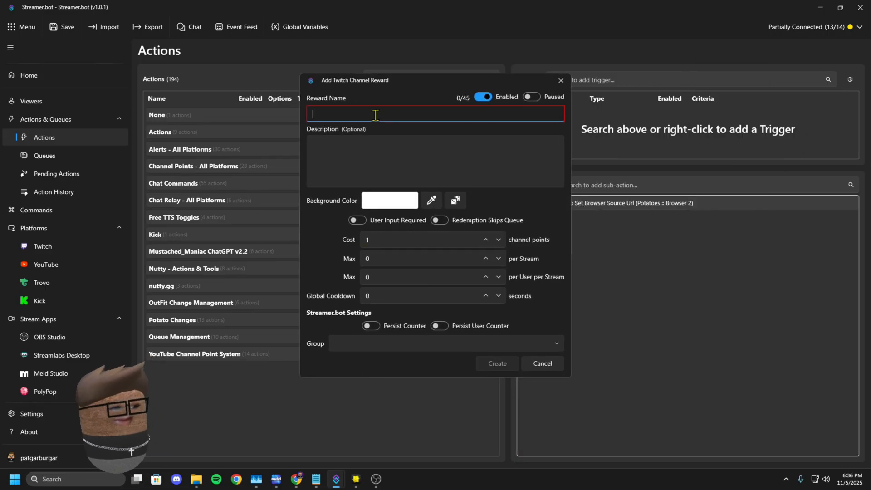
pyautogui.write('Potato Tutorial')
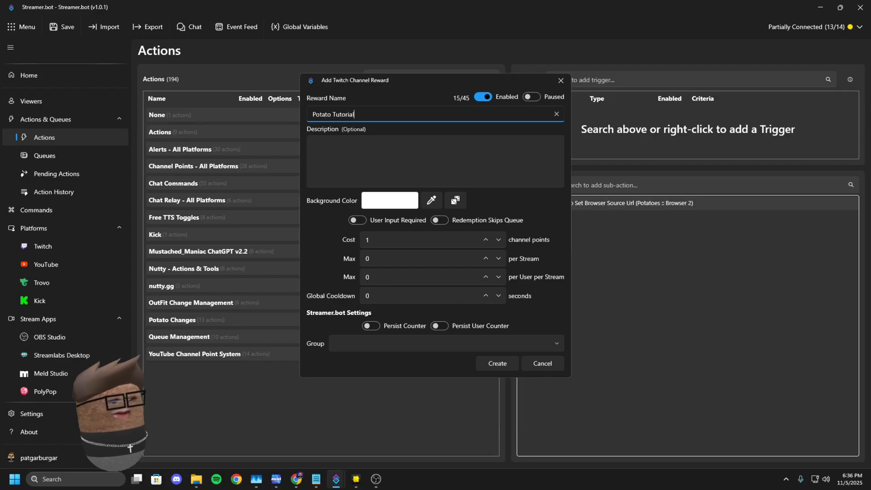
pyautogui.write('1')
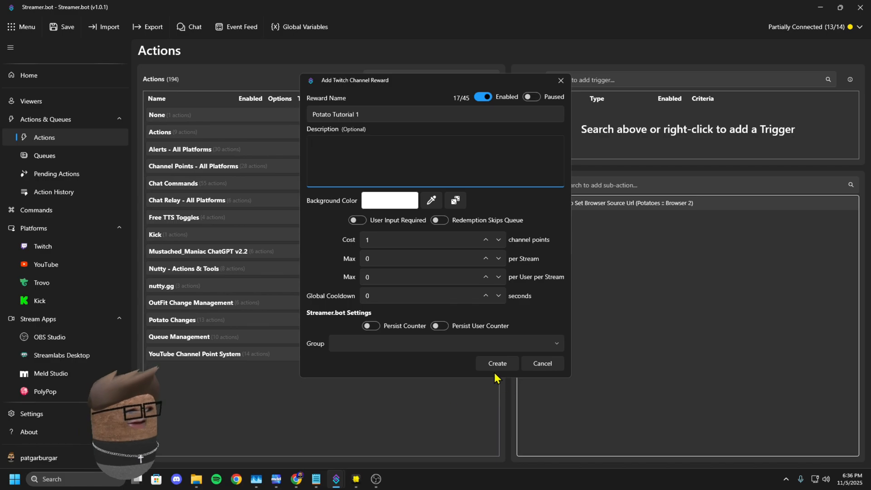
pyautogui.click(496, 363)
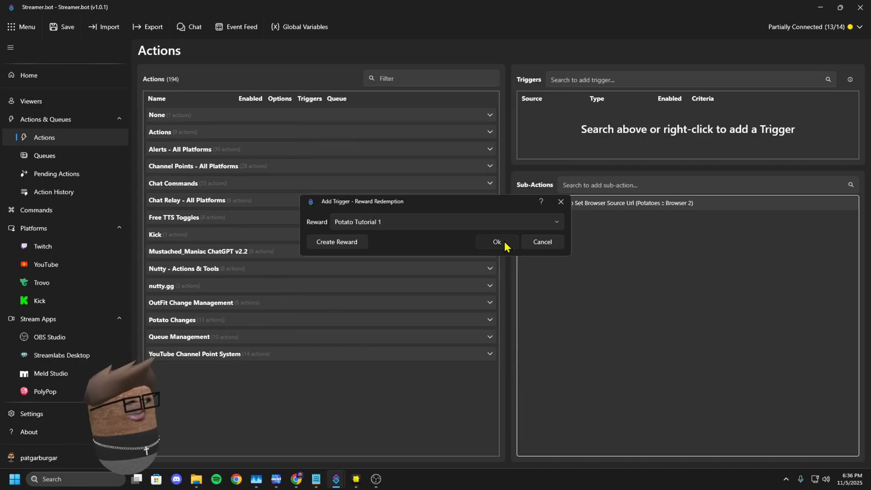
pyautogui.click(496, 241)
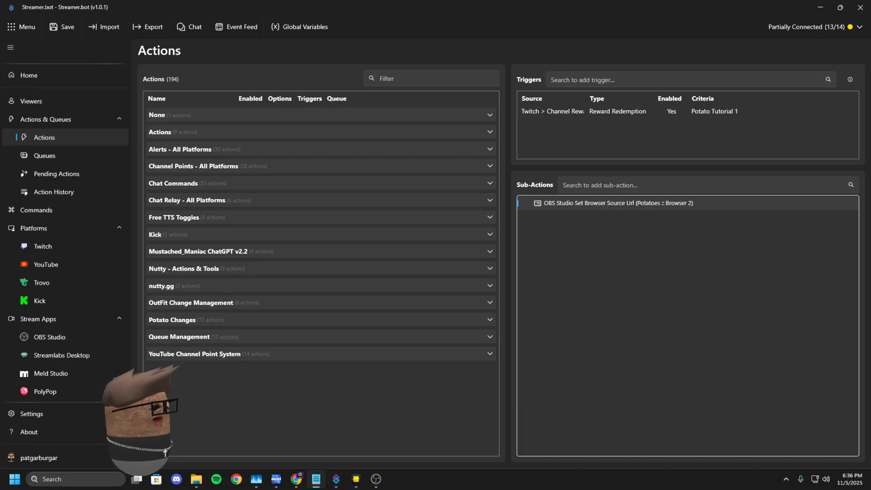
# - In OBS, close the Browser 2 properties and redeem Potato Tutorial 1 to verify the lens swap
pyautogui.click(316, 479)
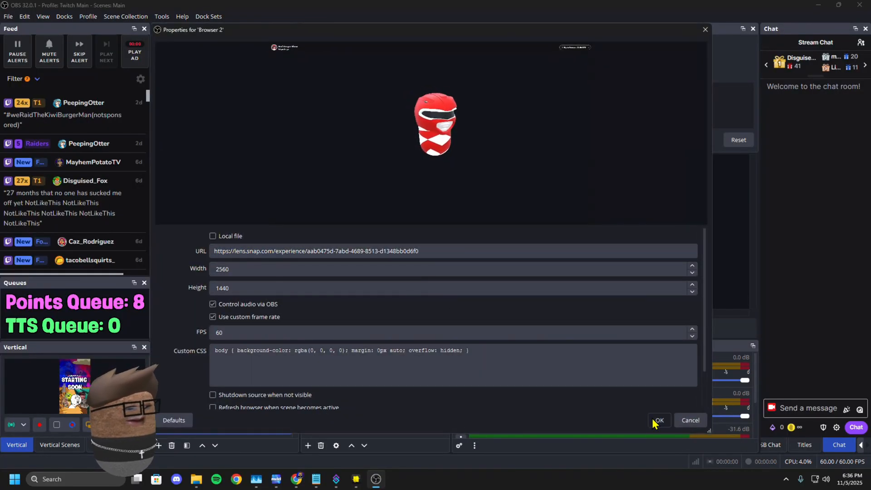
pyautogui.click(658, 420)
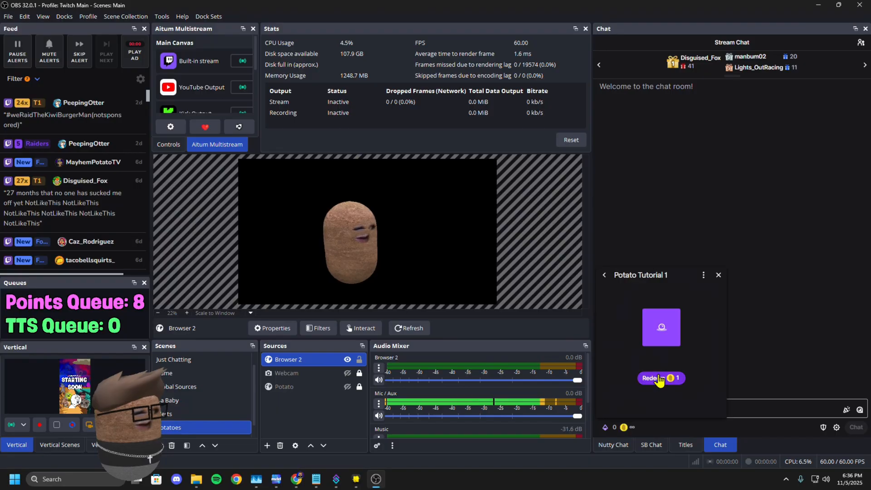
pyautogui.click(660, 378)
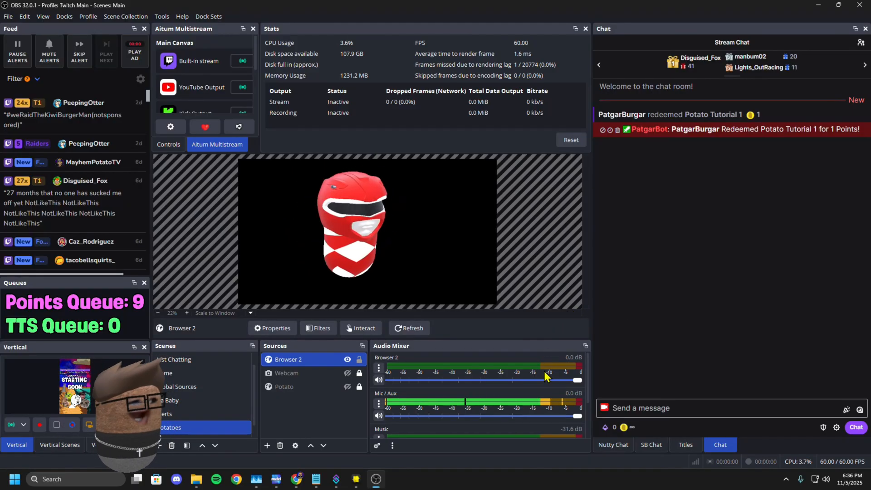
pyautogui.moveTo(558, 282)
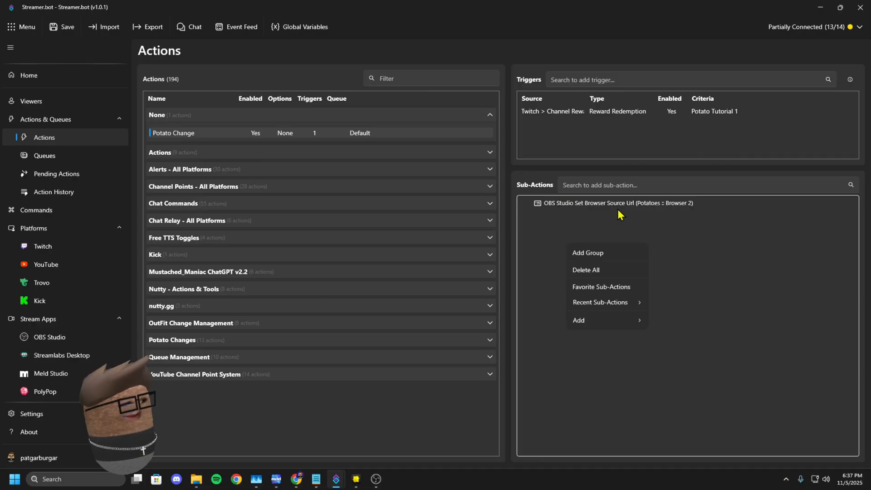
pyautogui.moveTo(592, 217)
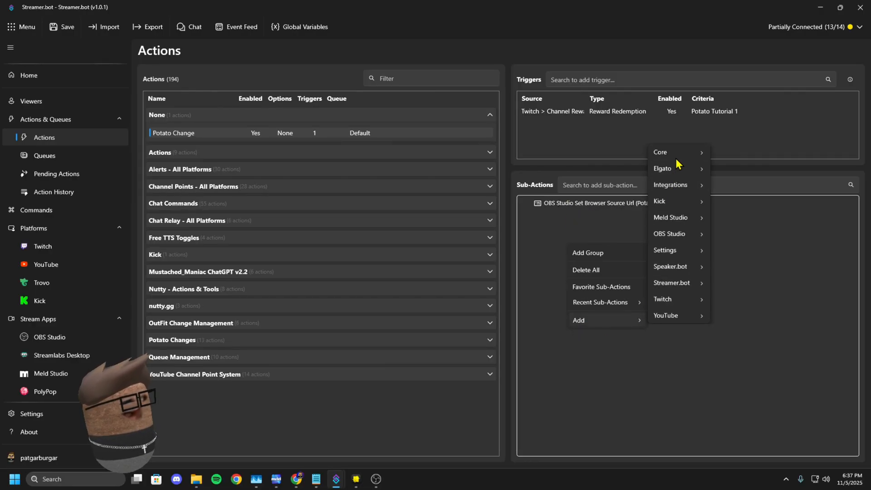
# - Add a fixed 15000 ms Core Delay sub-action after the URL change, with Random left off
pyautogui.click(660, 151)
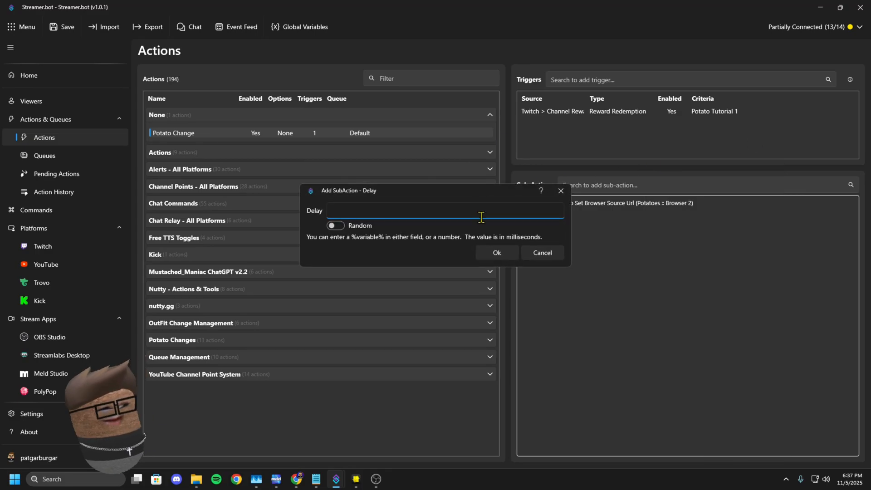
pyautogui.write('10')
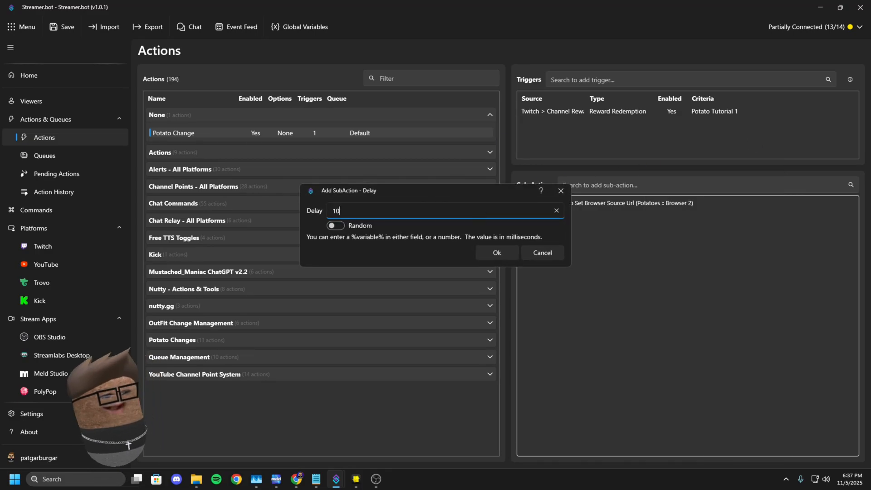
pyautogui.press('Backspace')
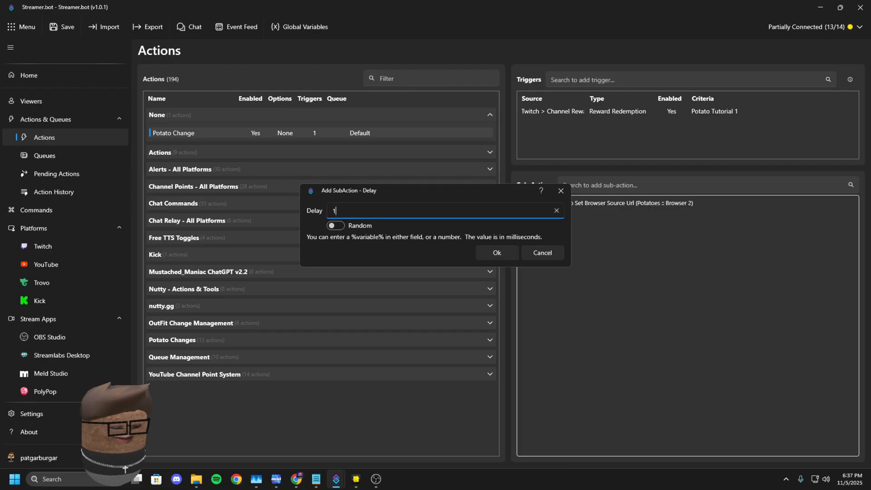
pyautogui.write('5000')
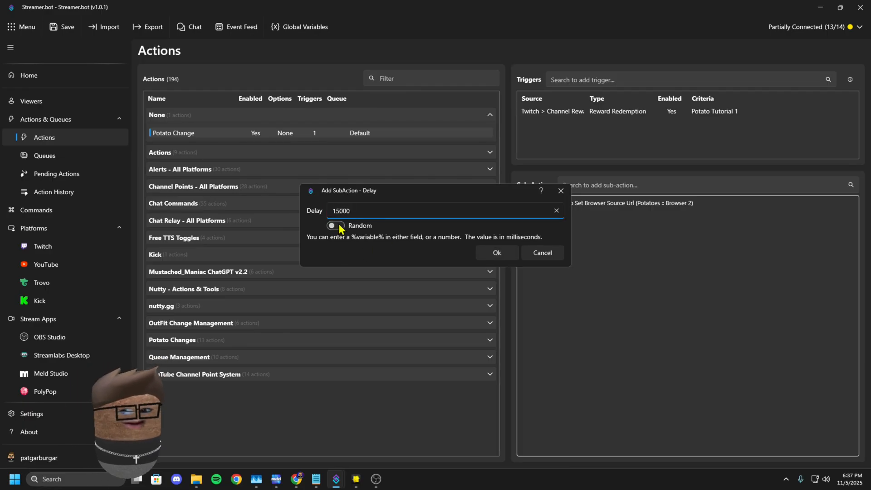
pyautogui.click(335, 225)
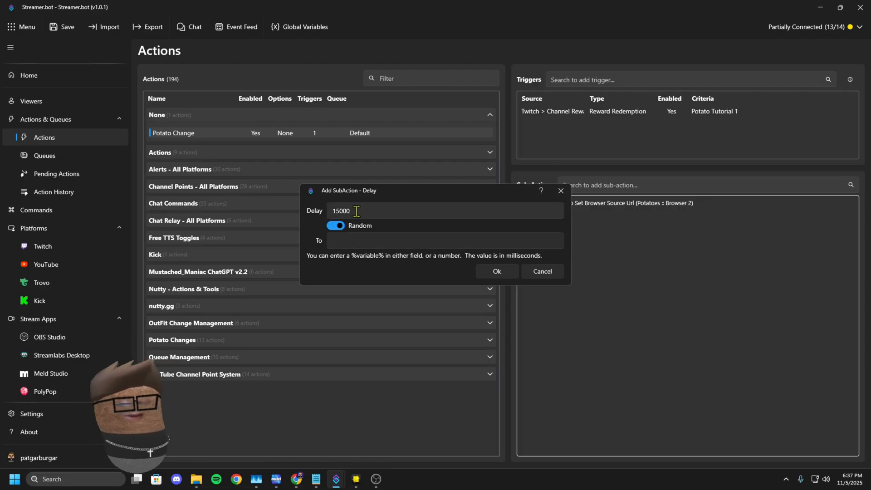
pyautogui.click(335, 225)
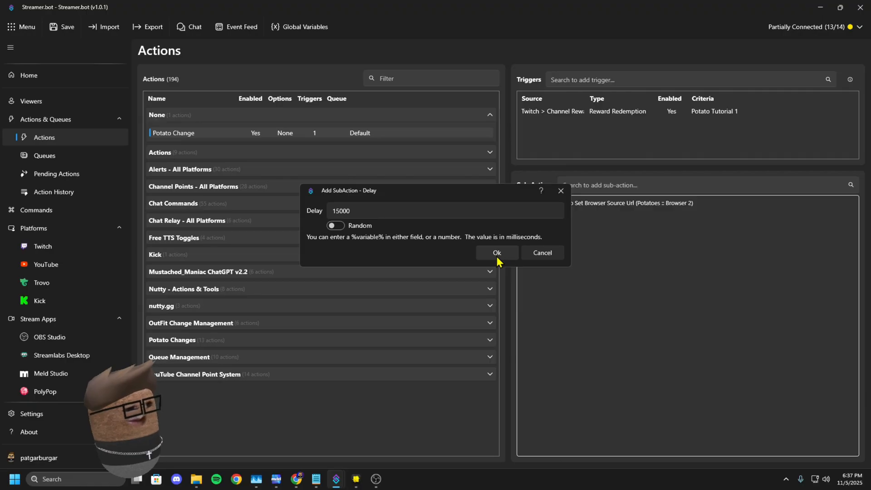
pyautogui.click(496, 253)
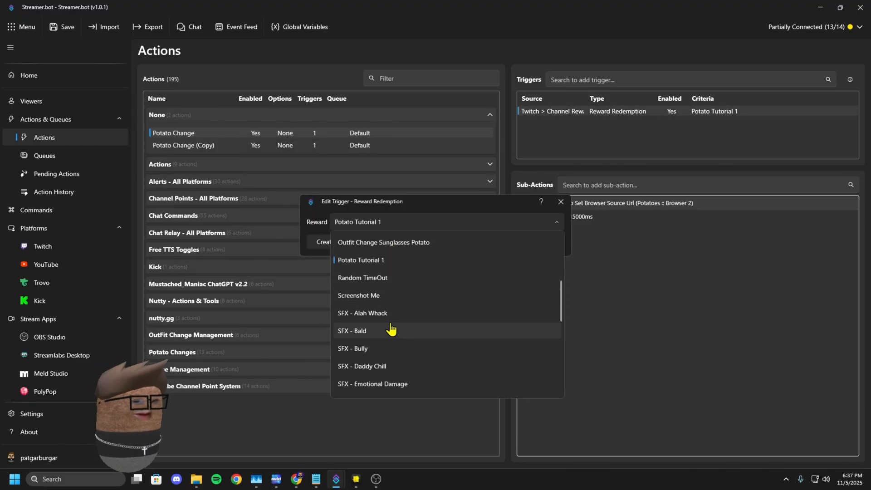
pyautogui.moveTo(368, 246)
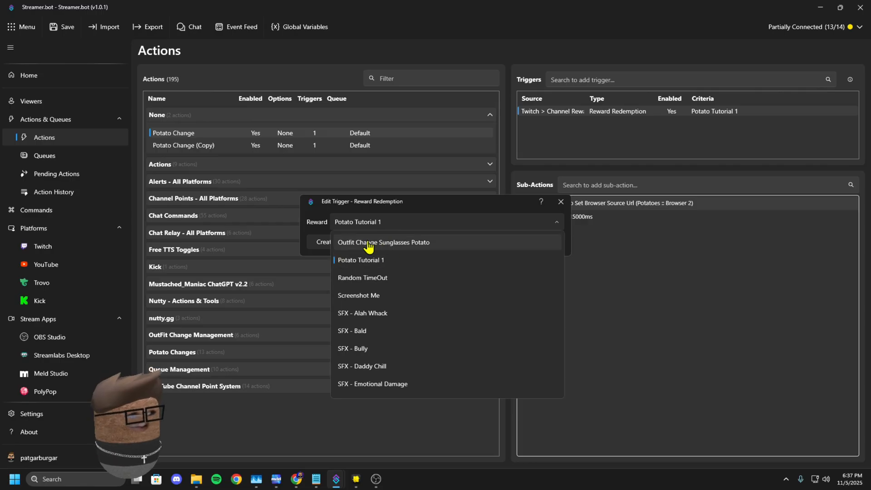
# - Switch Potato Change's Reward Redemption trigger to the 'test' reward
pyautogui.scroll(-3)
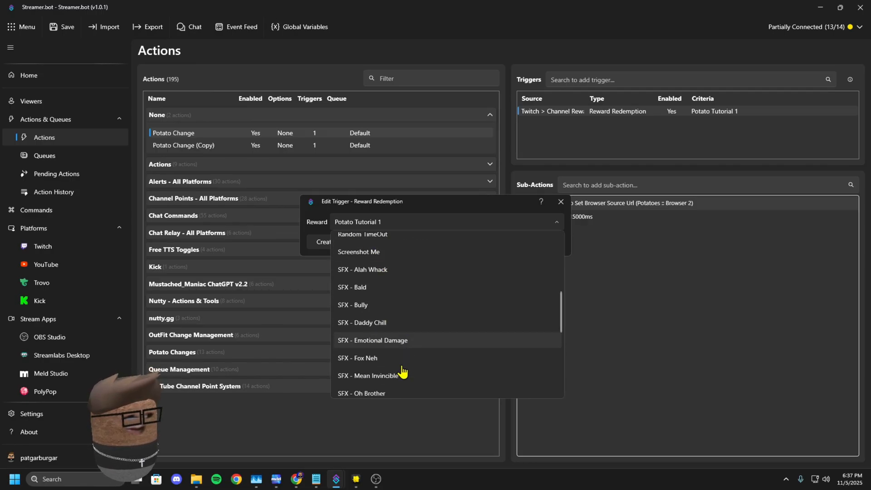
pyautogui.scroll(-3)
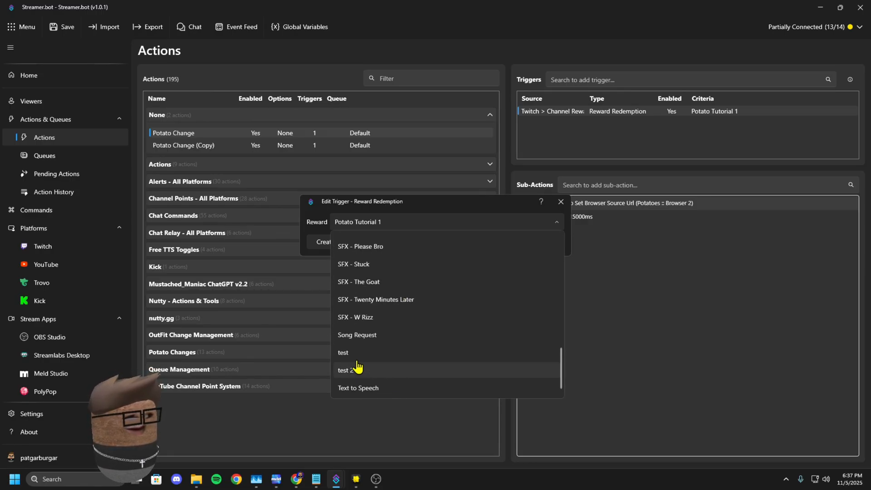
pyautogui.click(343, 351)
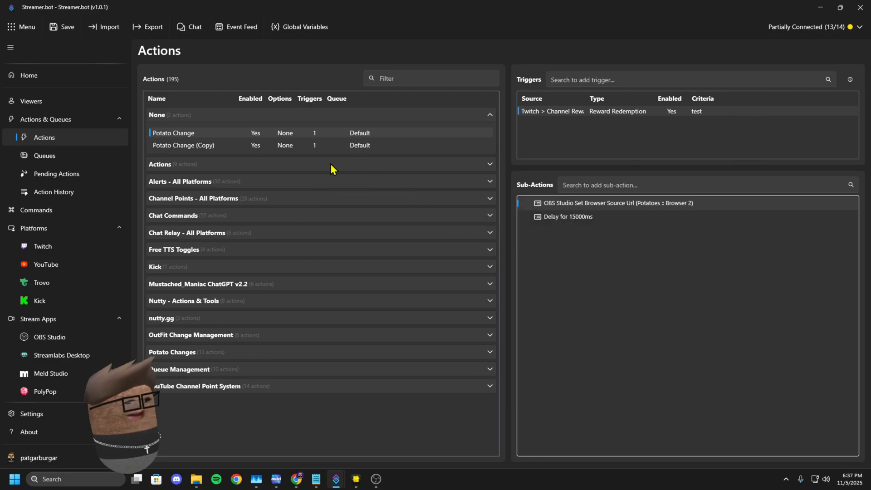
# - Review and confirm the copy's Set Browser Source URL sub-action unchanged
pyautogui.click(183, 146)
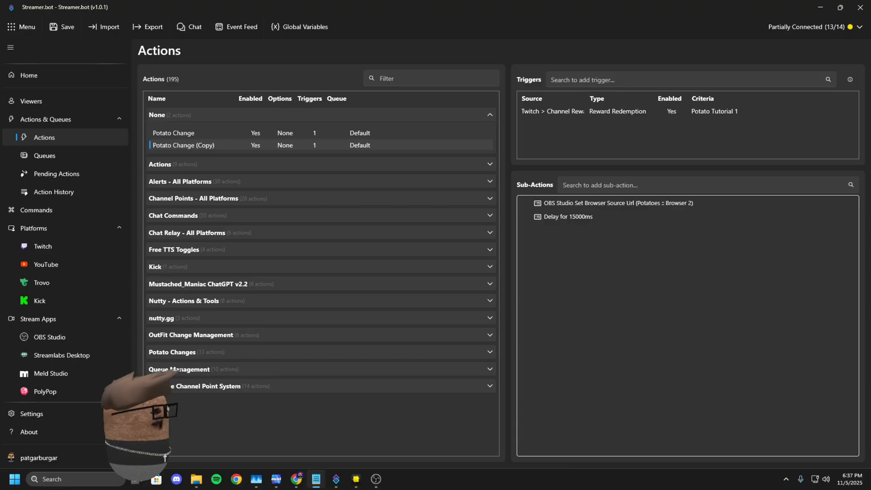
pyautogui.moveTo(340, 164)
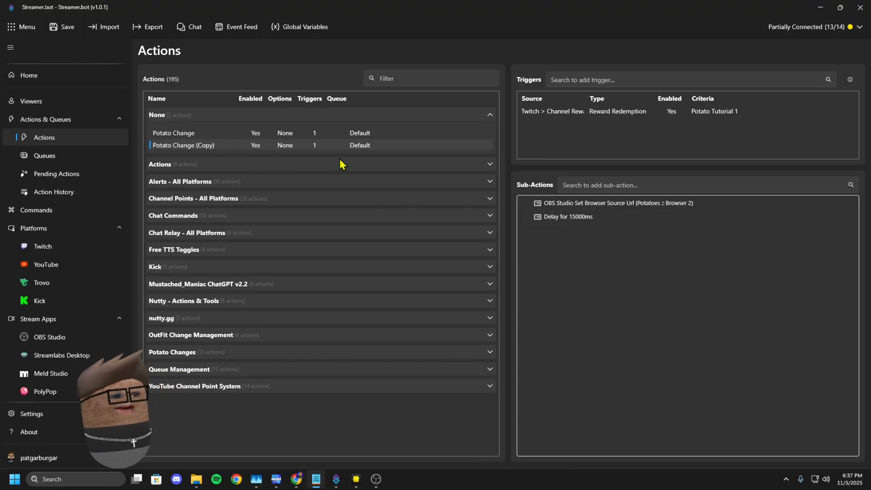
pyautogui.doubleClick(617, 202)
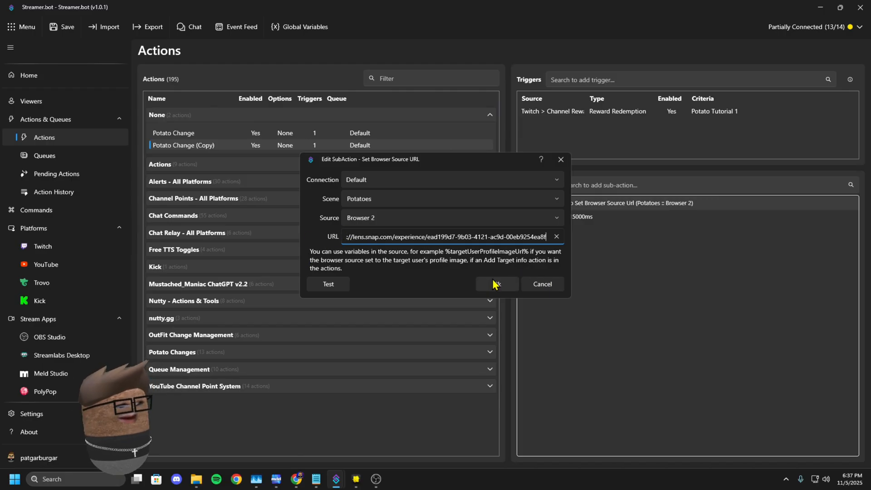
pyautogui.click(496, 284)
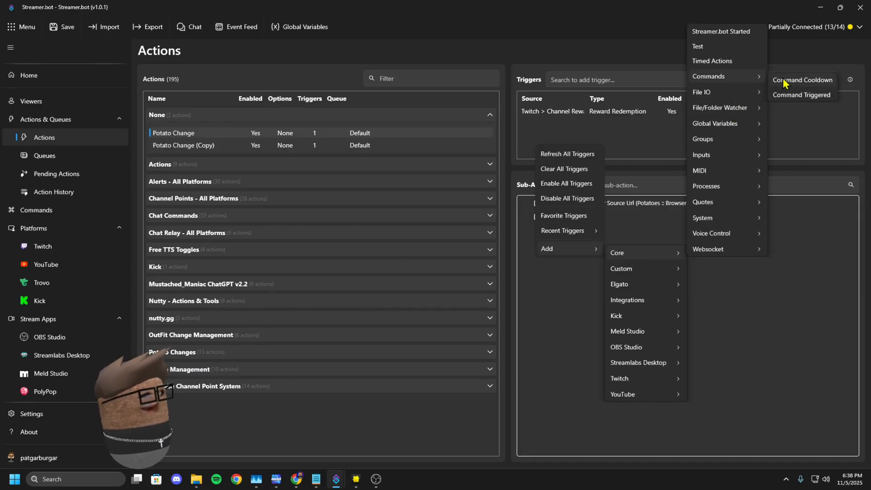
# - Add a Command Triggered trigger with a new command 'test' responding to !pman
pyautogui.click(800, 94)
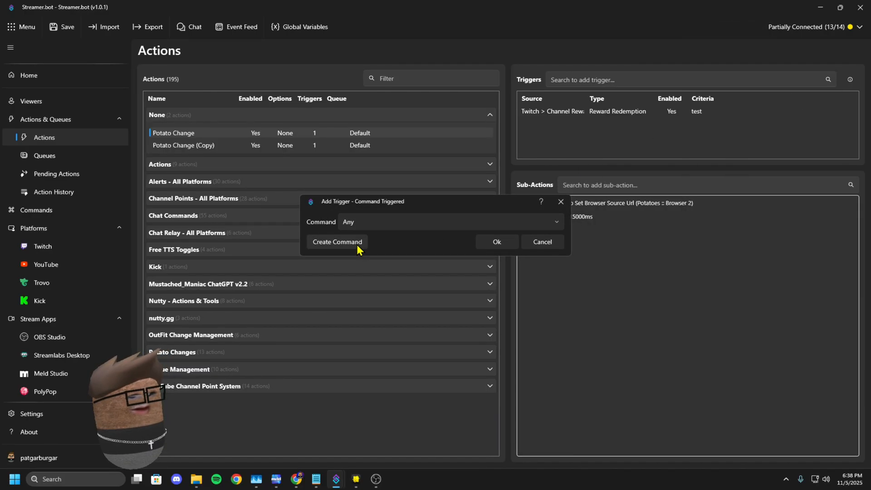
pyautogui.click(337, 241)
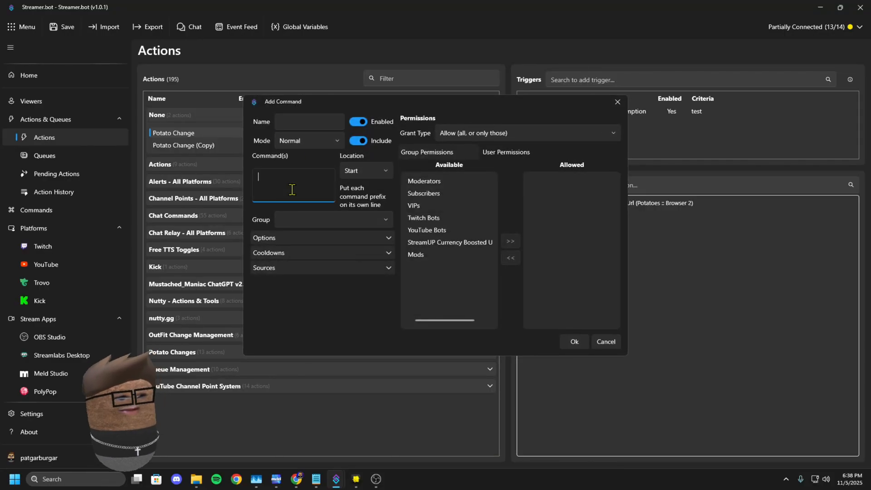
pyautogui.write('!p')
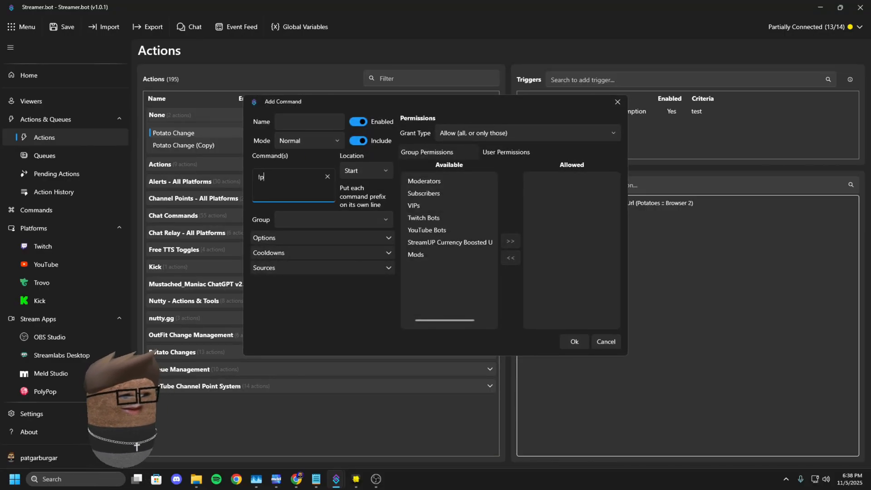
pyautogui.write('man')
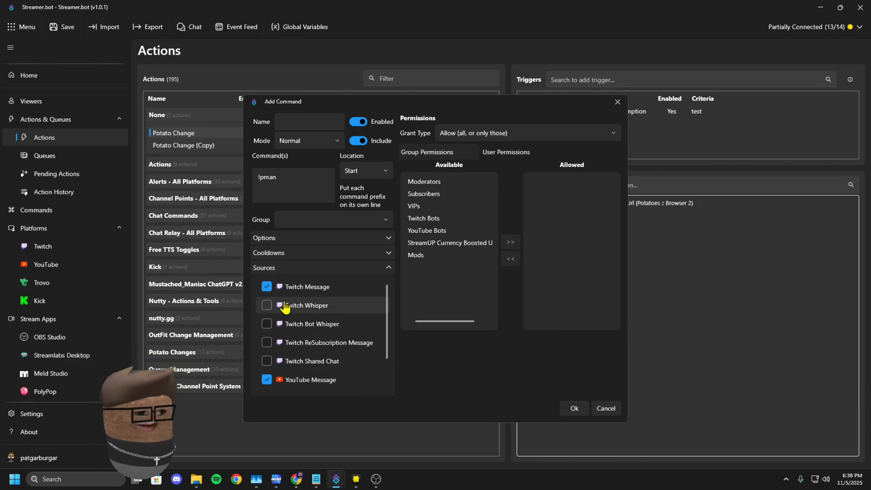
pyautogui.scroll(-3)
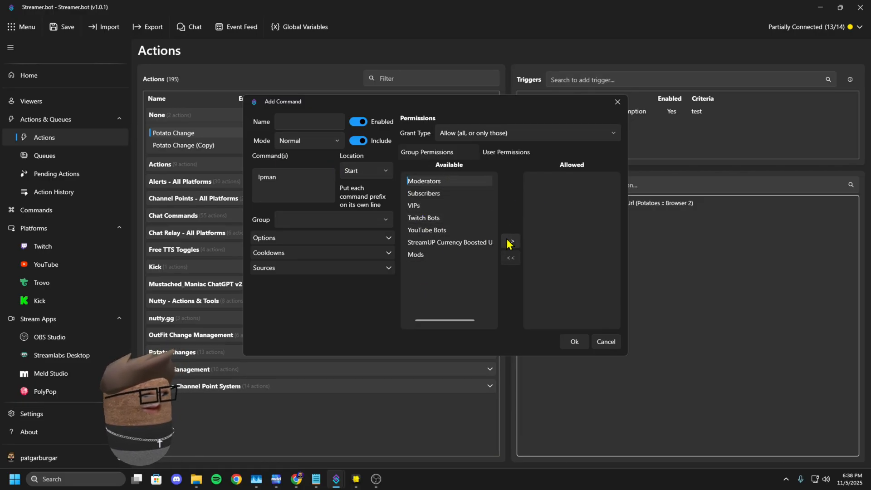
pyautogui.click(423, 192)
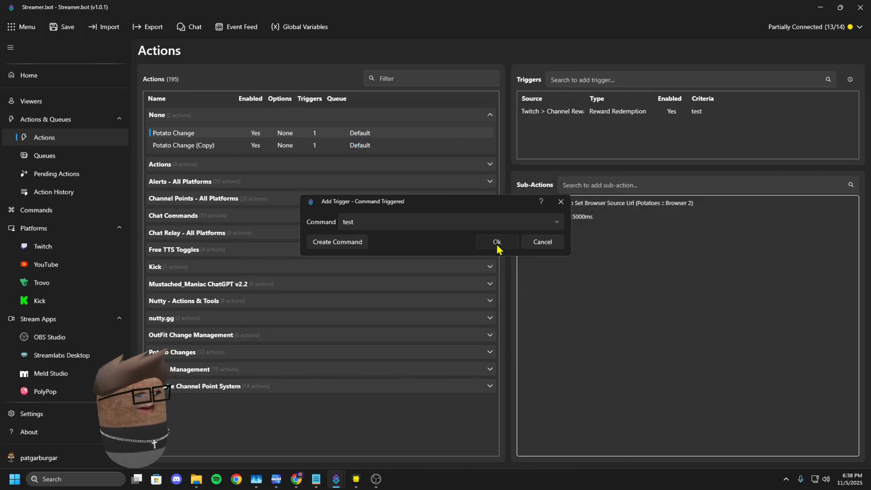
pyautogui.click(495, 242)
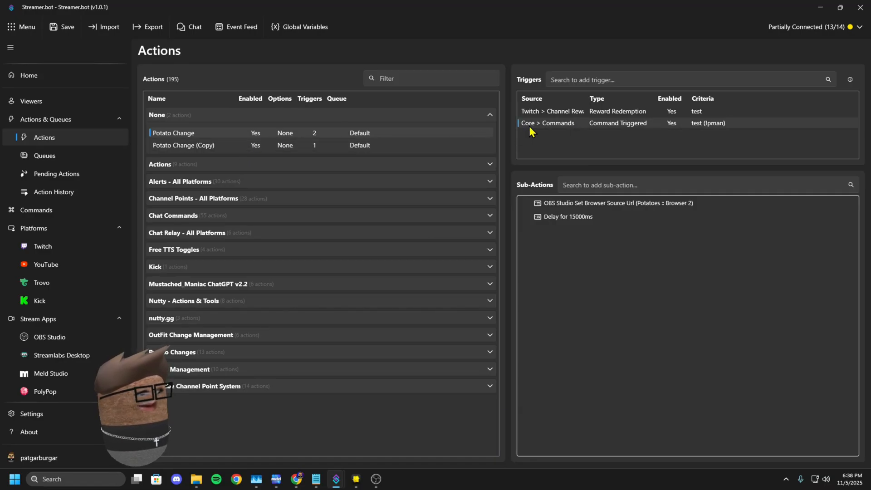
pyautogui.moveTo(53, 141)
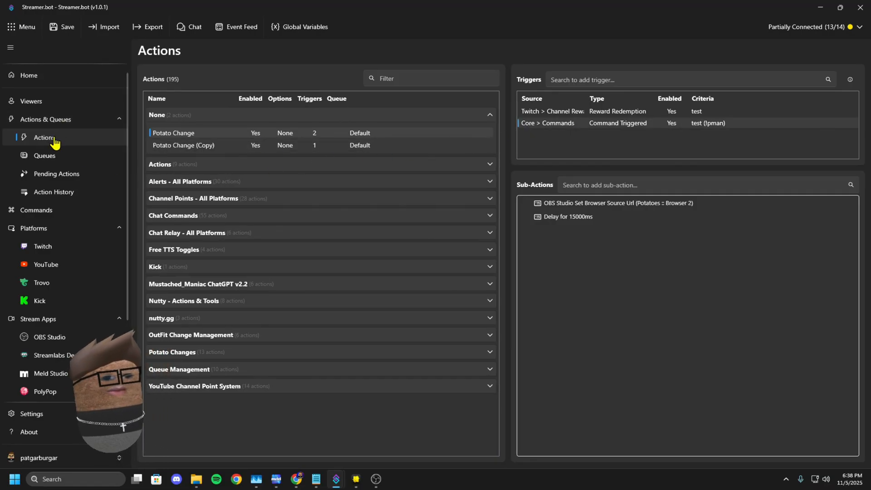
pyautogui.moveTo(55, 191)
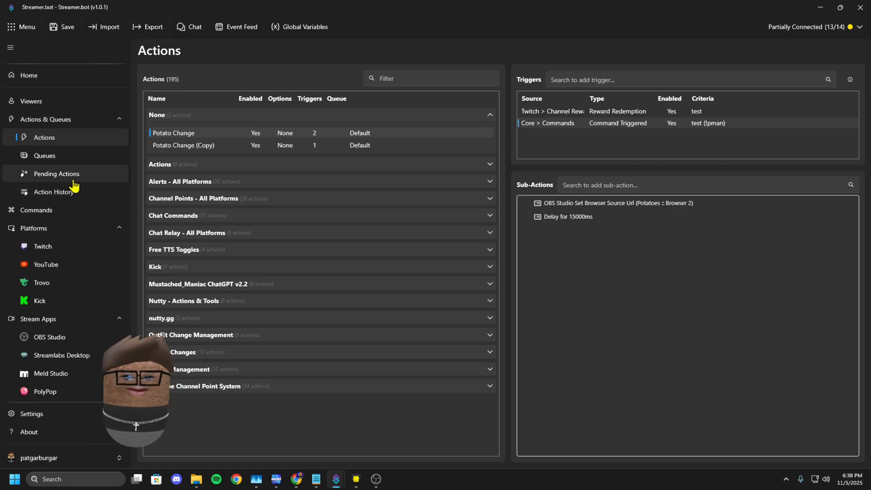
pyautogui.moveTo(359, 144)
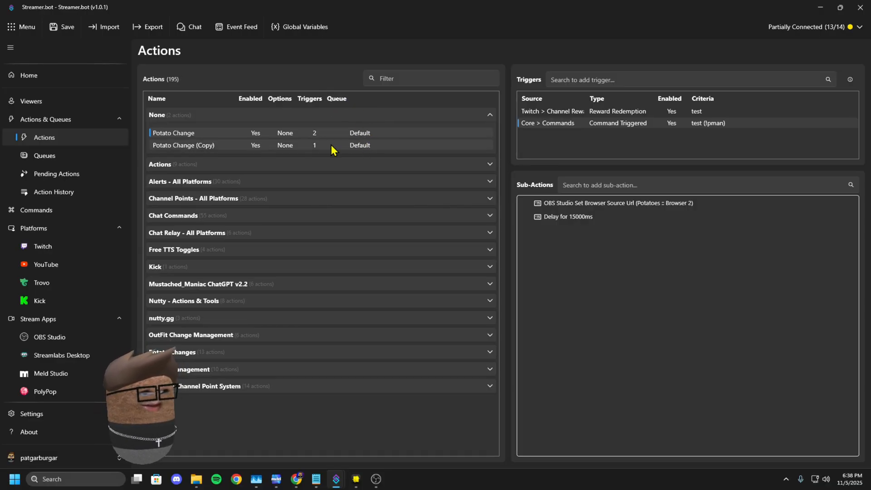
pyautogui.moveTo(194, 155)
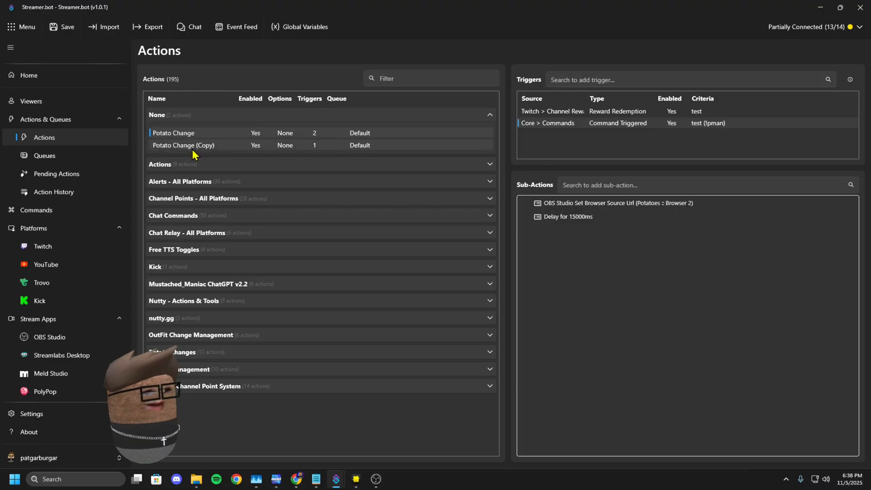
pyautogui.moveTo(233, 154)
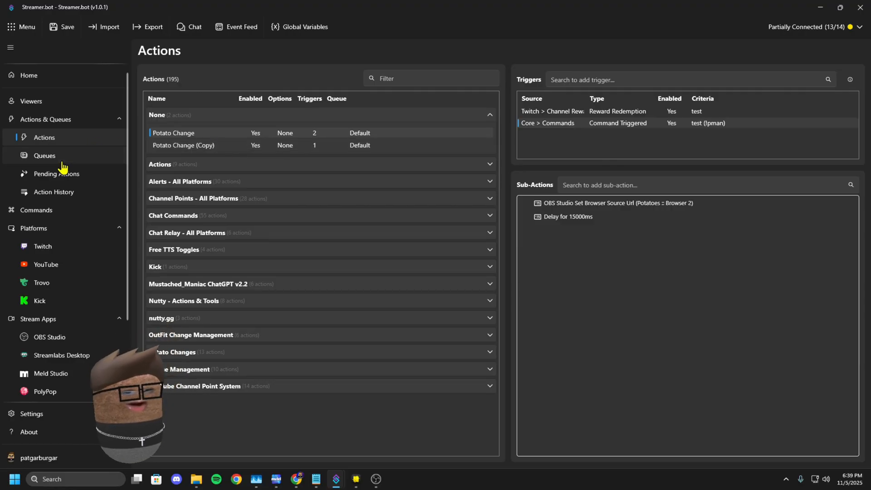
# - Create a new blocking action queue in Queues, then return to Actions
pyautogui.click(44, 155)
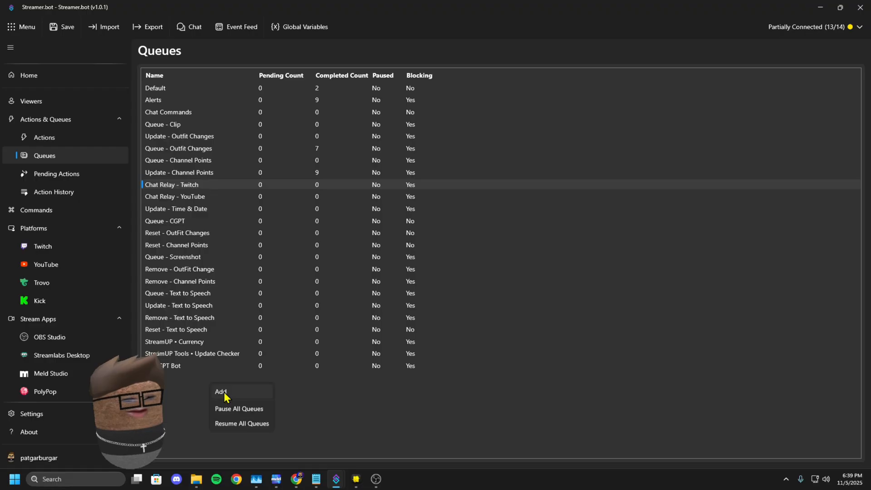
pyautogui.click(222, 391)
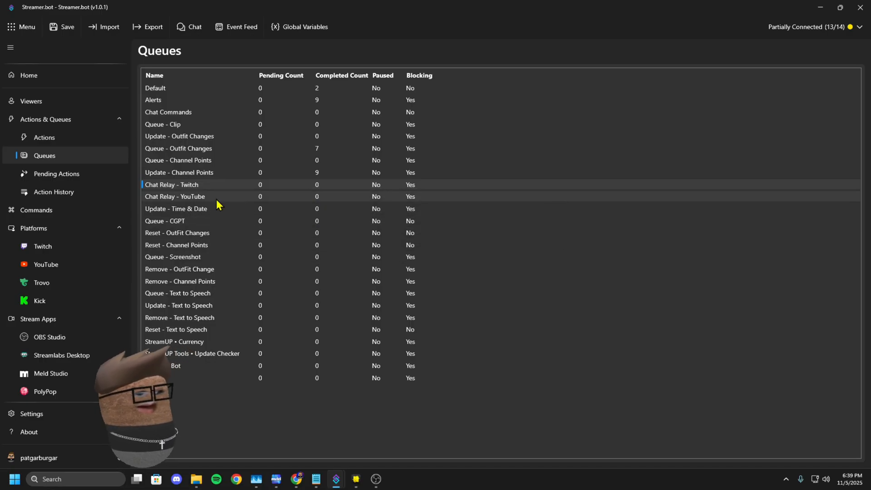
pyautogui.click(44, 137)
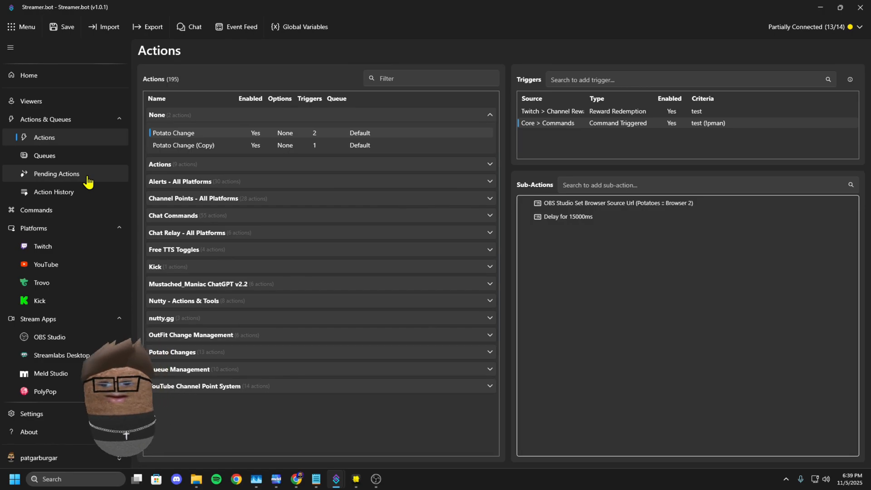
pyautogui.moveTo(219, 136)
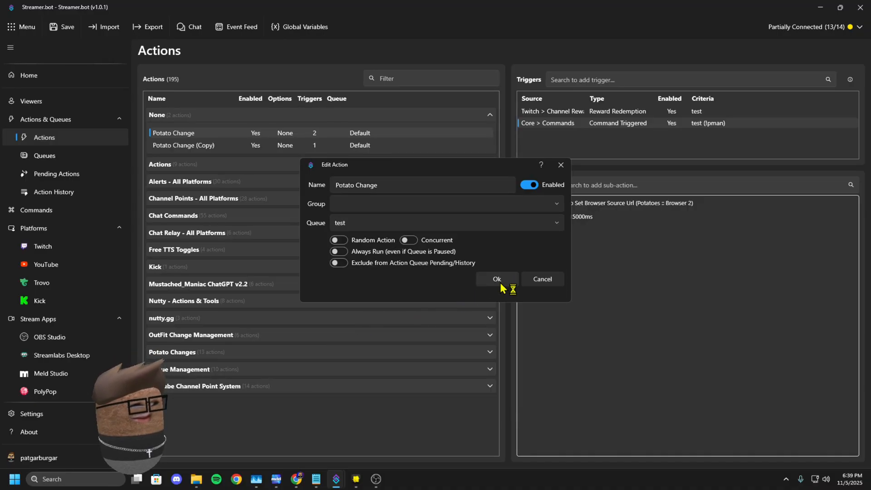
# - Set the Queue of Potato Change and Potato Change (Copy) to 'test'
pyautogui.click(556, 223)
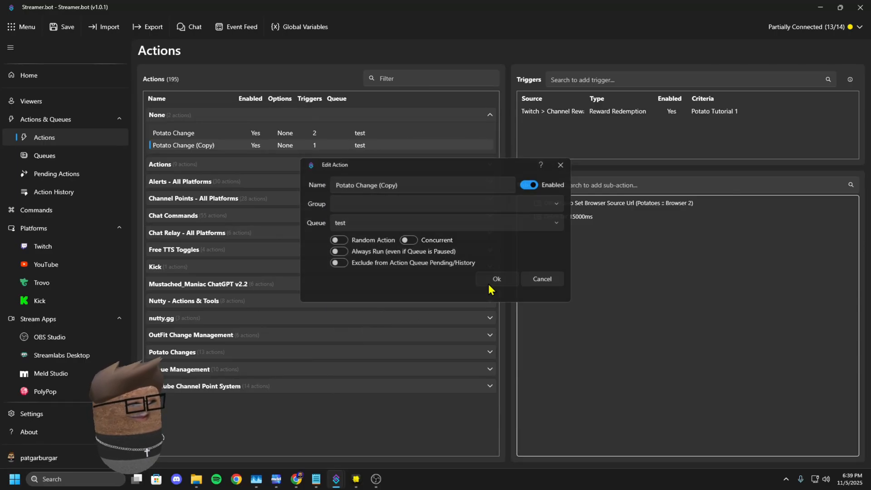
pyautogui.click(495, 278)
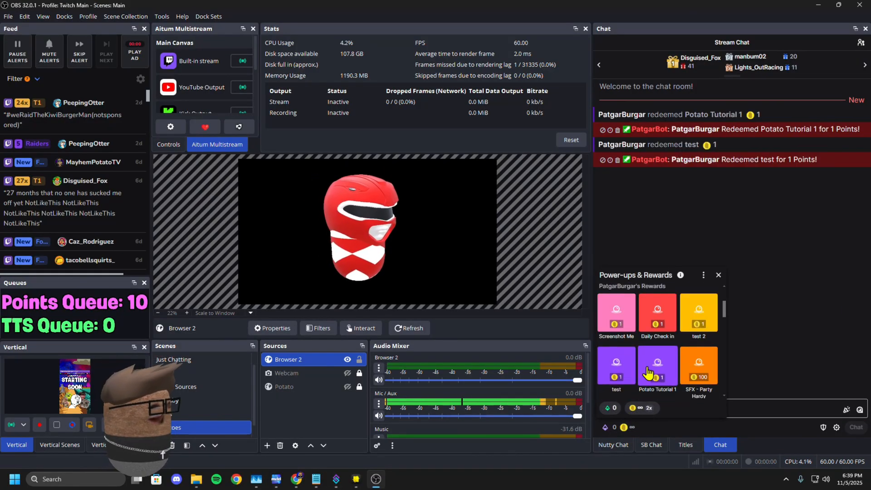
# - Redeem Potato Tutorial 1 in OBS, check Streamer.bot's Pending Actions, then close it to watch the scene
pyautogui.click(657, 369)
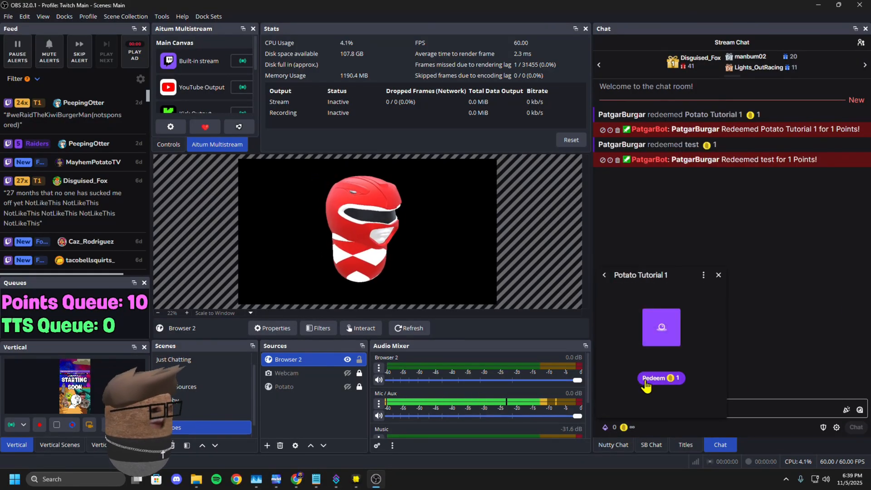
pyautogui.click(660, 379)
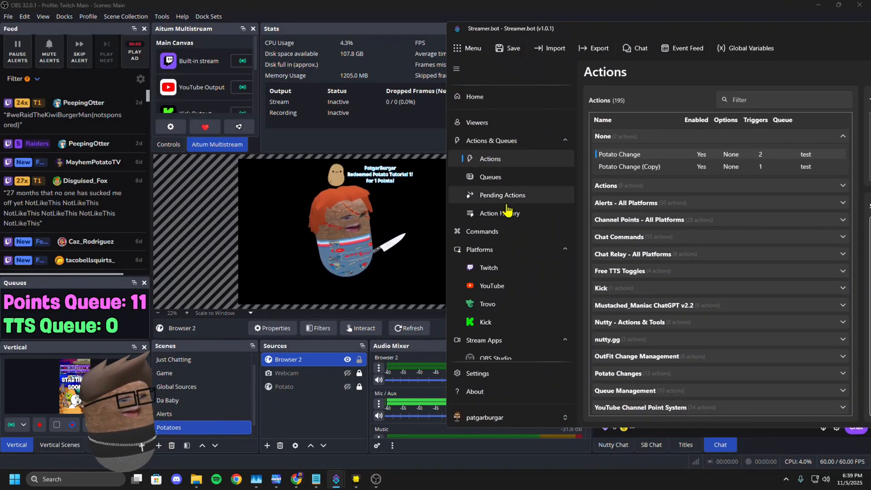
pyautogui.click(501, 195)
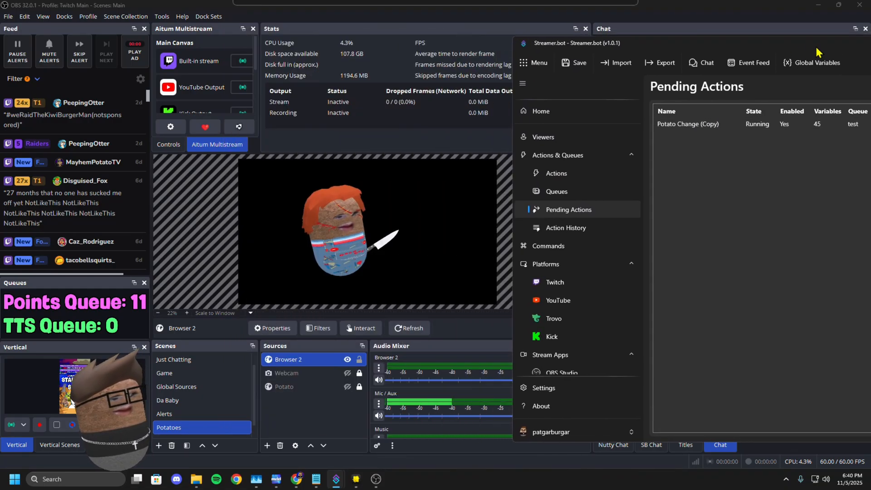
pyautogui.click(719, 445)
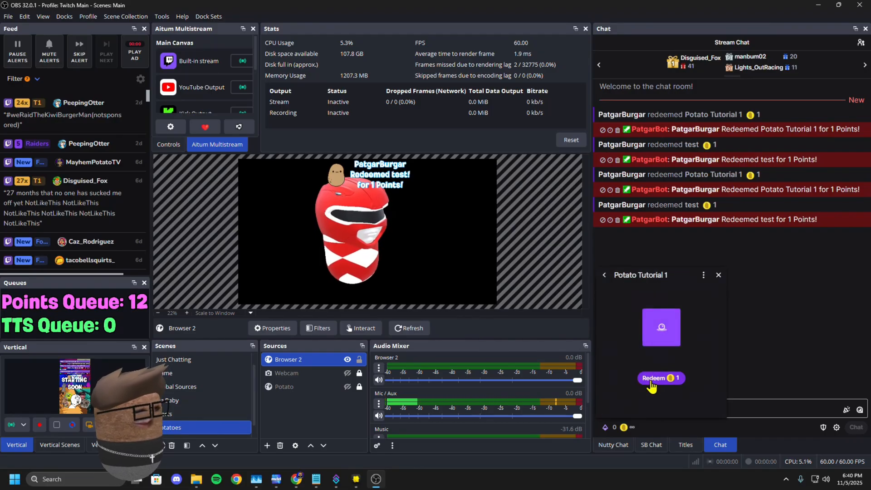
# - Redeem Potato Tutorial 1 and the test reward, then switch to the Streamer.bot window
pyautogui.click(661, 378)
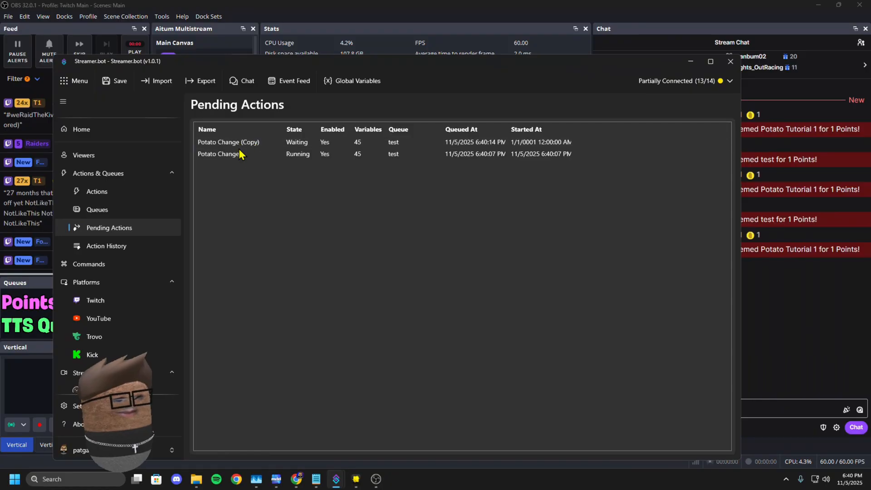
pyautogui.moveTo(257, 148)
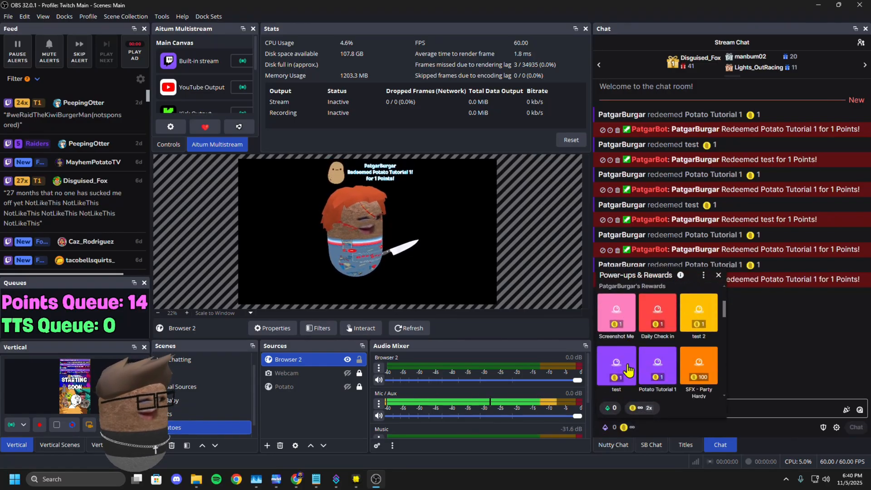
pyautogui.click(615, 366)
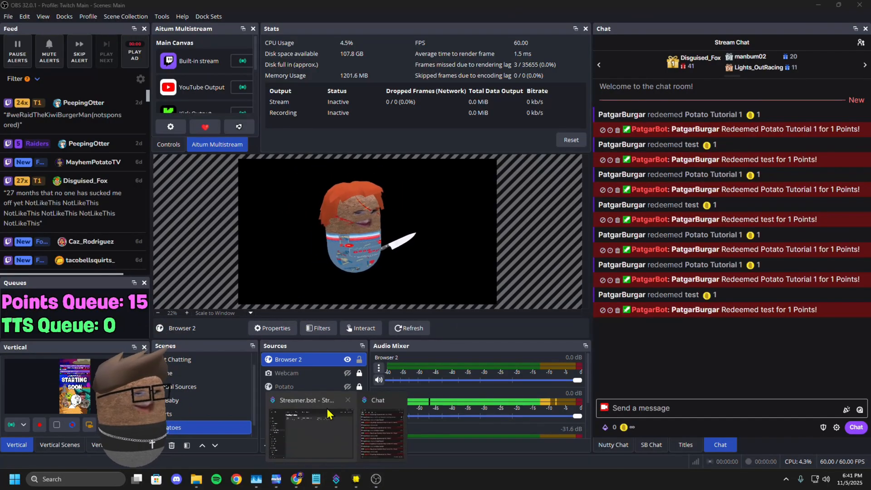
pyautogui.click(309, 434)
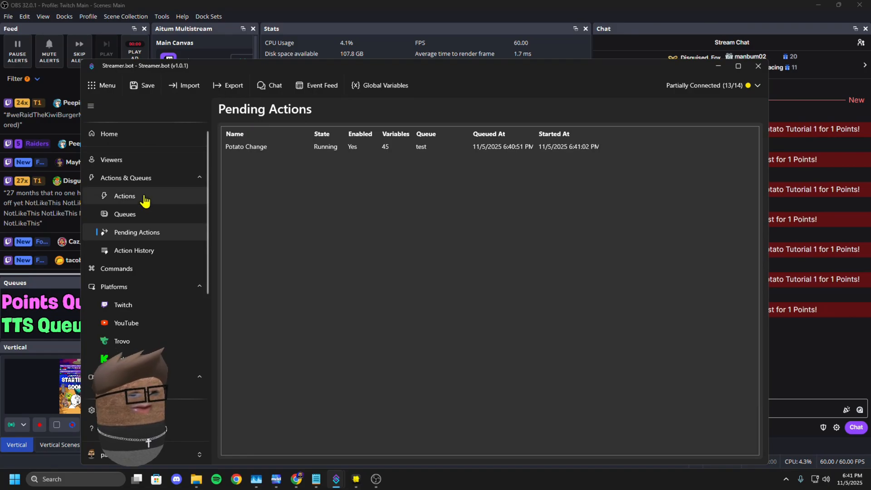
pyautogui.click(124, 195)
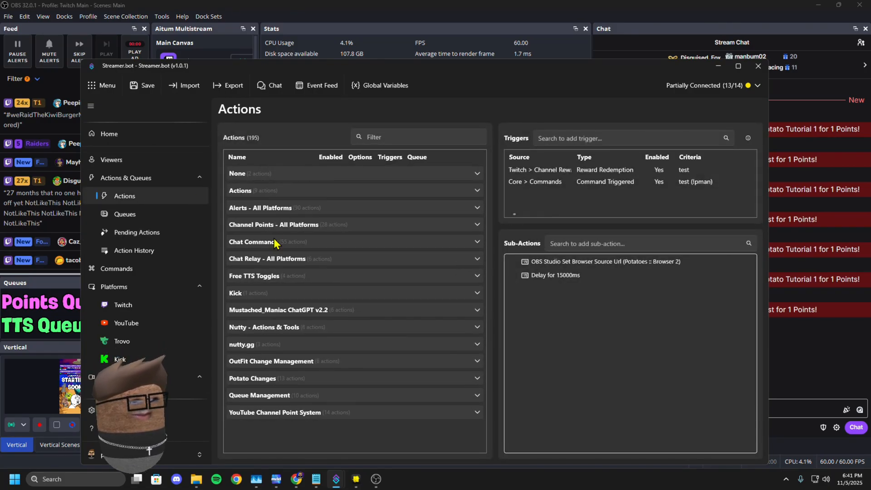
pyautogui.moveTo(267, 364)
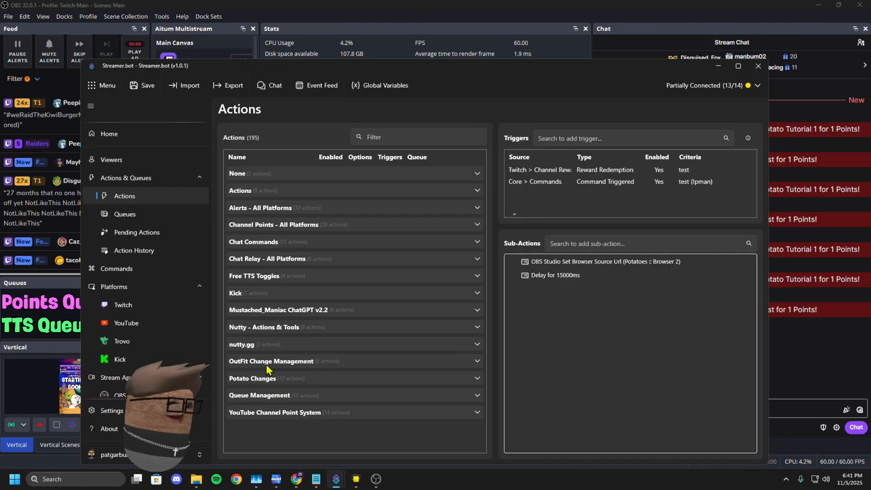
pyautogui.moveTo(273, 251)
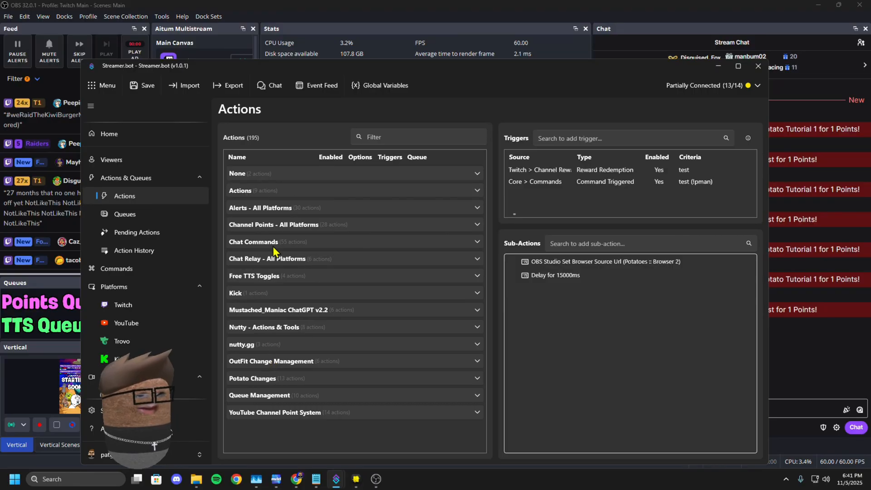
pyautogui.click(252, 378)
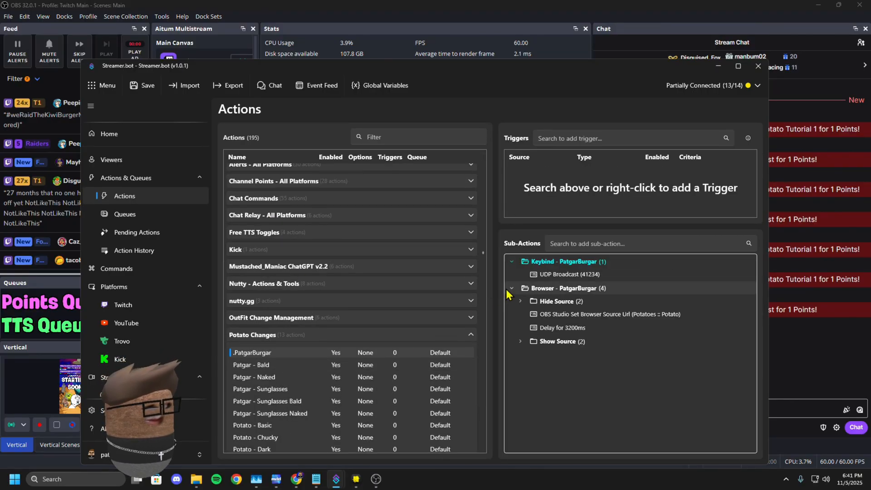
pyautogui.click(510, 262)
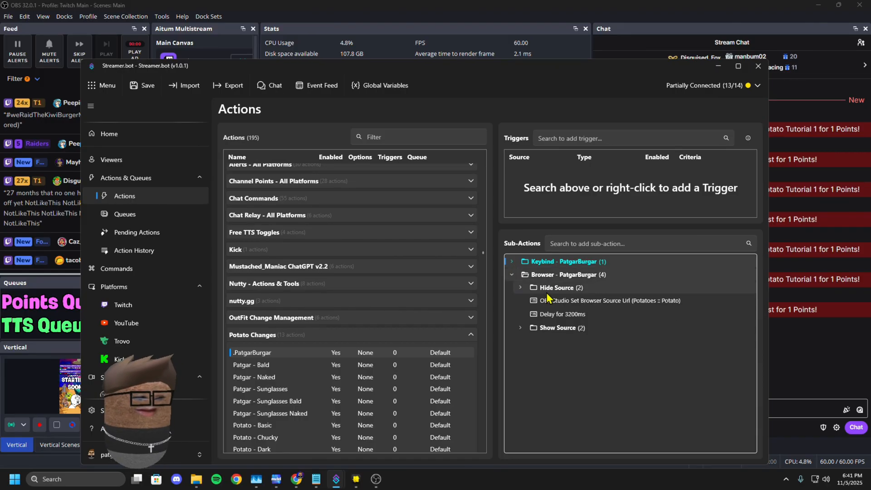
pyautogui.click(519, 287)
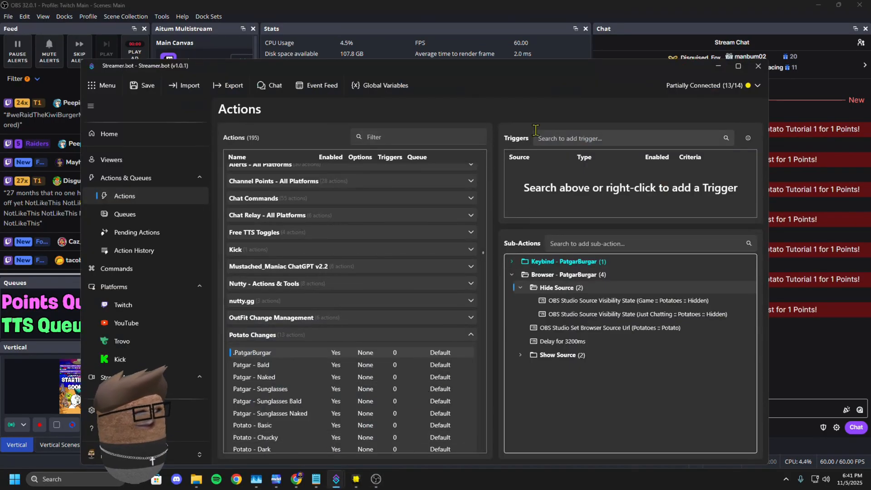
pyautogui.click(738, 65)
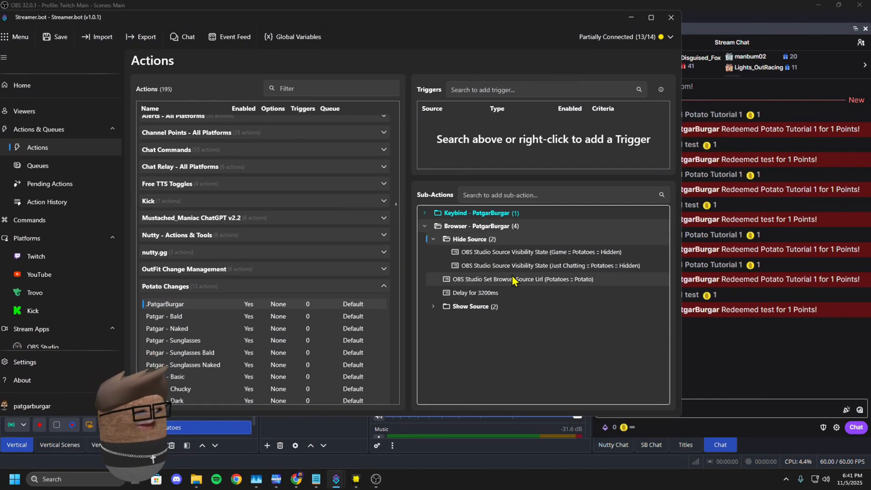
pyautogui.moveTo(467, 273)
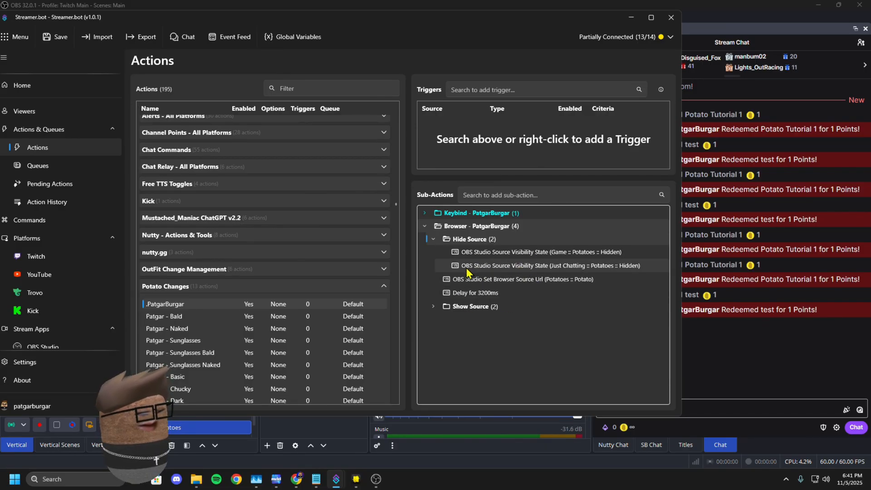
pyautogui.moveTo(496, 262)
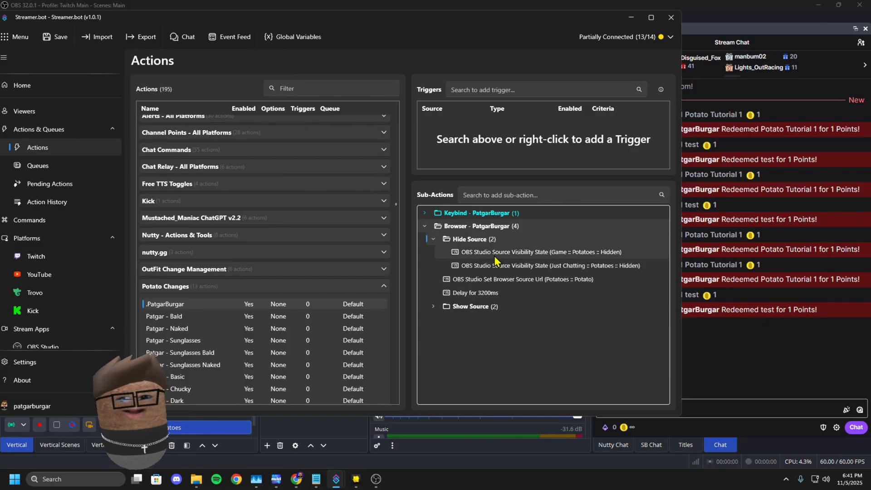
pyautogui.moveTo(481, 293)
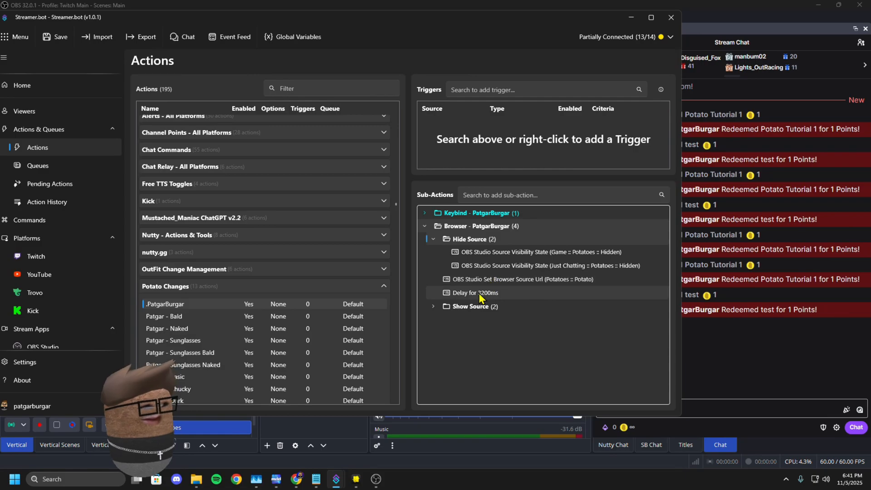
pyautogui.moveTo(278, 261)
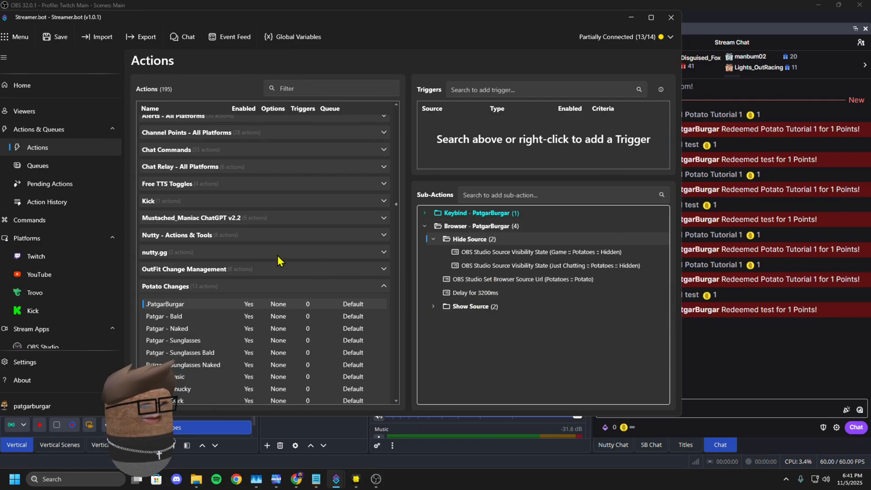
pyautogui.scroll(3)
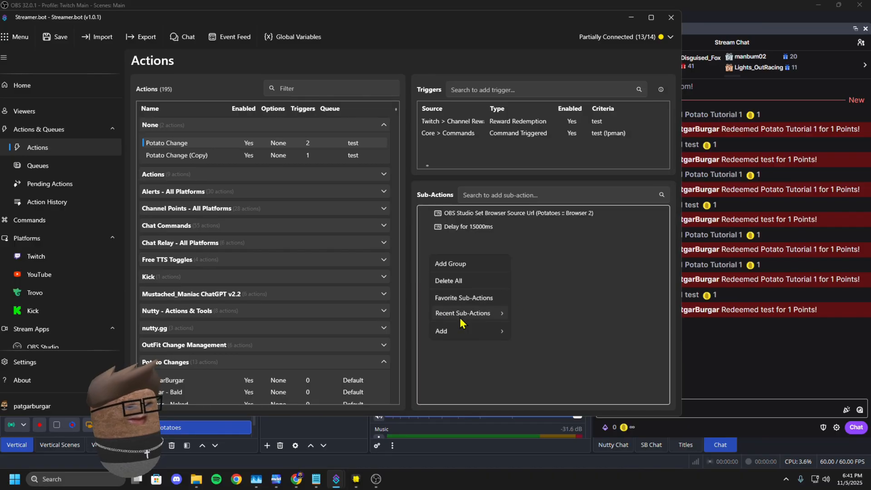
# - Add a Set Source Visibility State step for Browser 2 in scene Potatoes, then copy the delay step
pyautogui.click(441, 330)
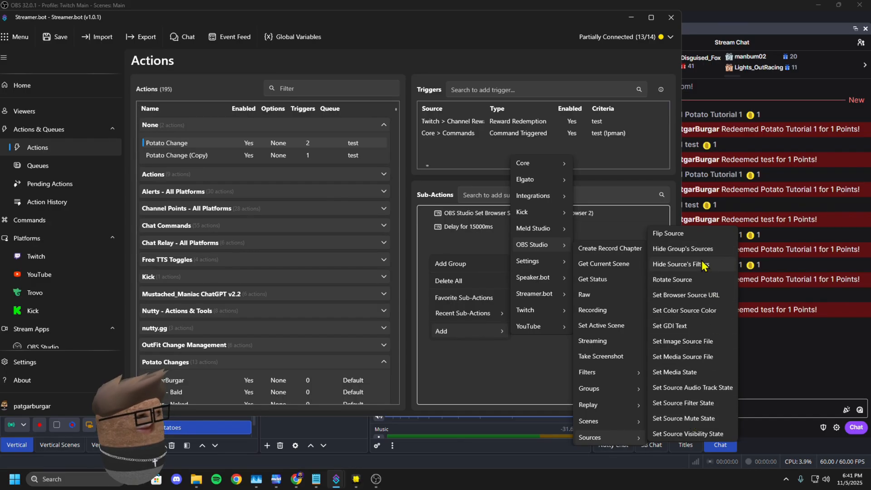
pyautogui.moveTo(708, 295)
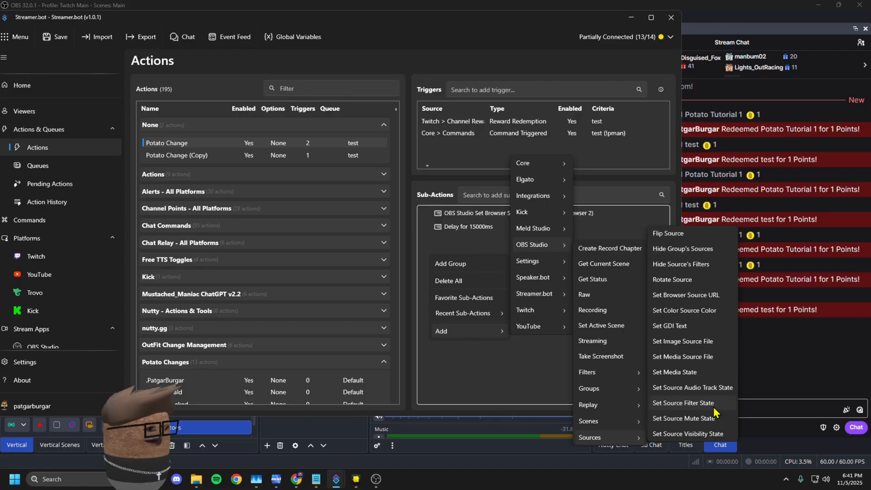
pyautogui.click(687, 433)
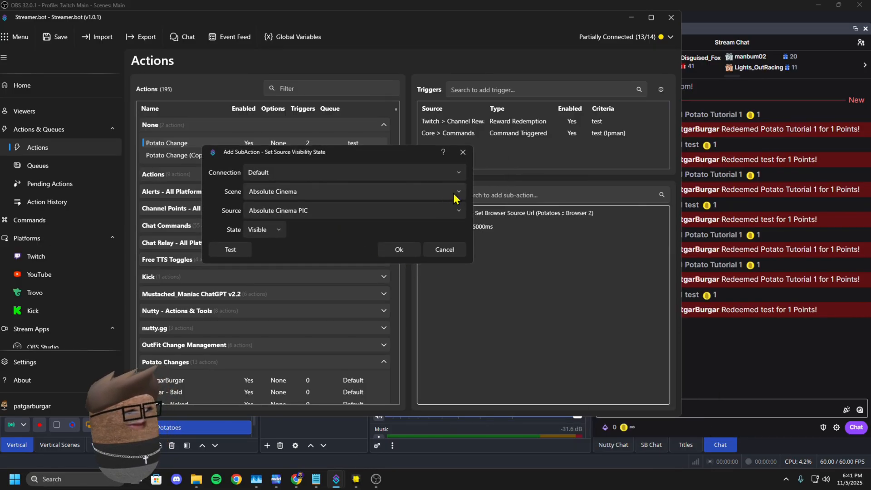
pyautogui.click(457, 191)
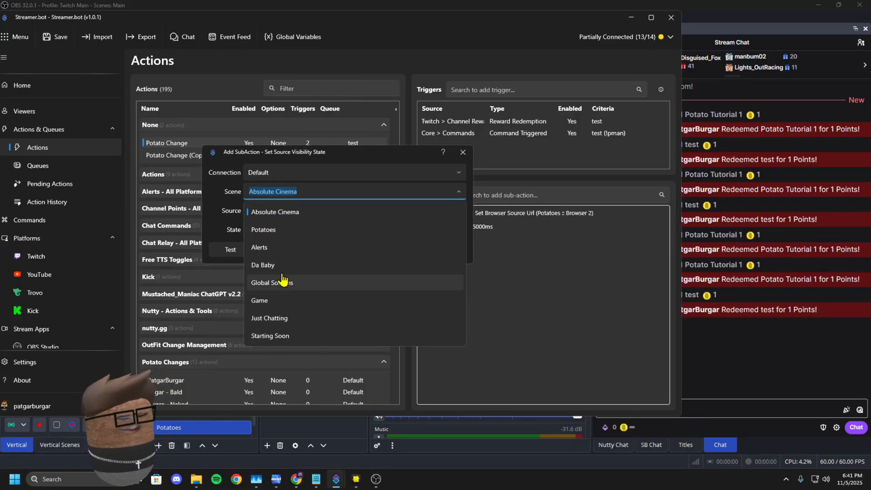
pyautogui.moveTo(284, 273)
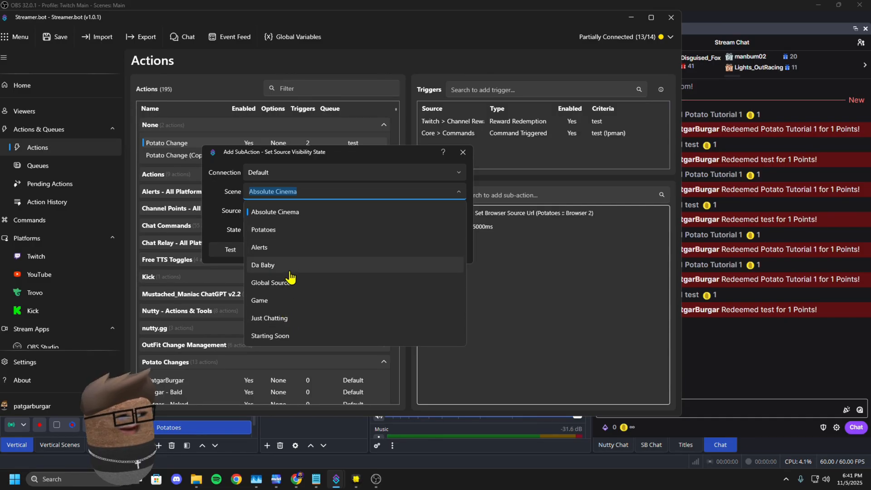
pyautogui.click(263, 230)
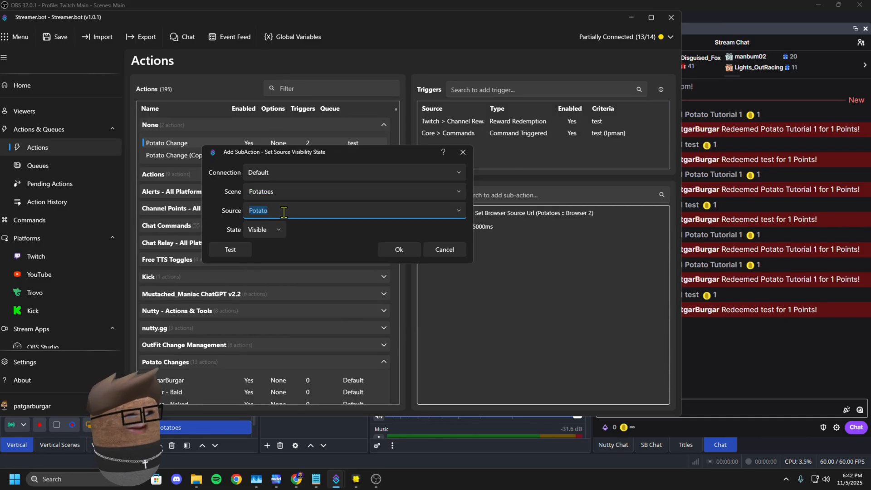
pyautogui.write('Browser 2')
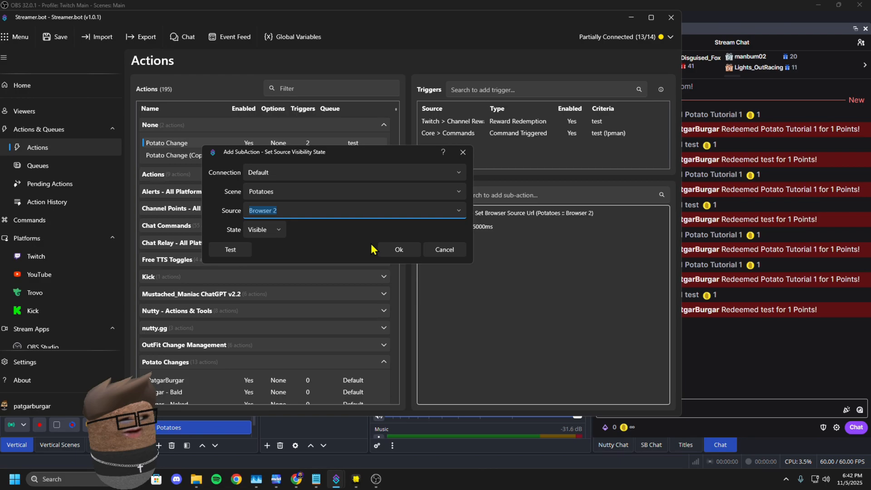
pyautogui.click(398, 249)
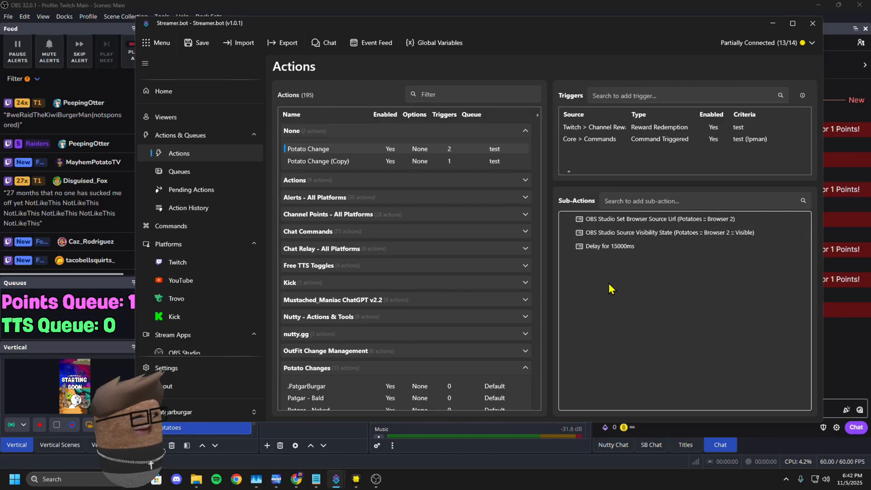
pyautogui.rightClick(610, 245)
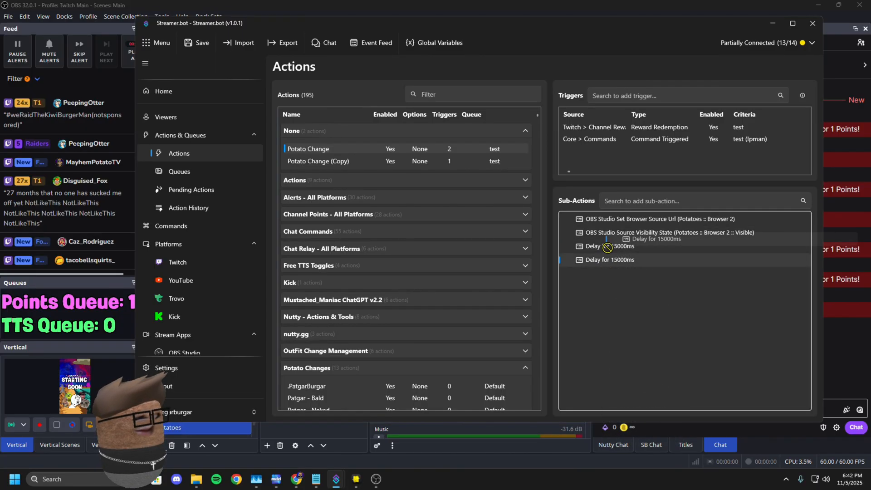
# - Set the copied delay to 3200 ms and make the Browser 2 visibility step Hidden
pyautogui.doubleClick(610, 246)
pyautogui.write('3200')
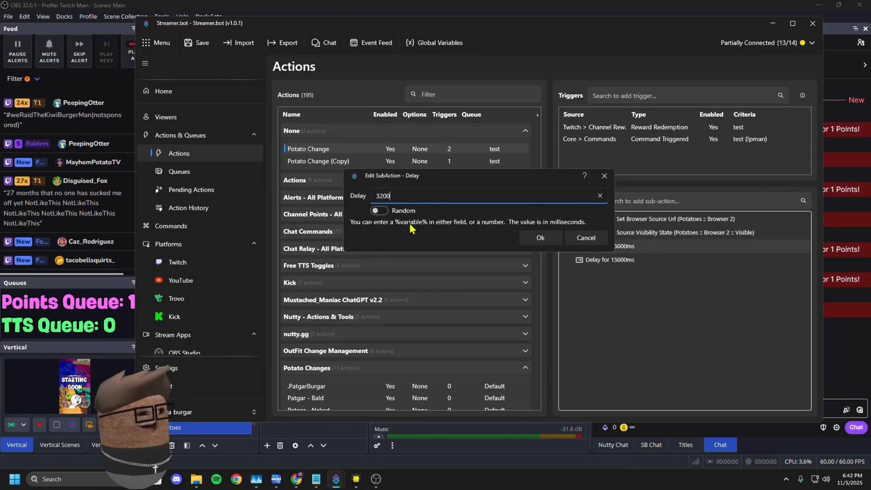
pyautogui.click(539, 238)
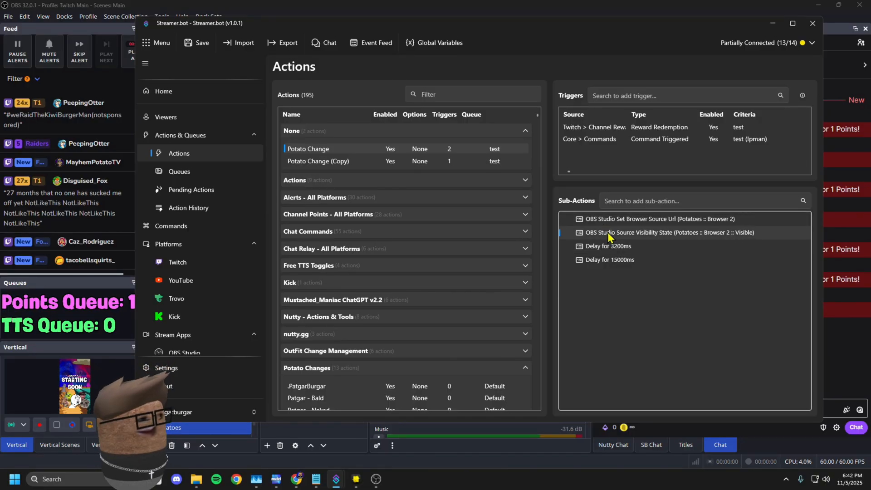
pyautogui.doubleClick(669, 232)
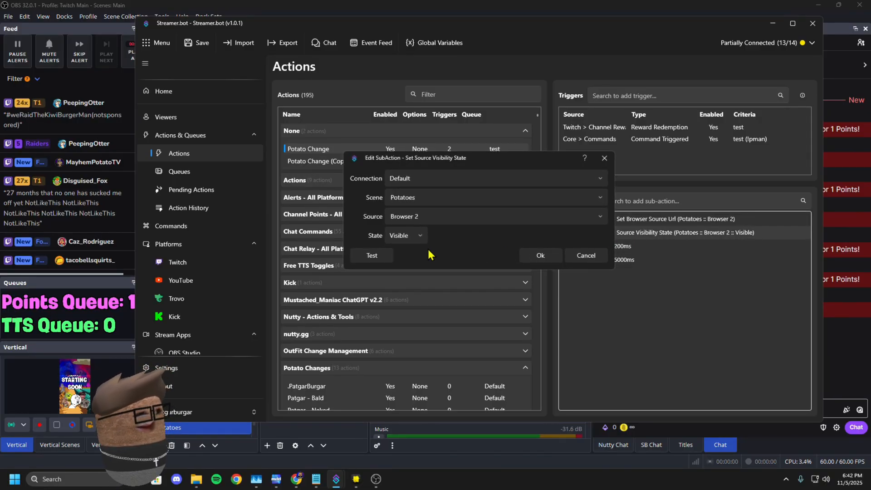
pyautogui.click(405, 235)
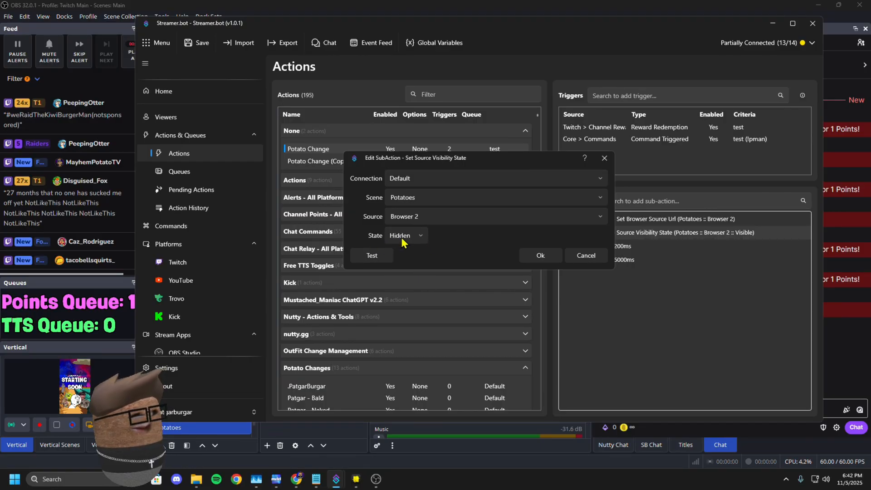
pyautogui.rightClick(664, 232)
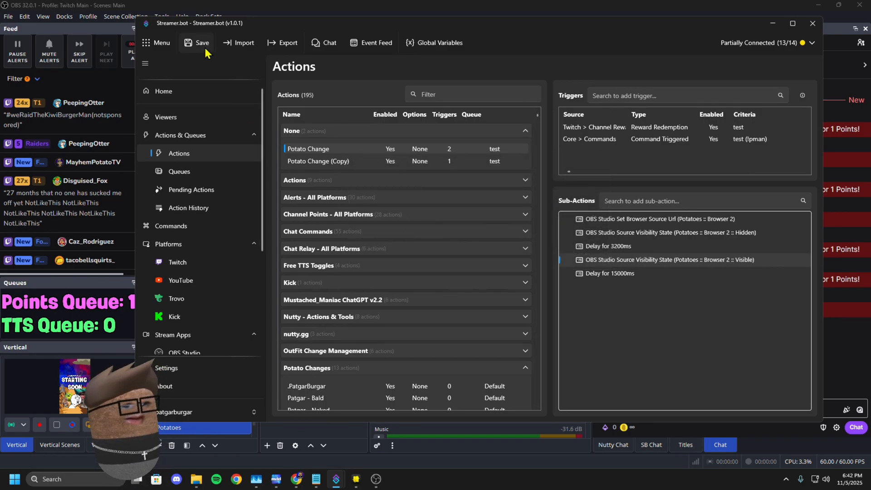
# - Save the actions and reopen the original Potato Change action
pyautogui.click(201, 43)
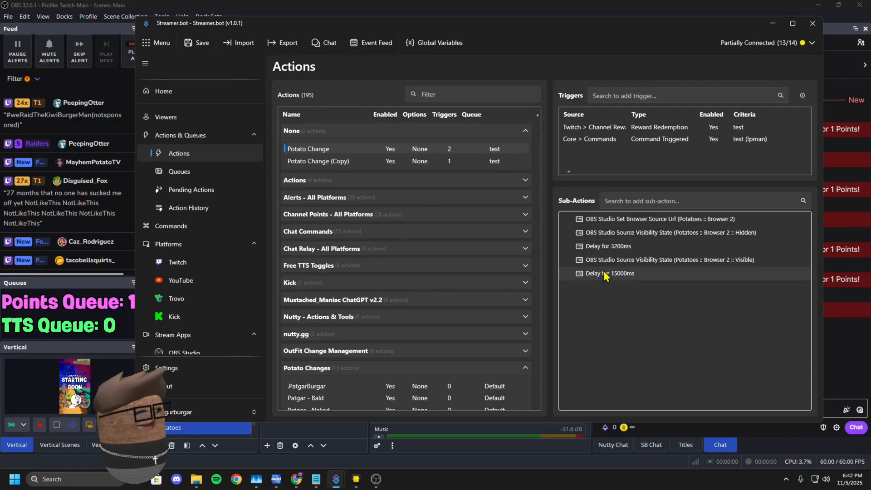
pyautogui.rightClick(608, 273)
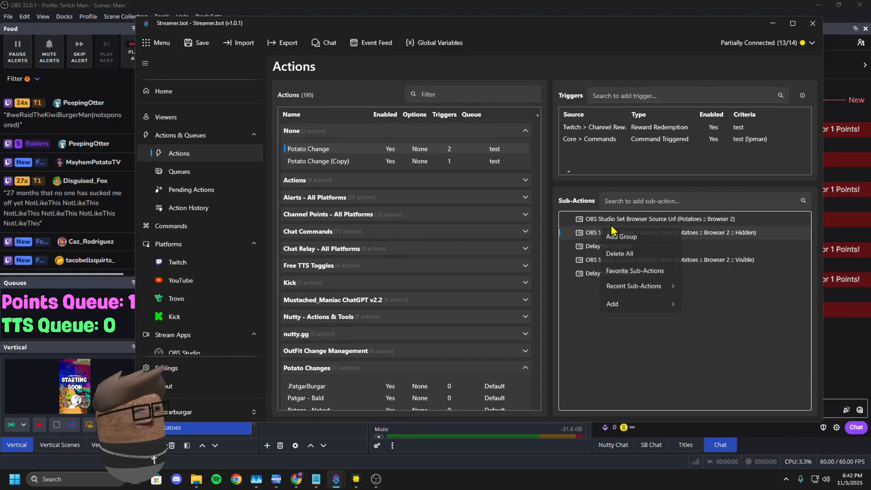
pyautogui.click(361, 179)
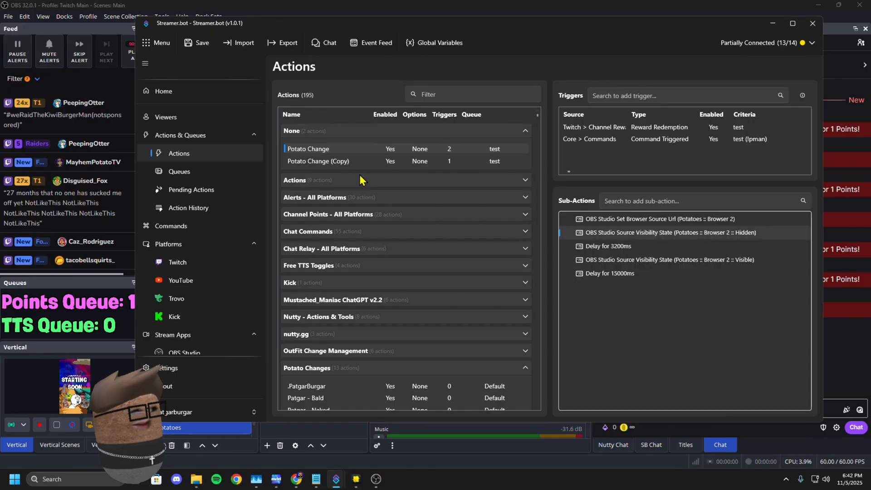
# - In Potato Change (Copy), paste a 3200 ms delay and a Browser 2 Visible step, then save
pyautogui.click(317, 161)
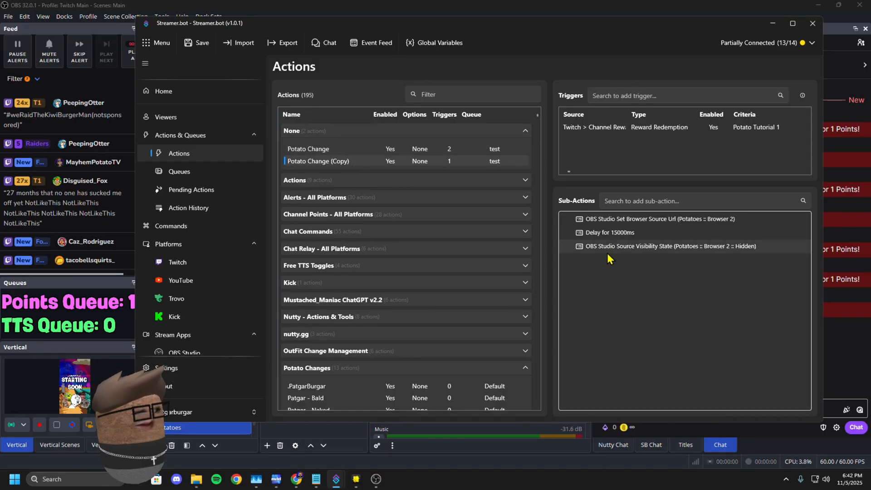
pyautogui.rightClick(608, 246)
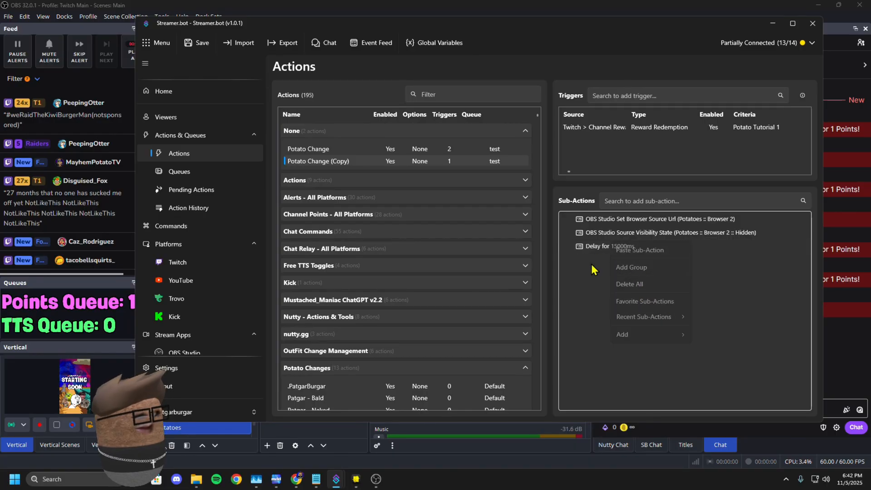
pyautogui.click(638, 249)
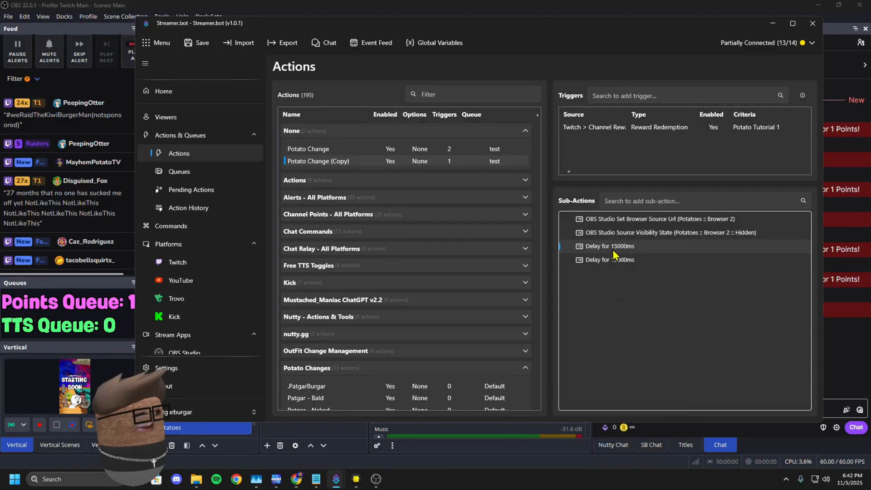
pyautogui.doubleClick(609, 246)
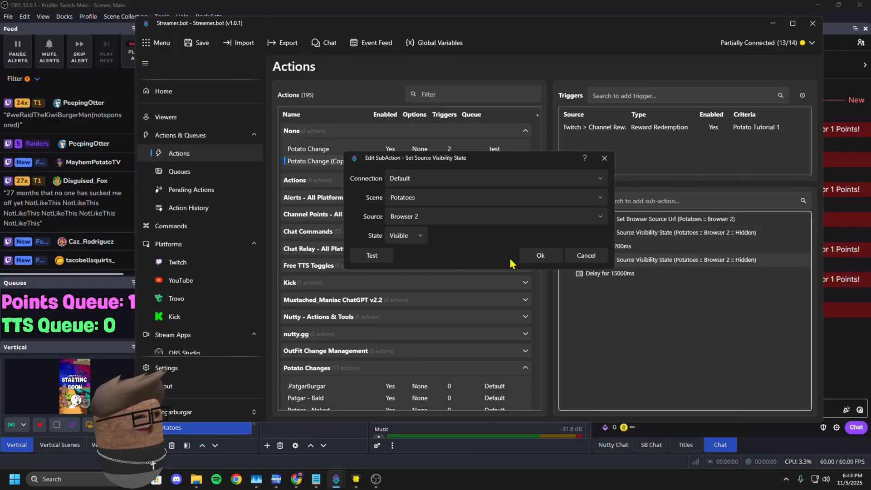
pyautogui.click(539, 255)
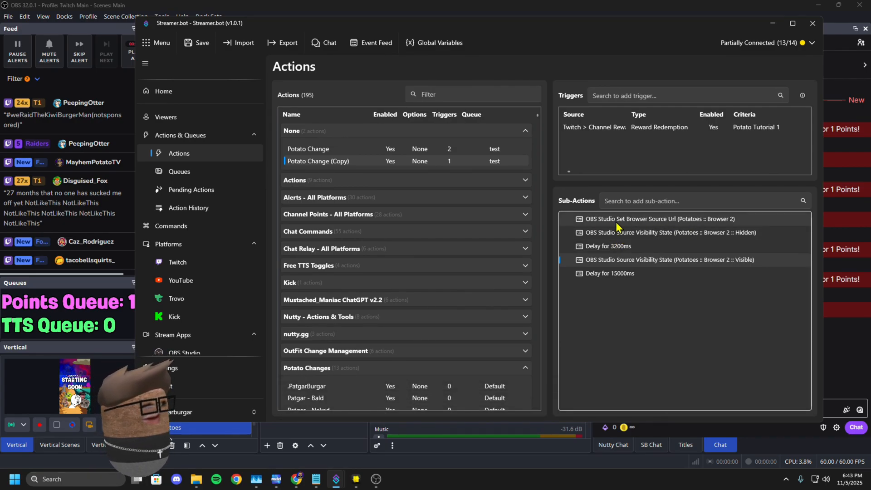
pyautogui.moveTo(600, 232)
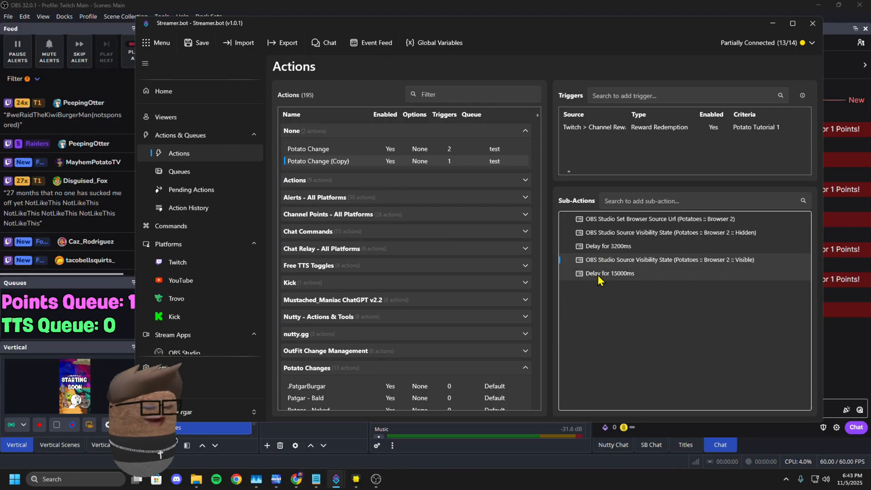
pyautogui.click(201, 43)
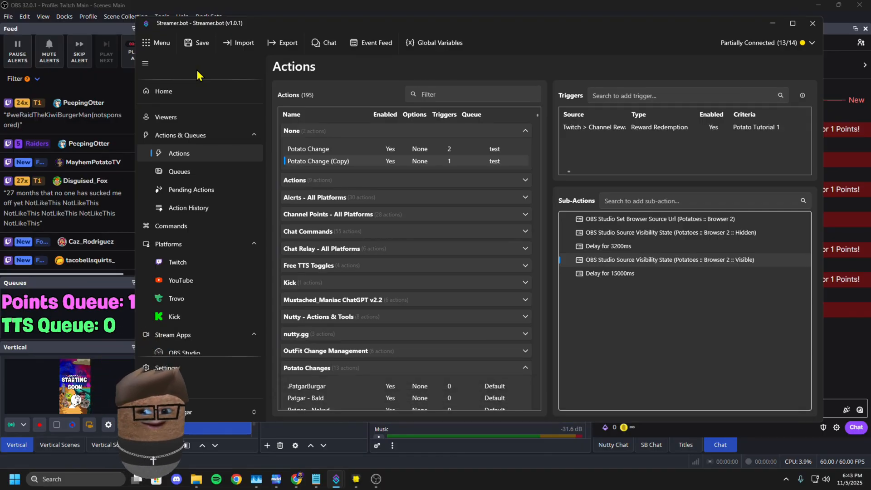
pyautogui.moveTo(766, 29)
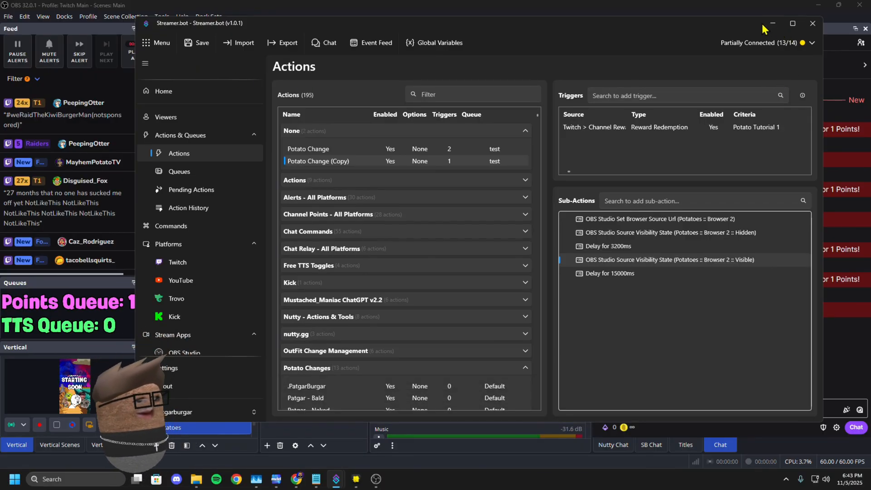
# - Minimize Streamer.bot, watch the lens swap in the OBS preview, and send !pman to chat
pyautogui.click(811, 23)
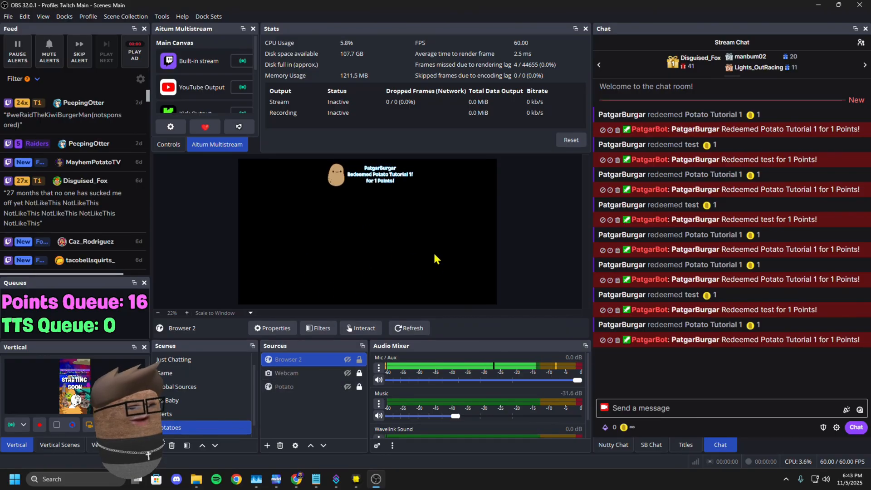
pyautogui.click(347, 359)
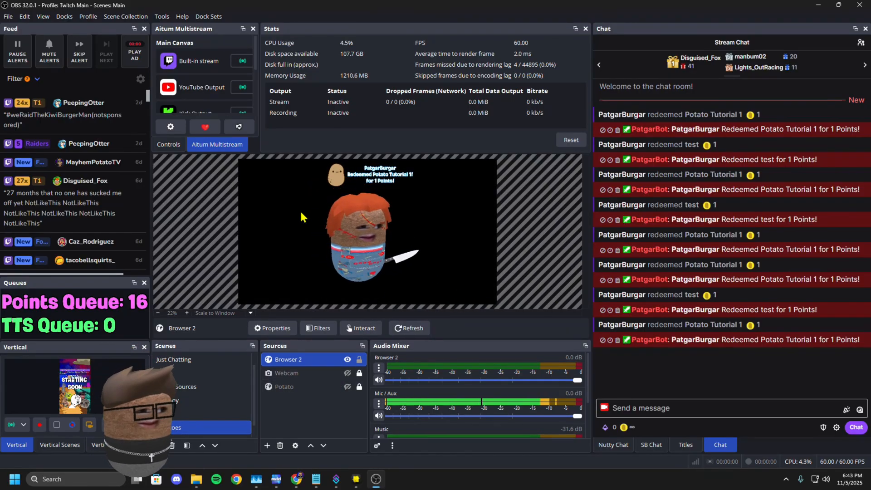
pyautogui.moveTo(623, 427)
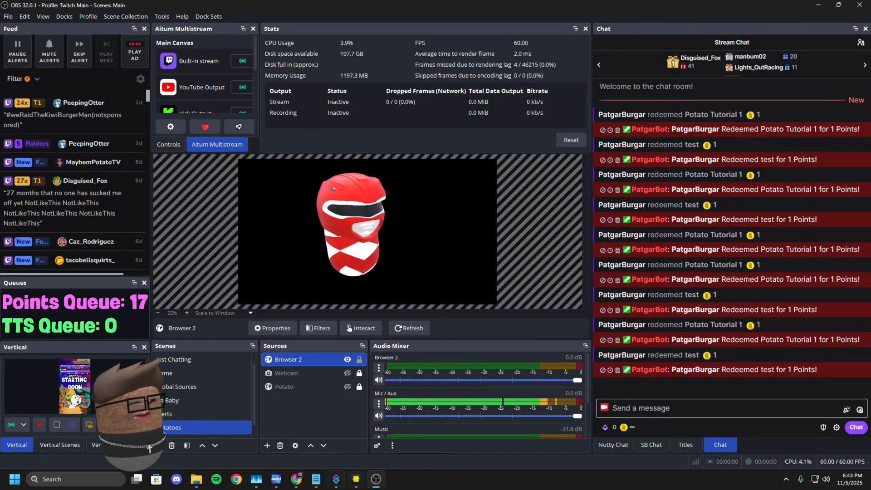
pyautogui.click(722, 408)
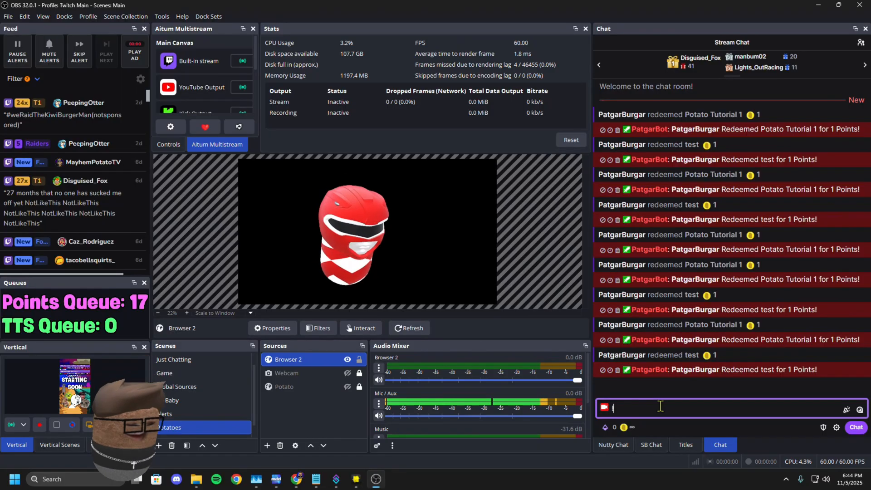
pyautogui.write('pman')
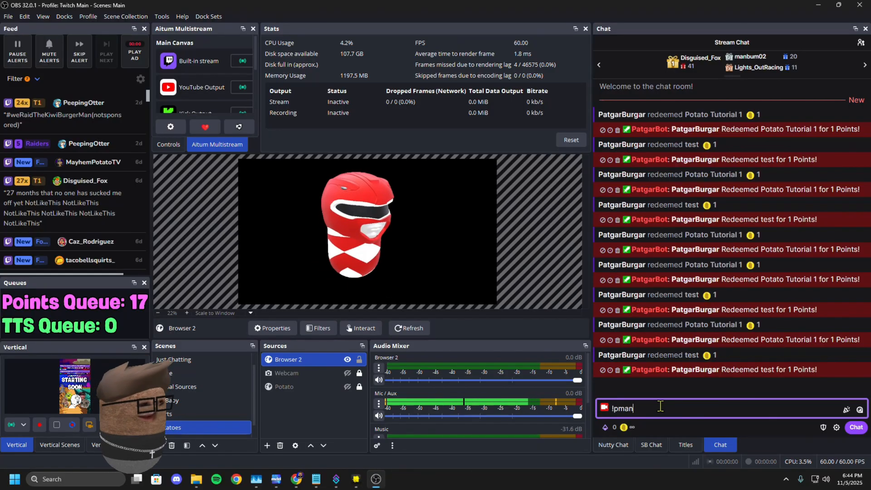
pyautogui.press('Return')
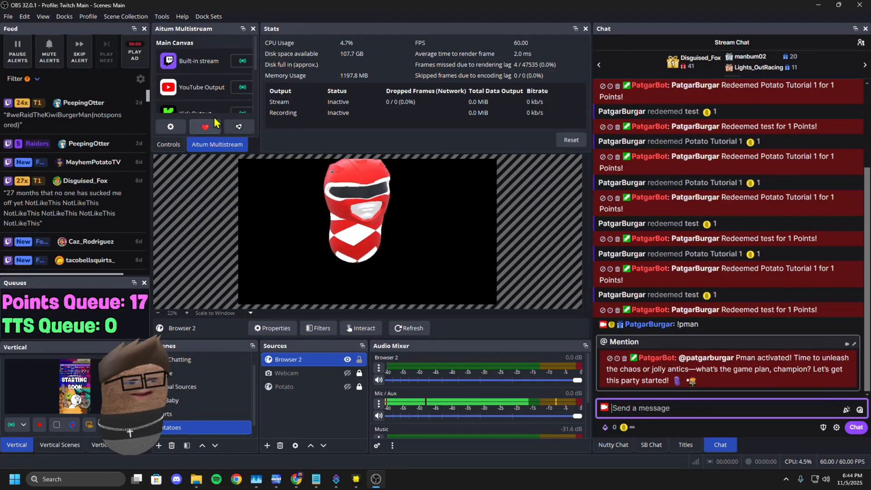
pyautogui.click(317, 413)
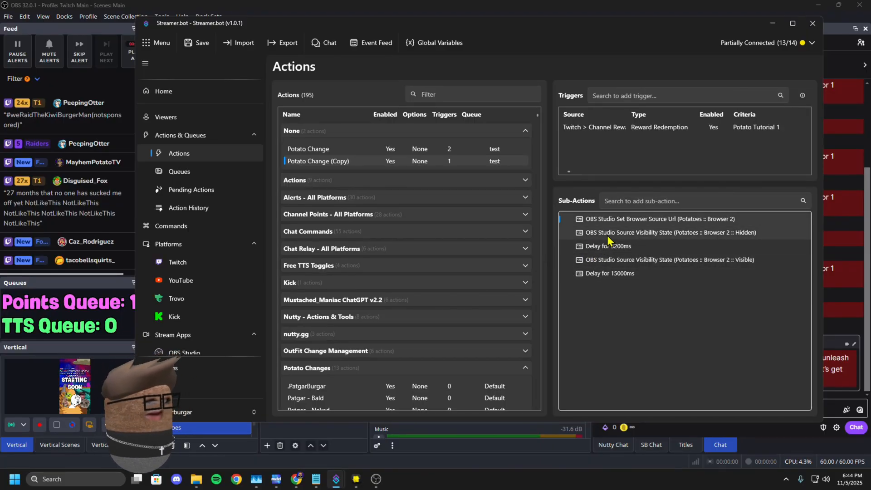
# - Paste a second Set Browser Source Url step for Browser 2 at the end of the action
pyautogui.rightClick(669, 232)
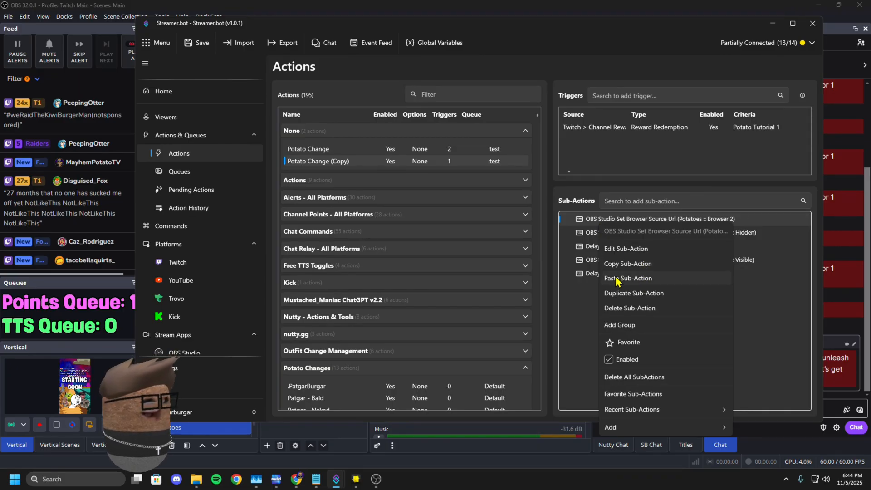
pyautogui.click(628, 278)
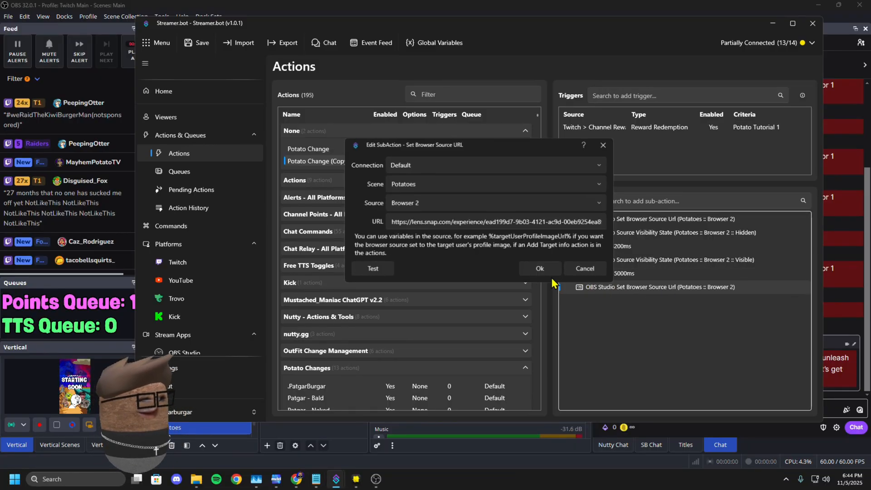
pyautogui.click(537, 268)
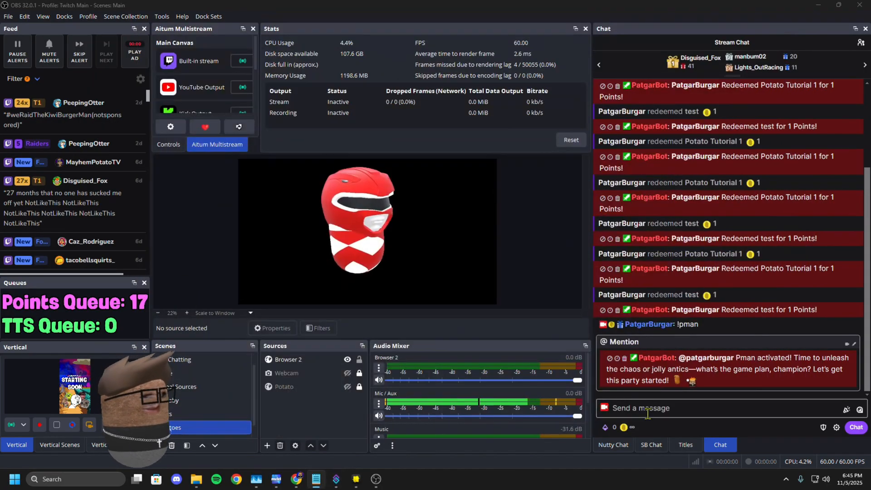
# - Redeem the test reward from the channel points list to trigger the doll lens
pyautogui.click(605, 427)
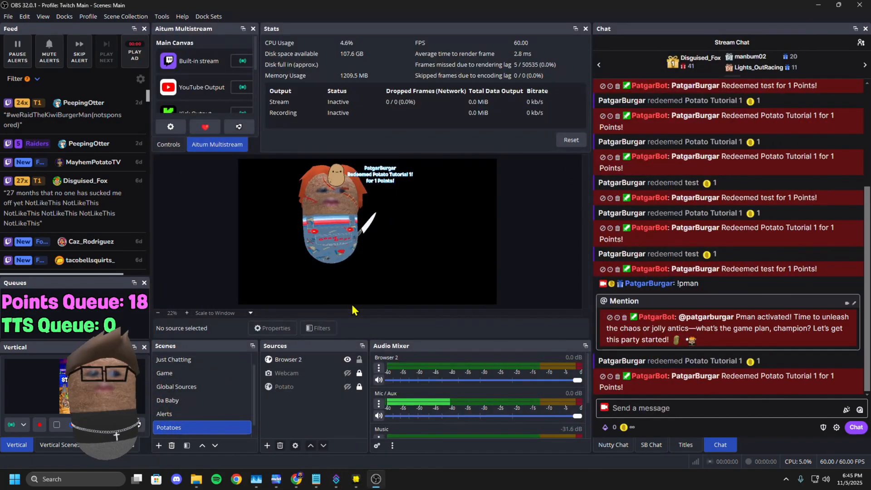
pyautogui.moveTo(335, 478)
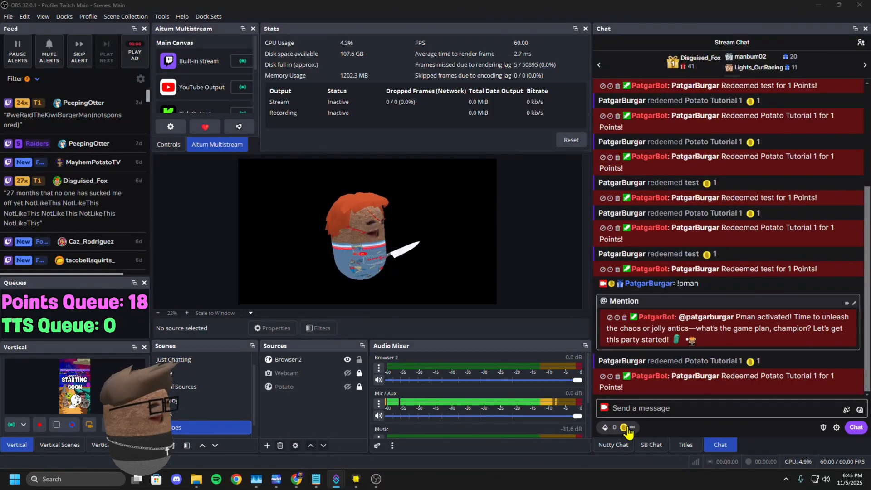
pyautogui.click(623, 427)
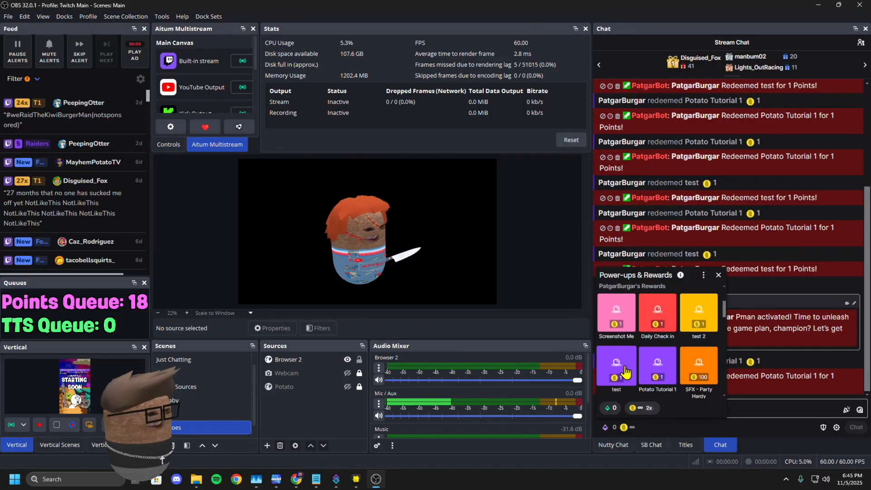
pyautogui.click(718, 274)
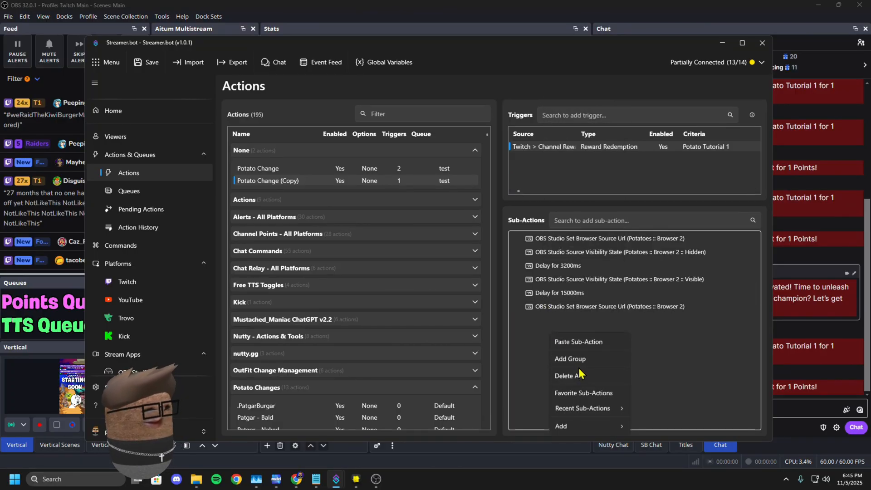
# - End the copied action with a 2000 ms delay, then minimize Streamer.bot
pyautogui.doubleClick(557, 293)
pyautogui.write('20')
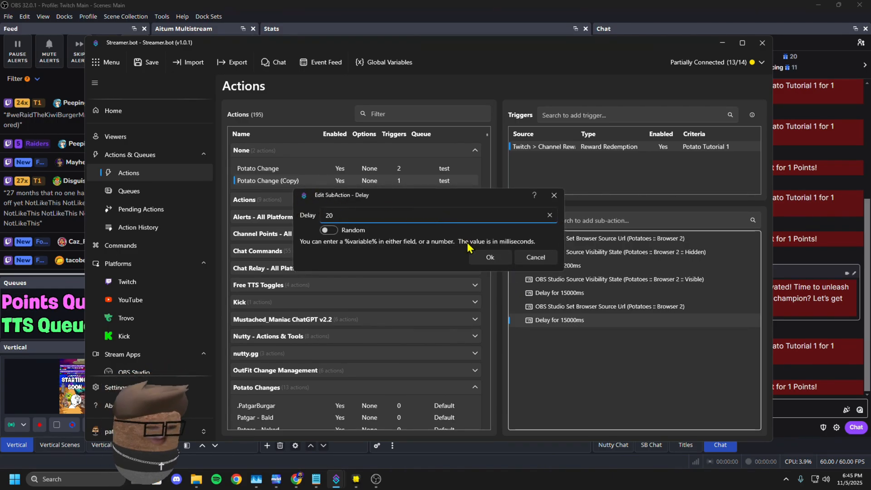
pyautogui.click(488, 257)
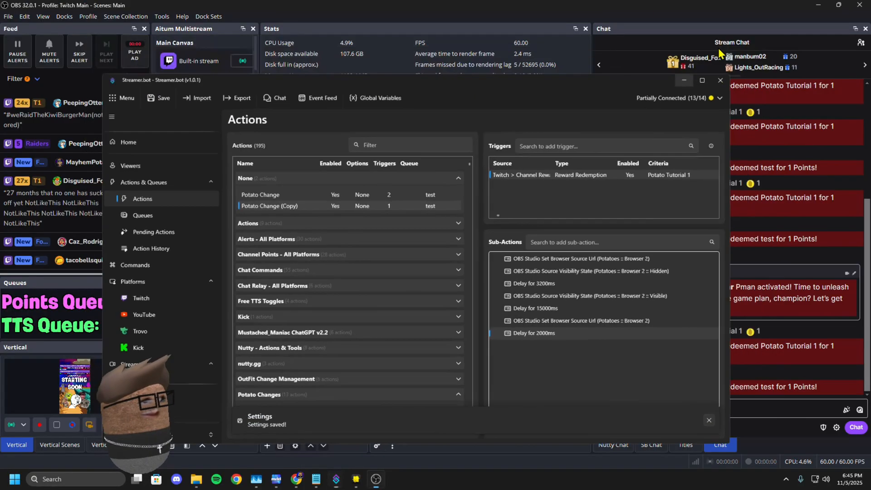
pyautogui.click(720, 80)
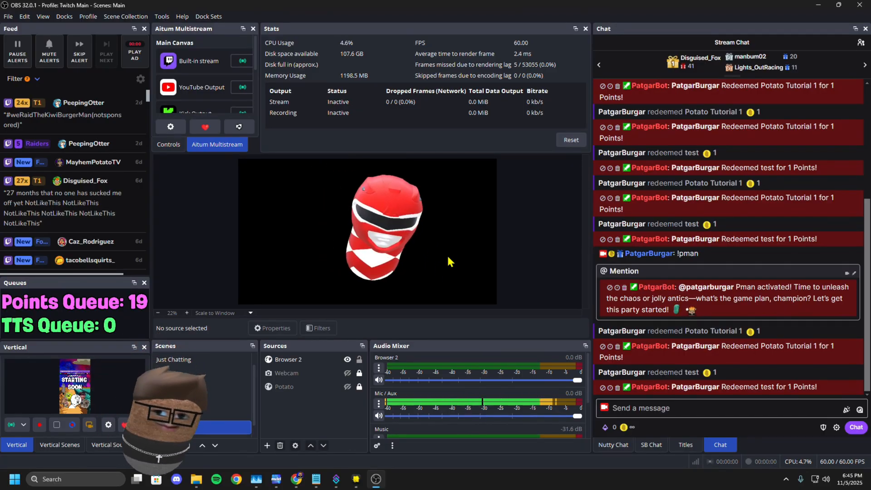
# - Restore Streamer.bot from the taskbar to show Potato Change (Copy)'s full step list
pyautogui.click(169, 427)
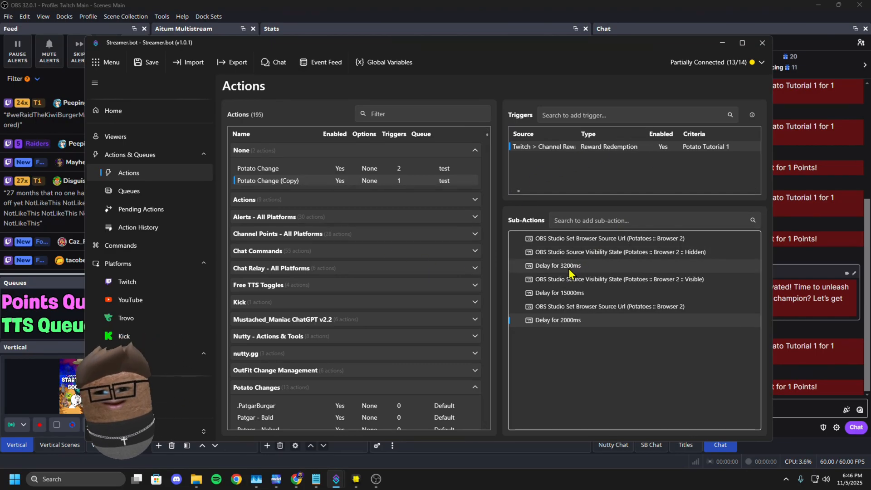
pyautogui.moveTo(698, 64)
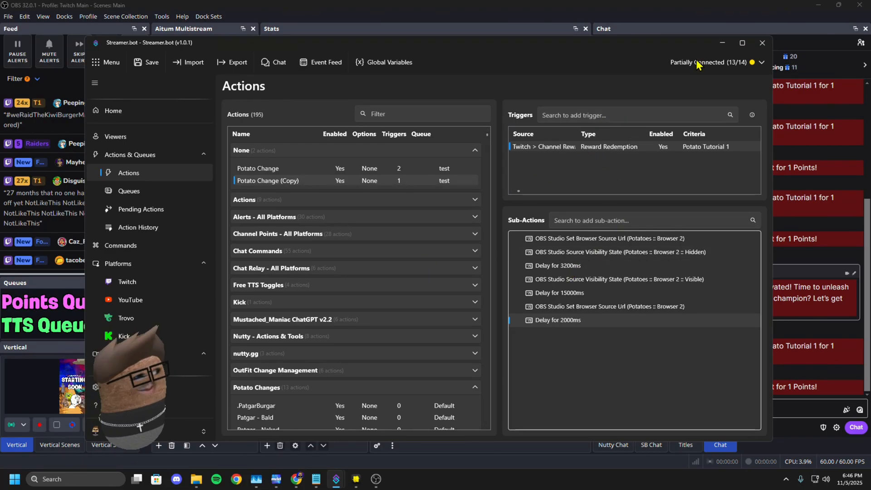